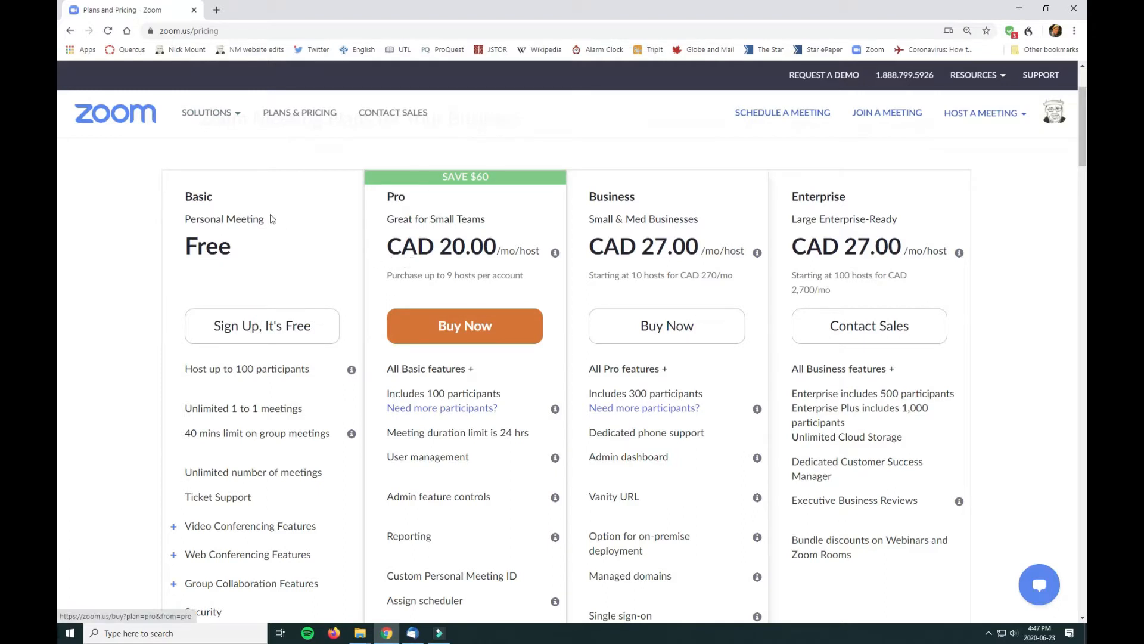
mouse_move(428, 203)
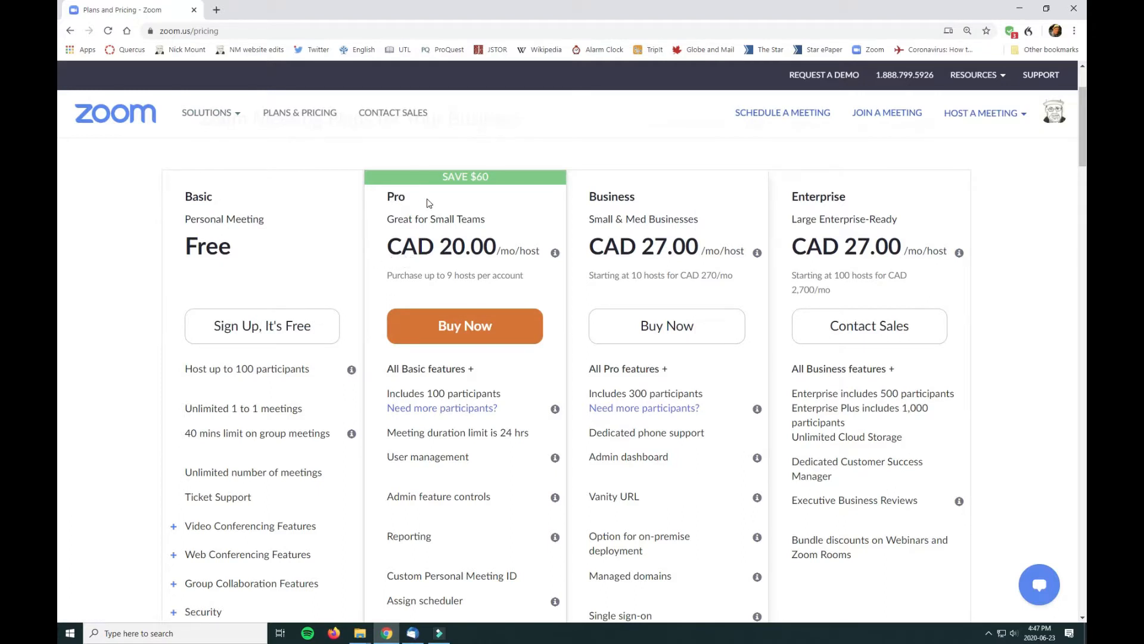
Open My Meetings to list tomorrow's 1:00 PM ENG480 class under Upcoming Meetings.
scroll(down, 3)
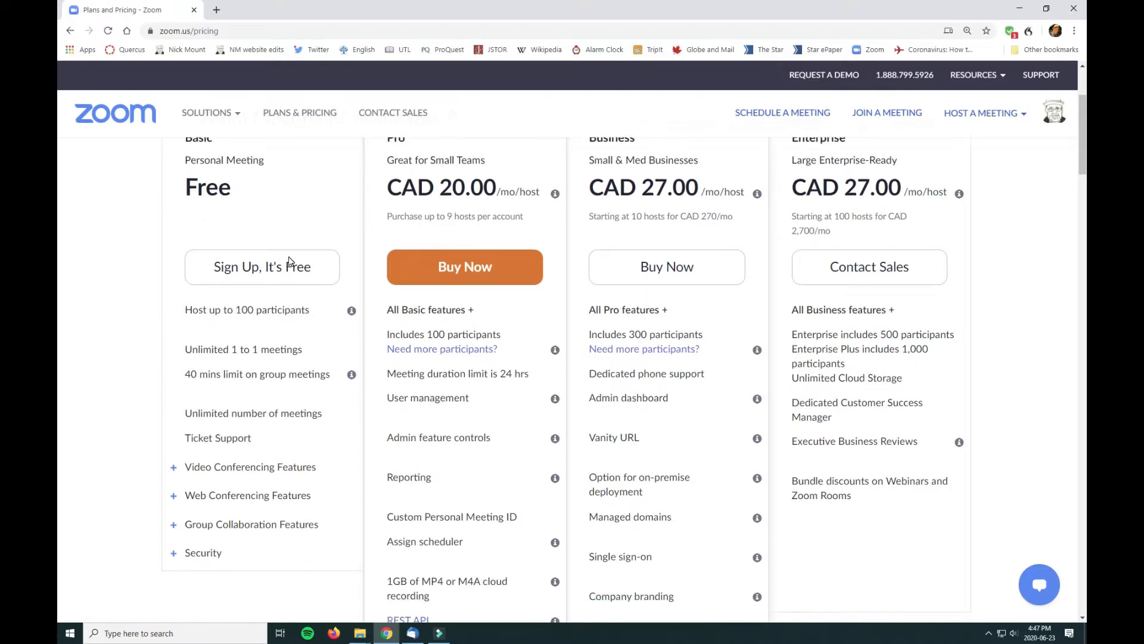
mouse_move(262, 266)
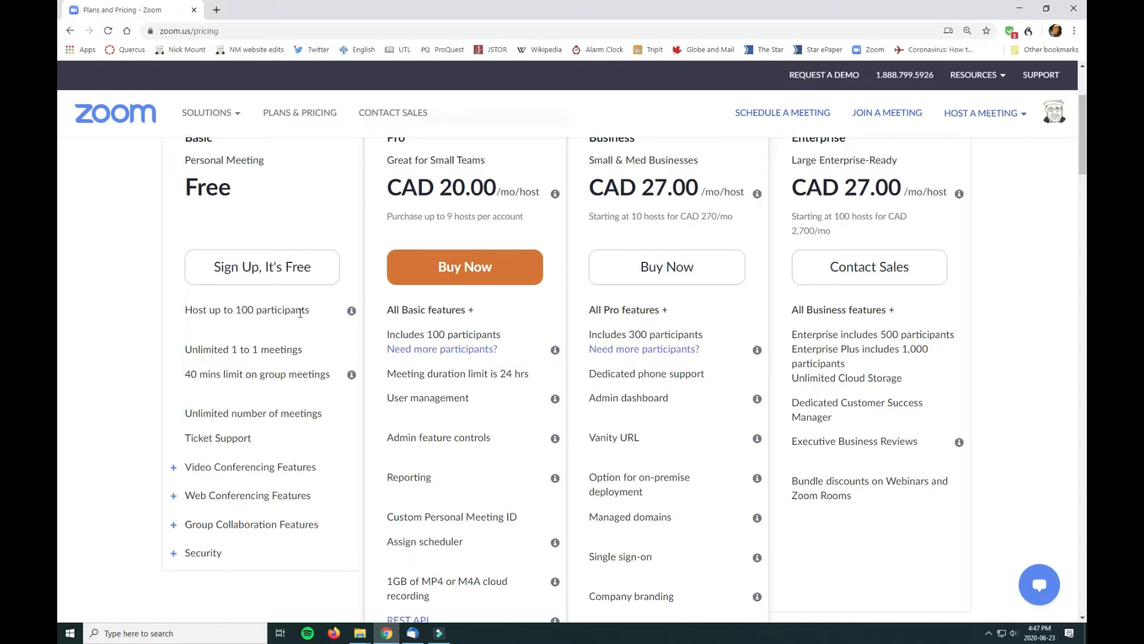
mouse_move(323, 343)
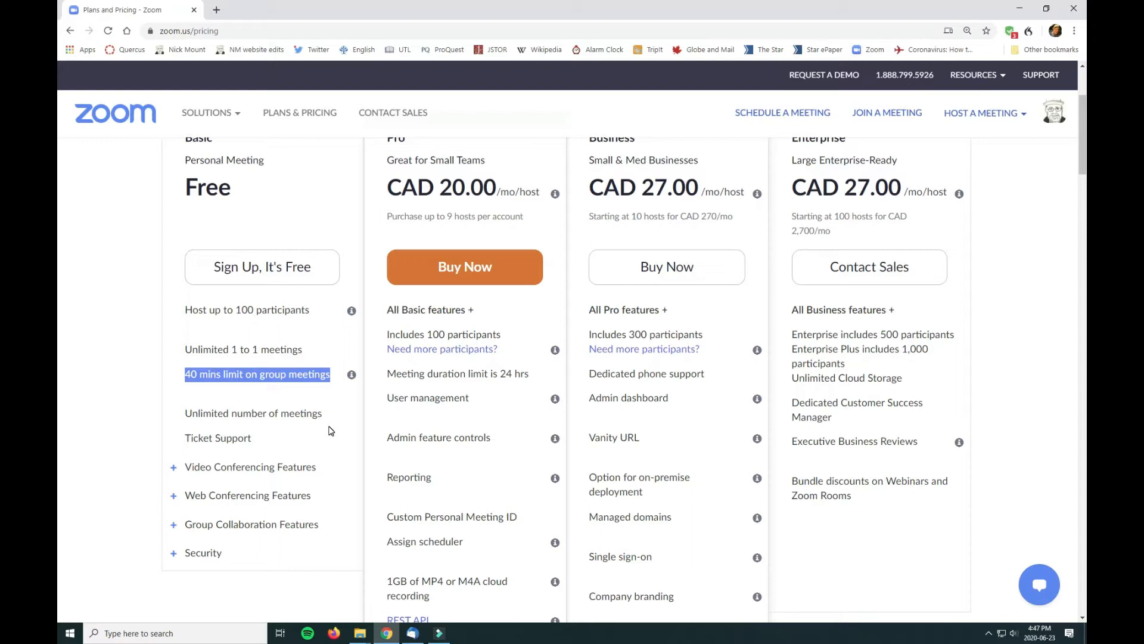
mouse_move(328, 429)
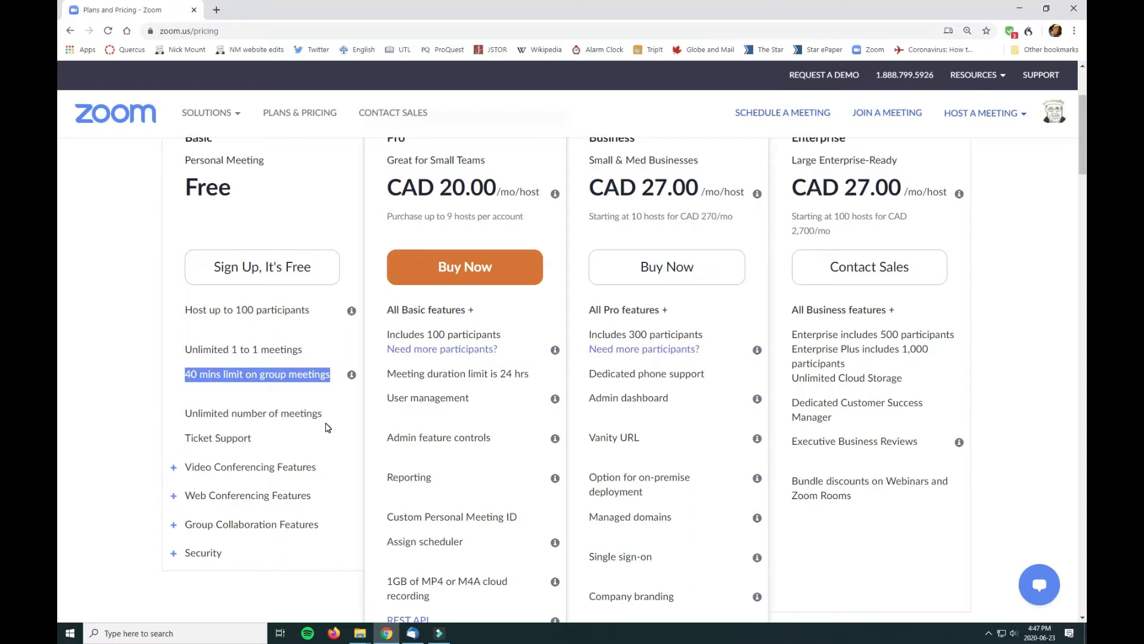
mouse_move(404, 394)
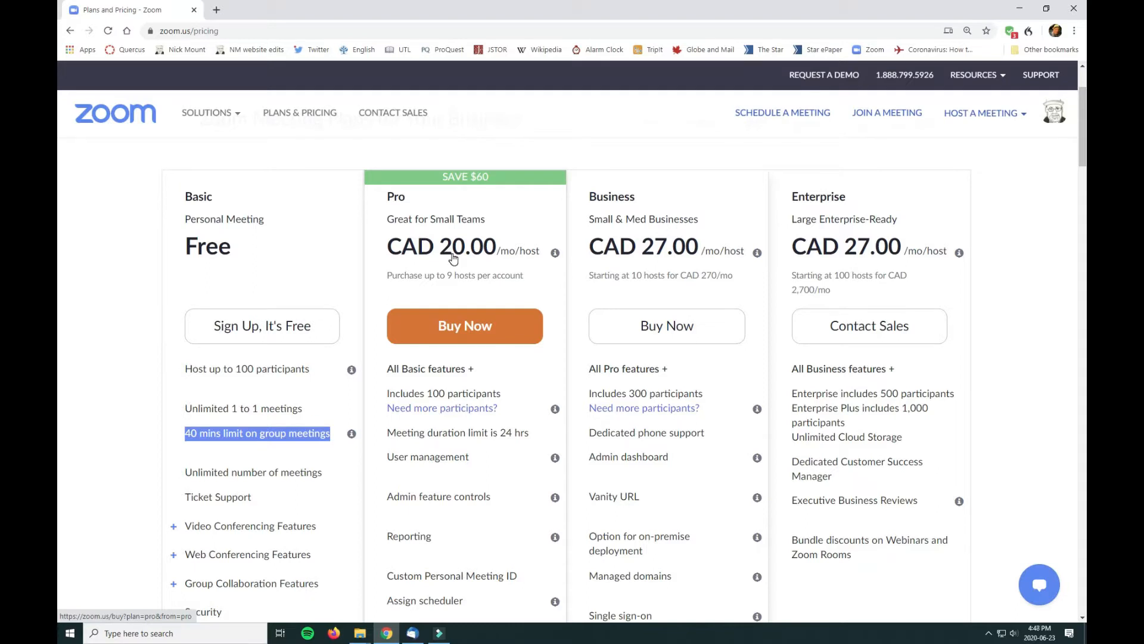
scroll(down, 3)
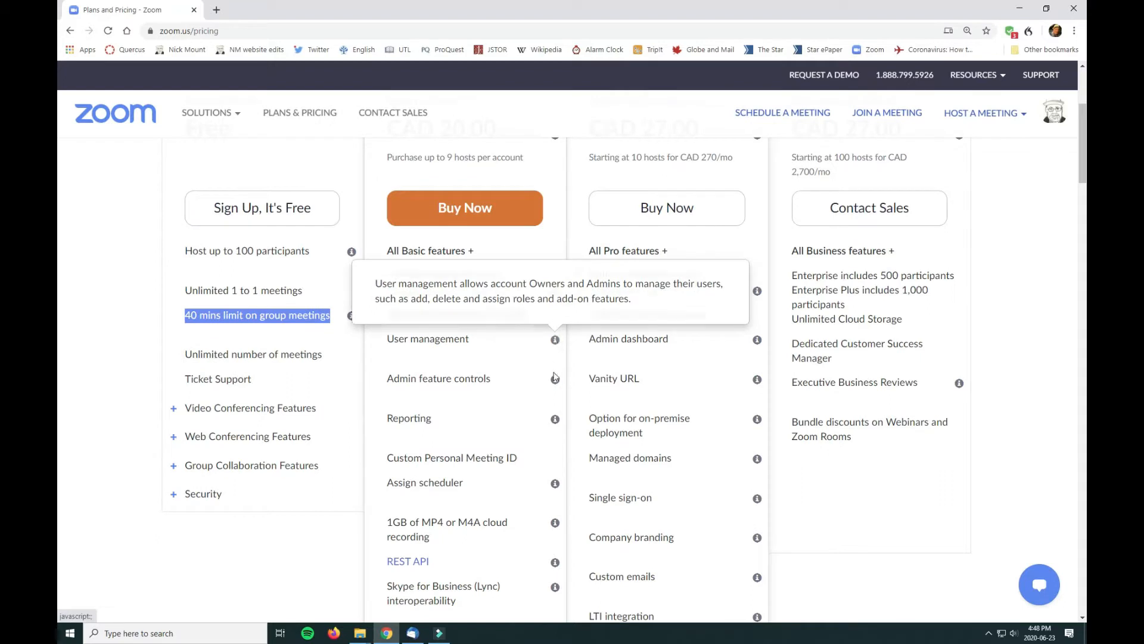
mouse_move(554, 380)
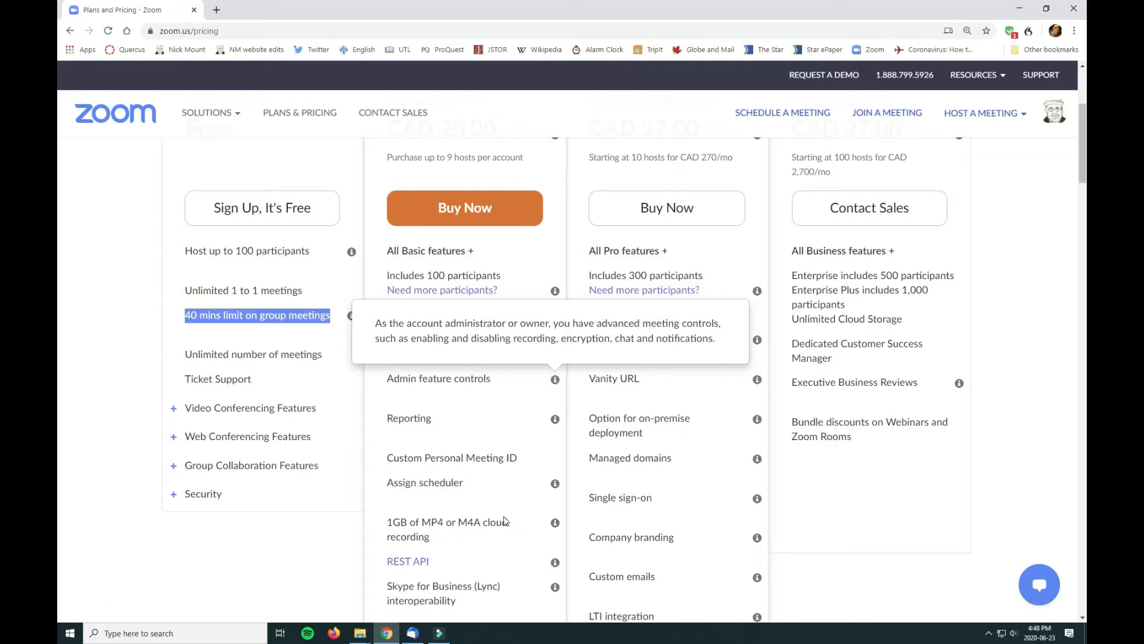
scroll(down, 3)
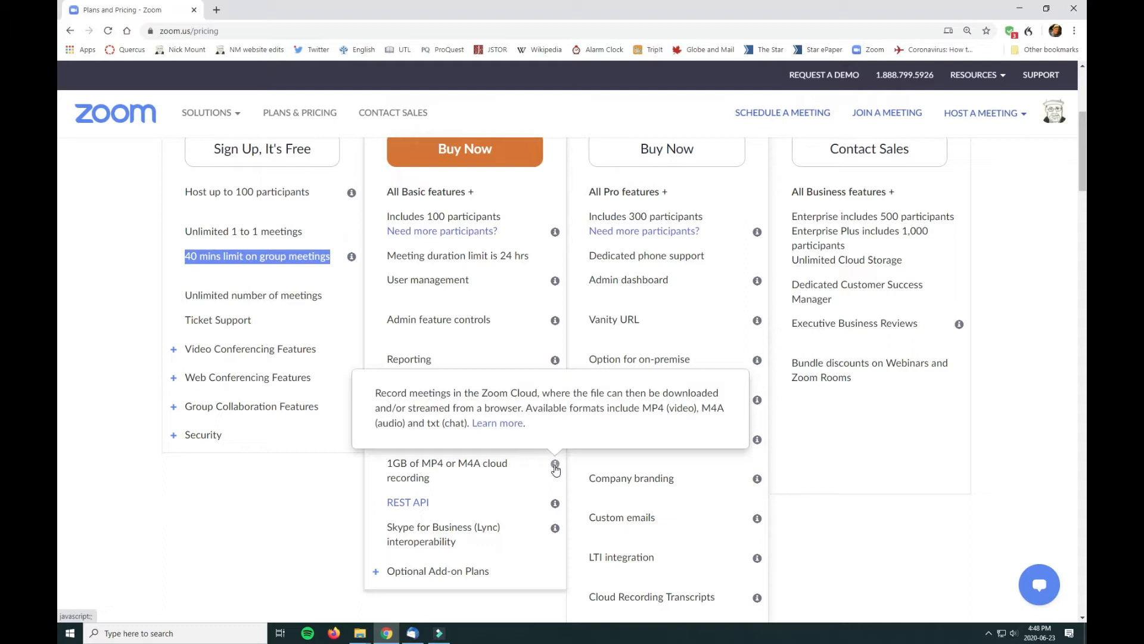
mouse_move(490, 481)
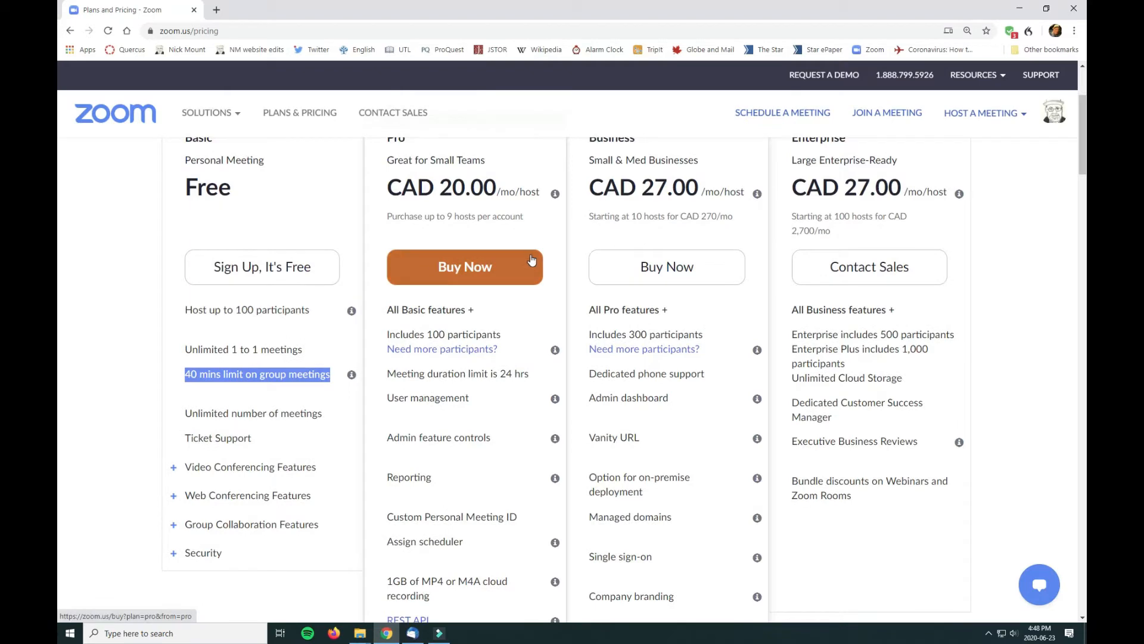
mouse_move(542, 255)
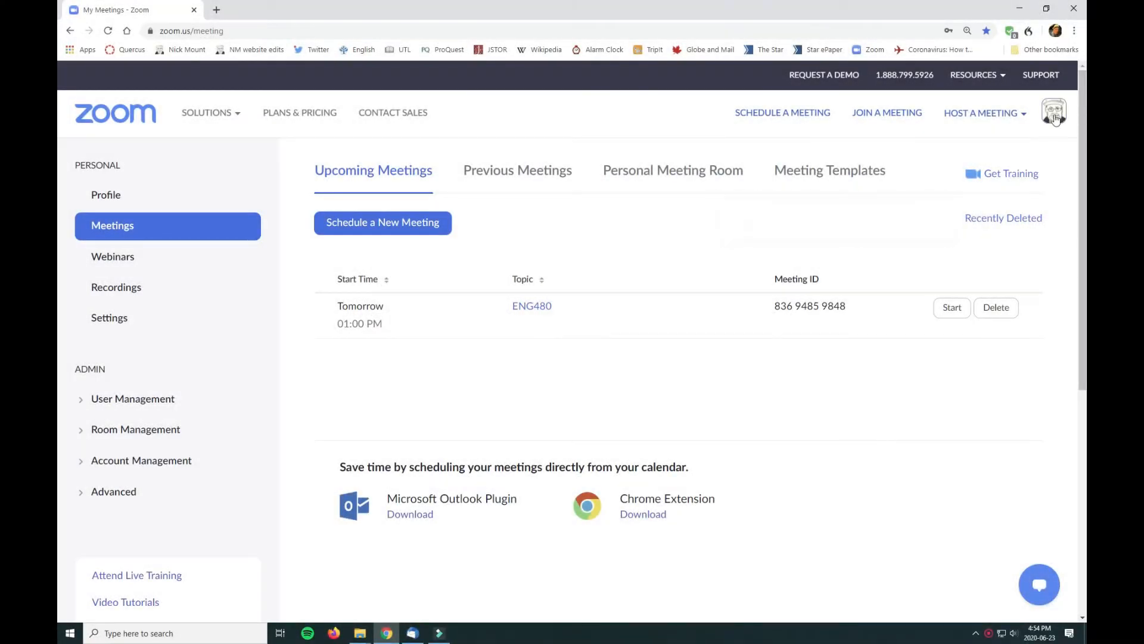
click(981, 112)
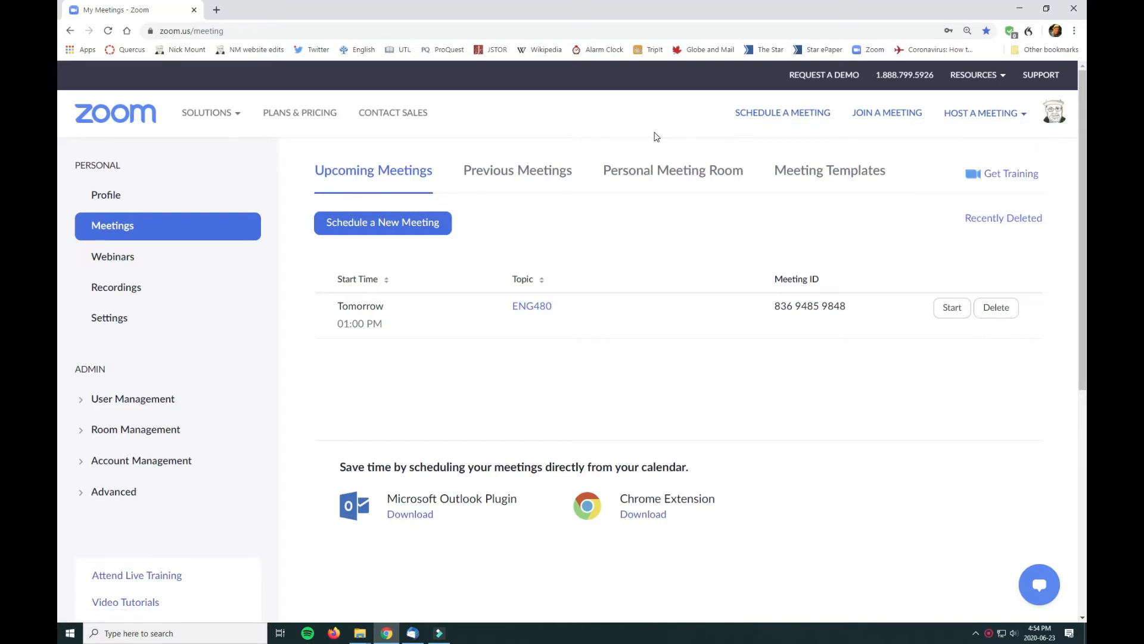
mouse_move(648, 138)
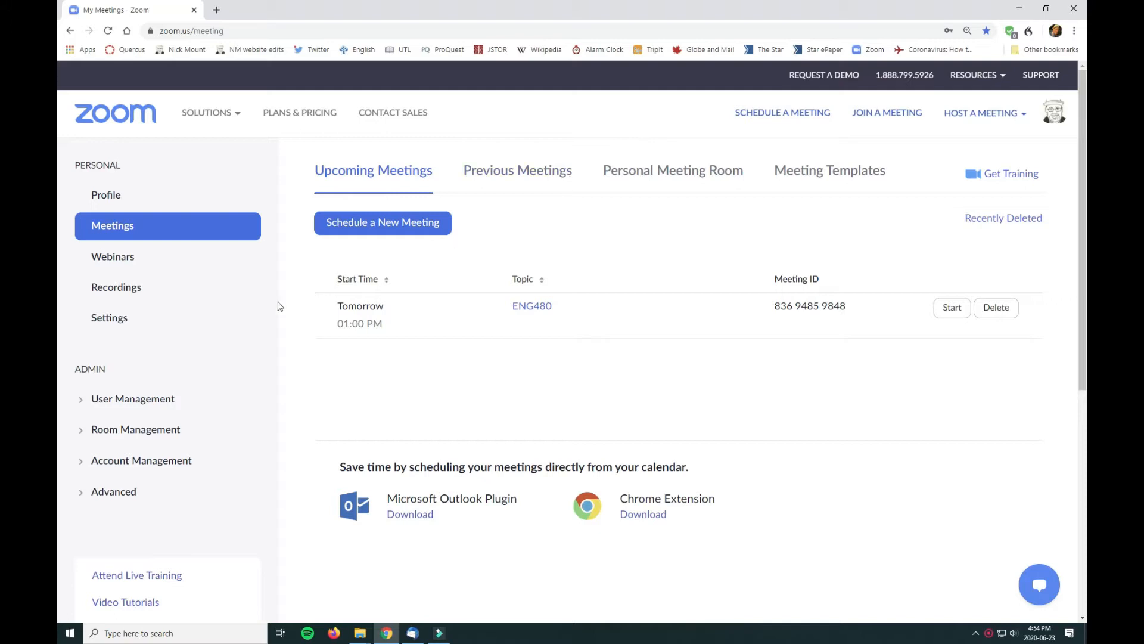
mouse_move(109, 318)
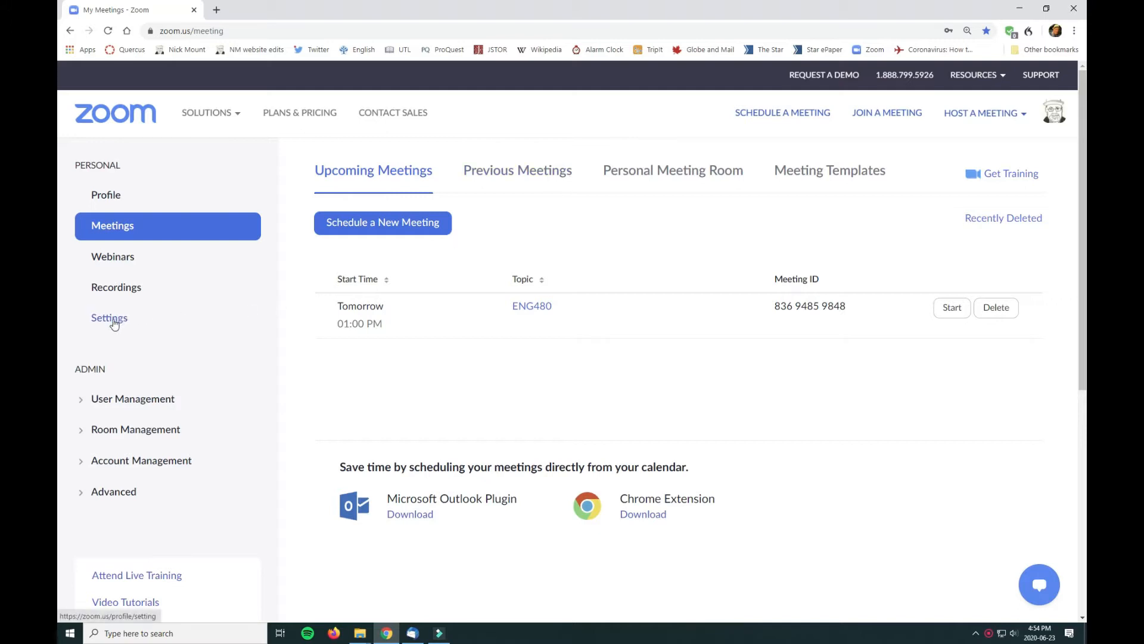
In meeting settings, try Telephone and Computer Audio, then keep Computer Audio only.
click(109, 318)
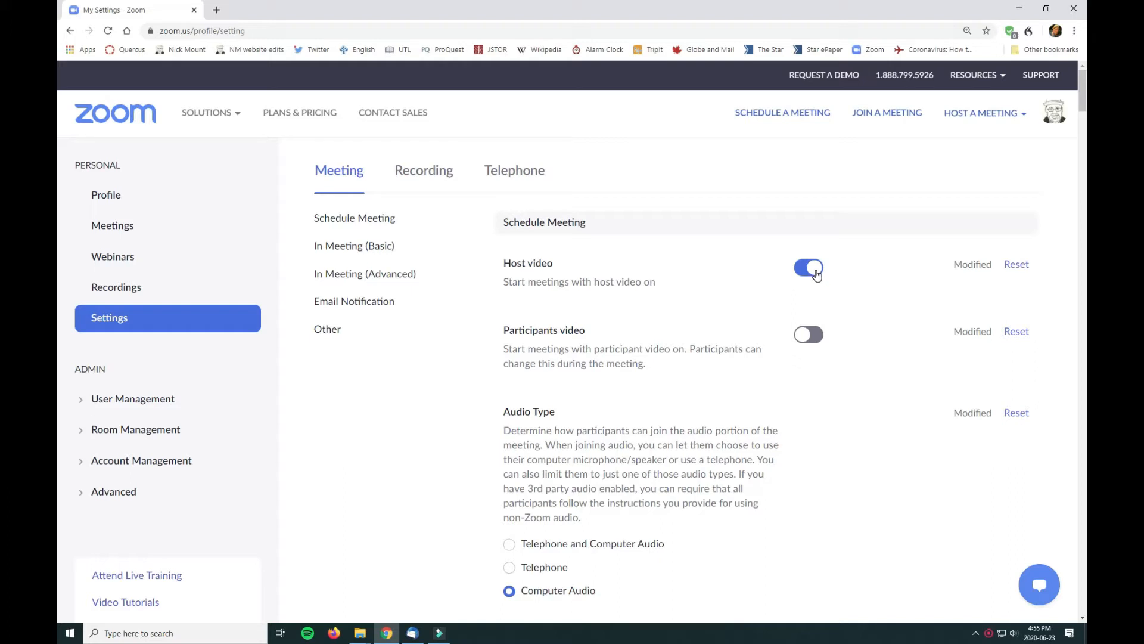
mouse_move(812, 283)
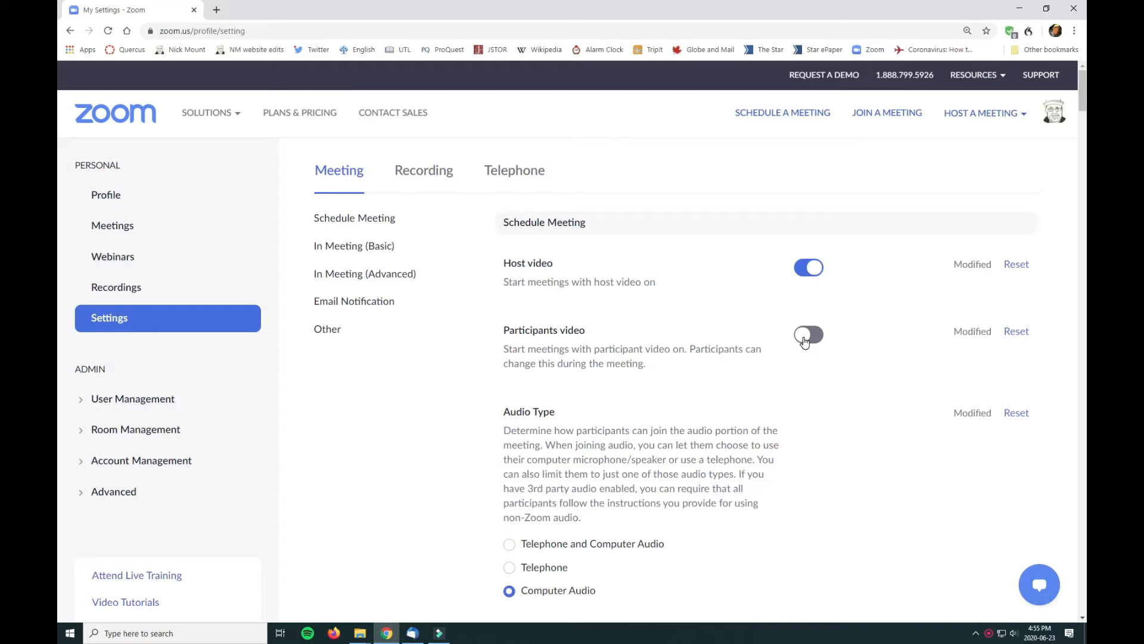
scroll(down, 3)
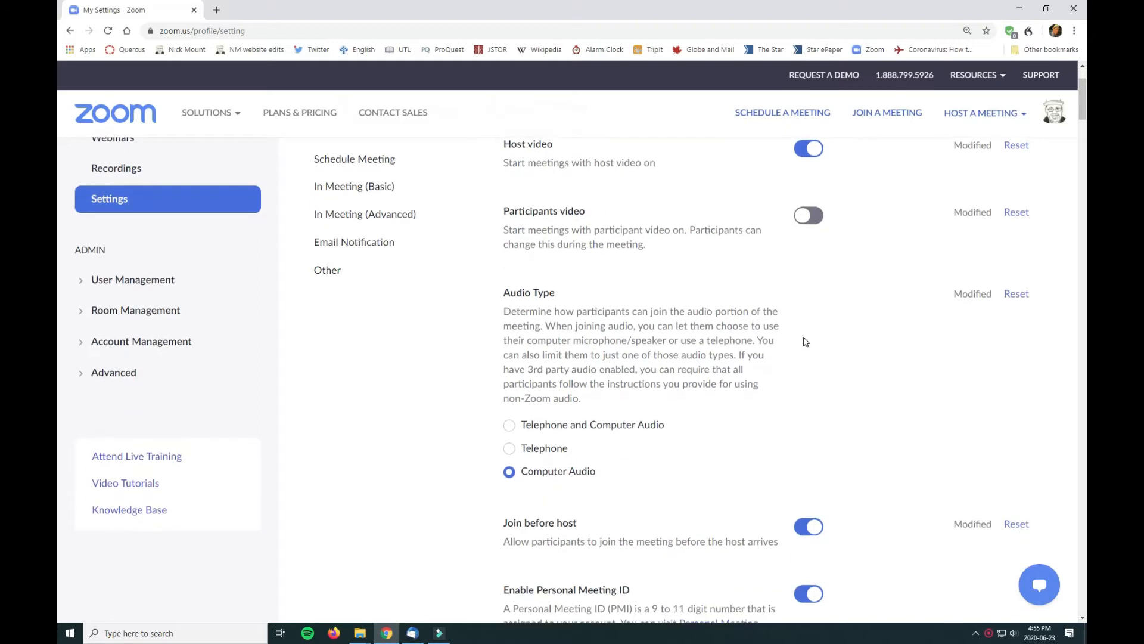
scroll(down, 3)
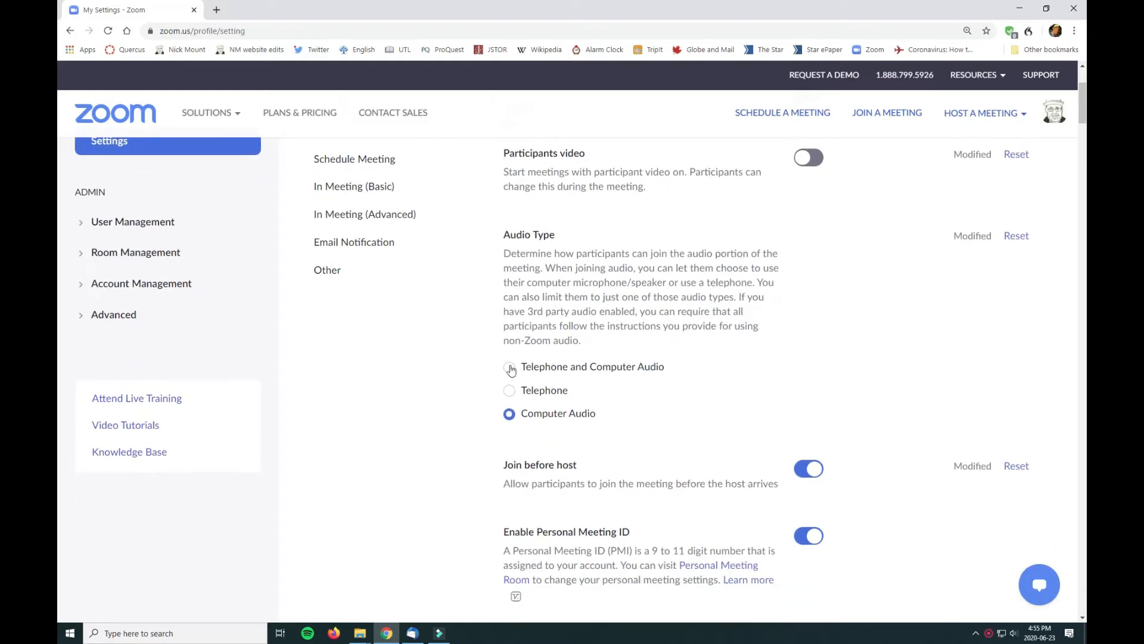
click(509, 366)
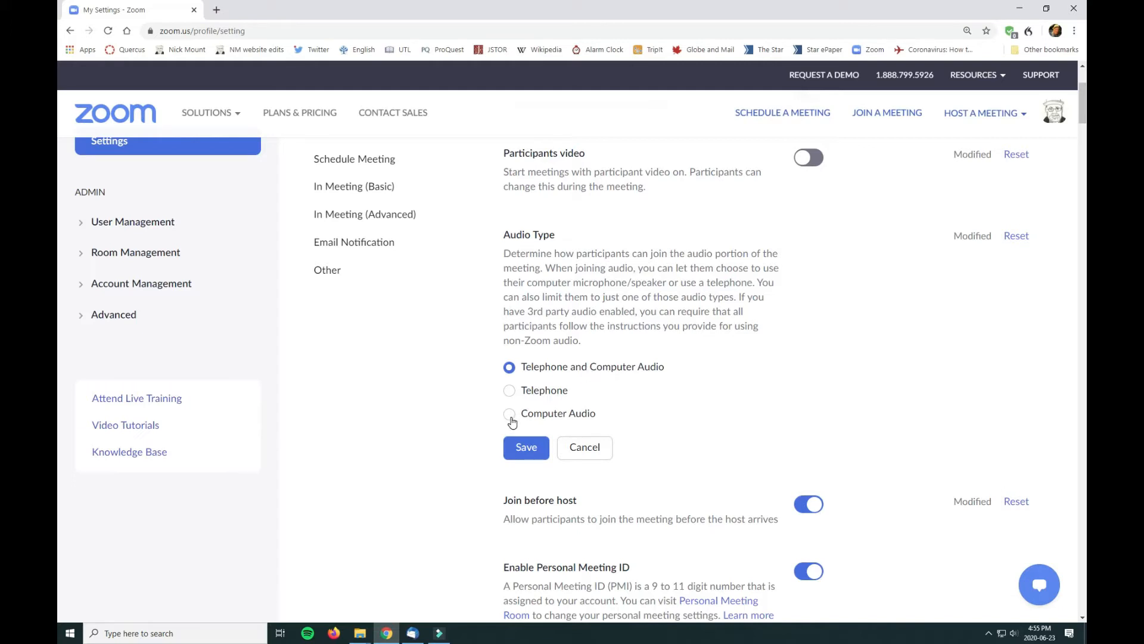
click(510, 413)
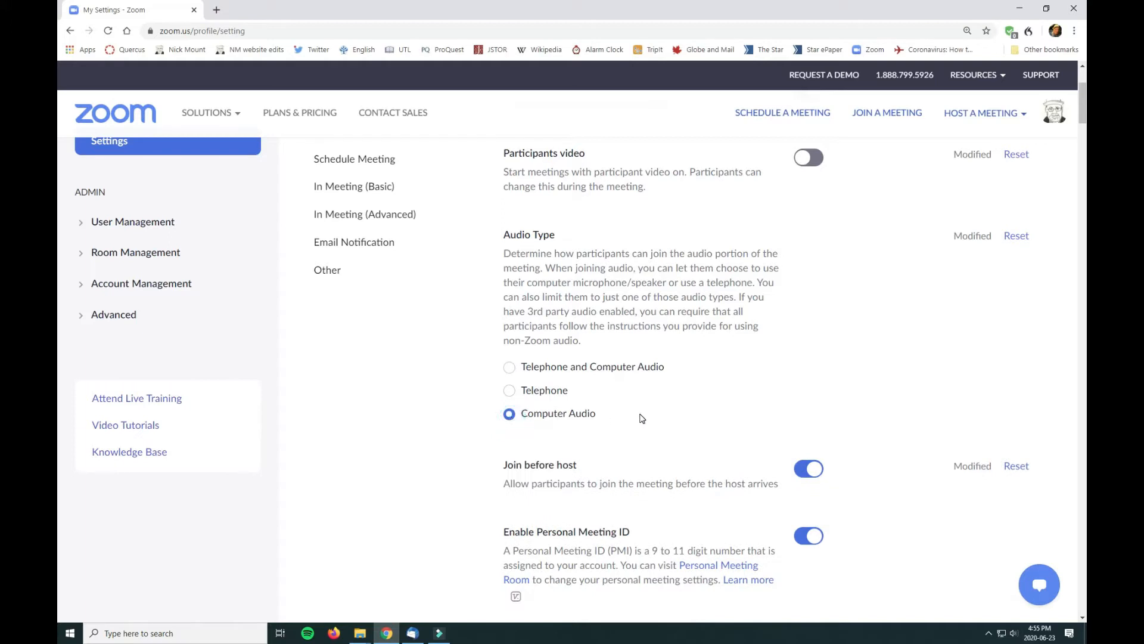
Toggle Join before host off and back on, leaving it enabled.
scroll(down, 3)
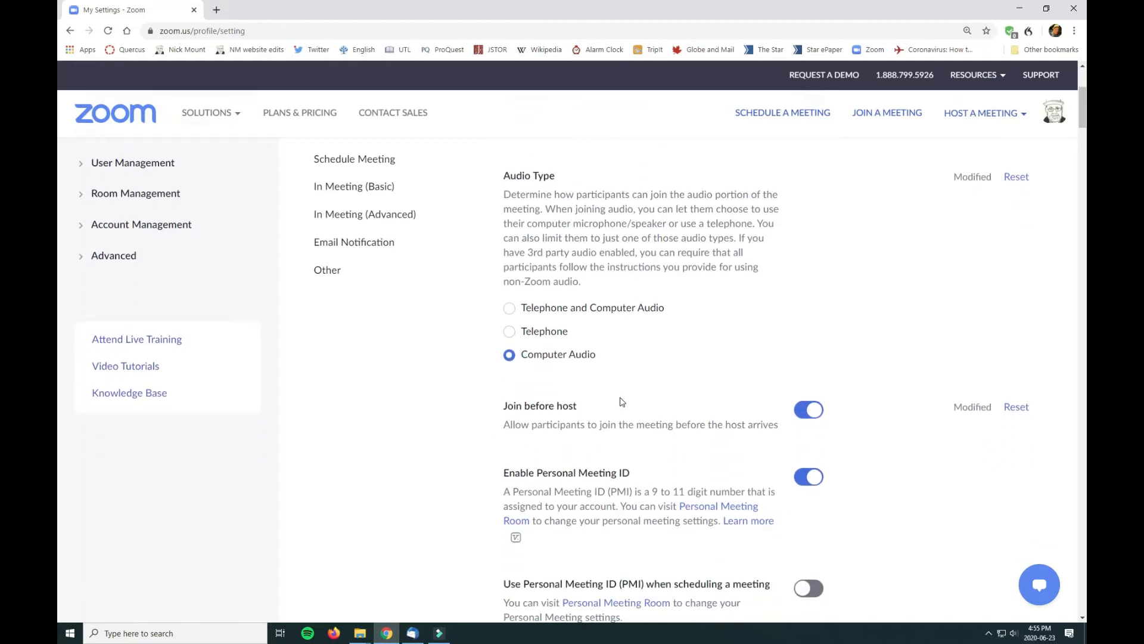
scroll(down, 3)
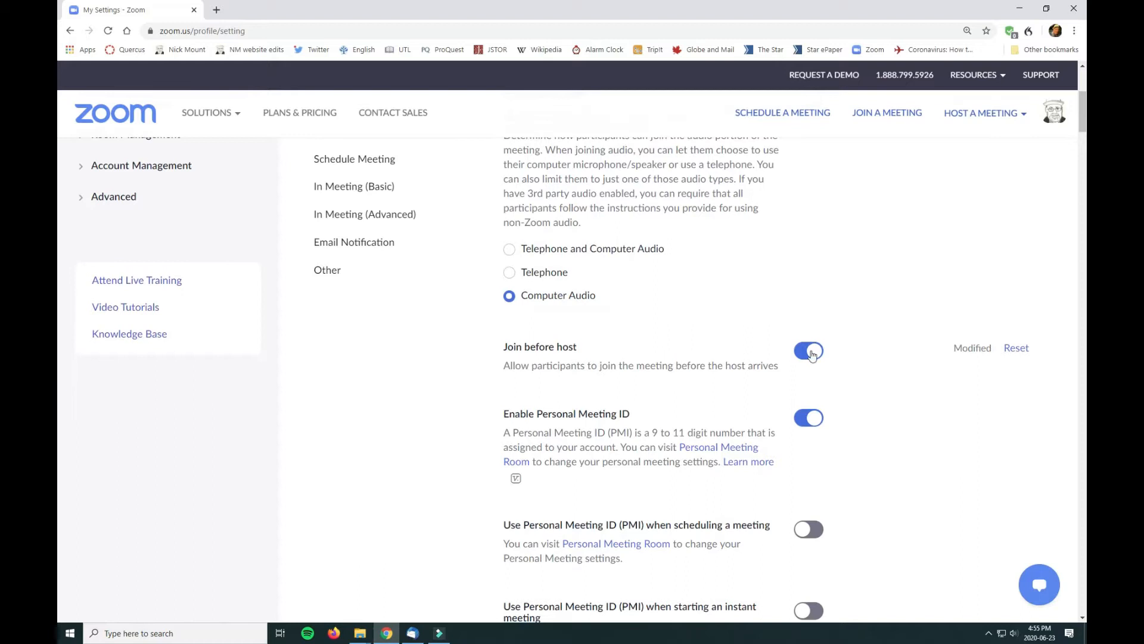
click(809, 351)
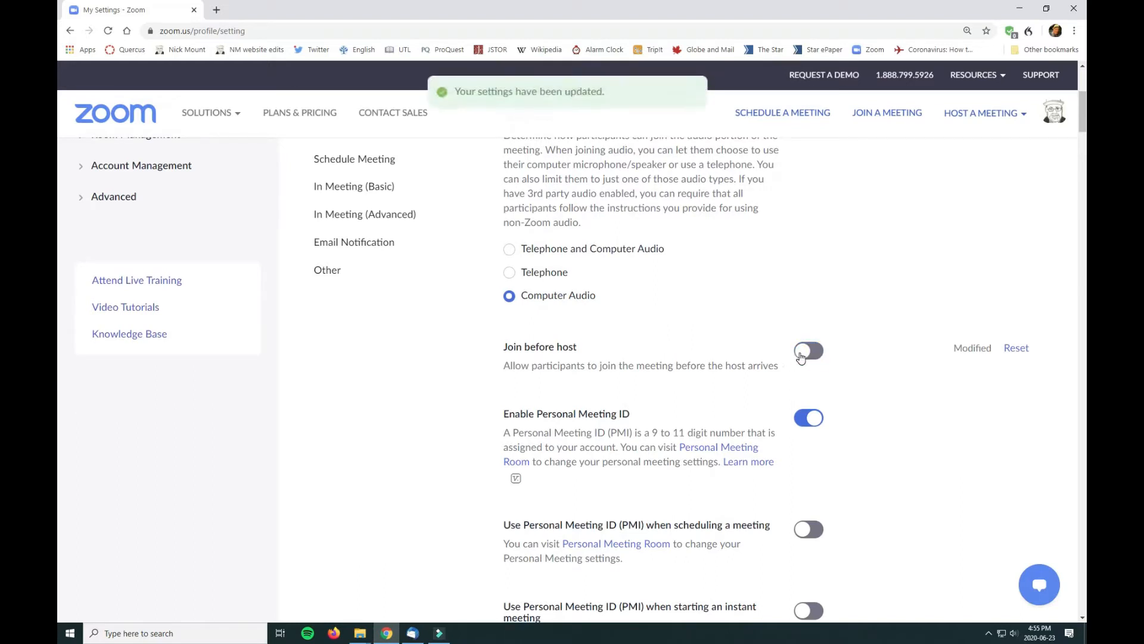
click(808, 351)
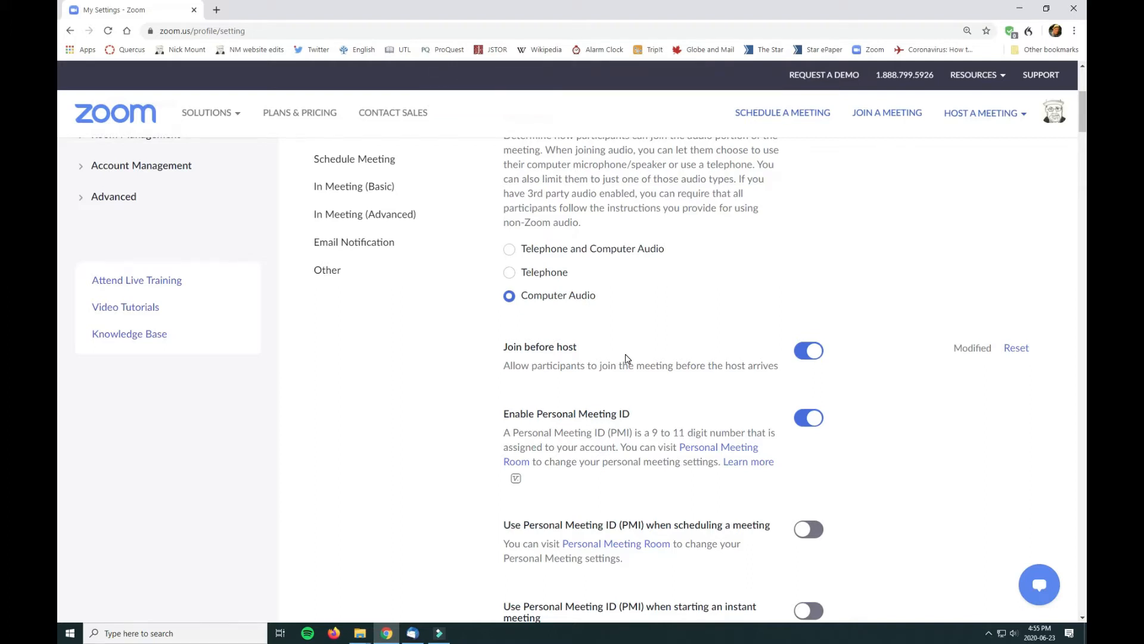
Switch on the Co-host setting in the In Meeting (Basic) settings.
scroll(down, 3)
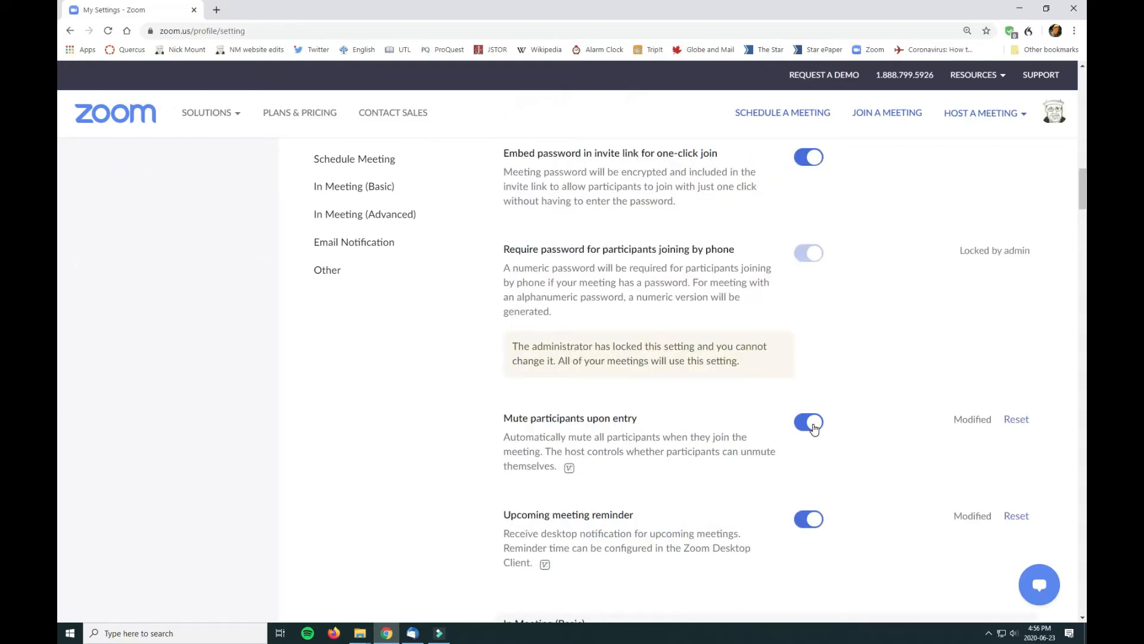
click(808, 422)
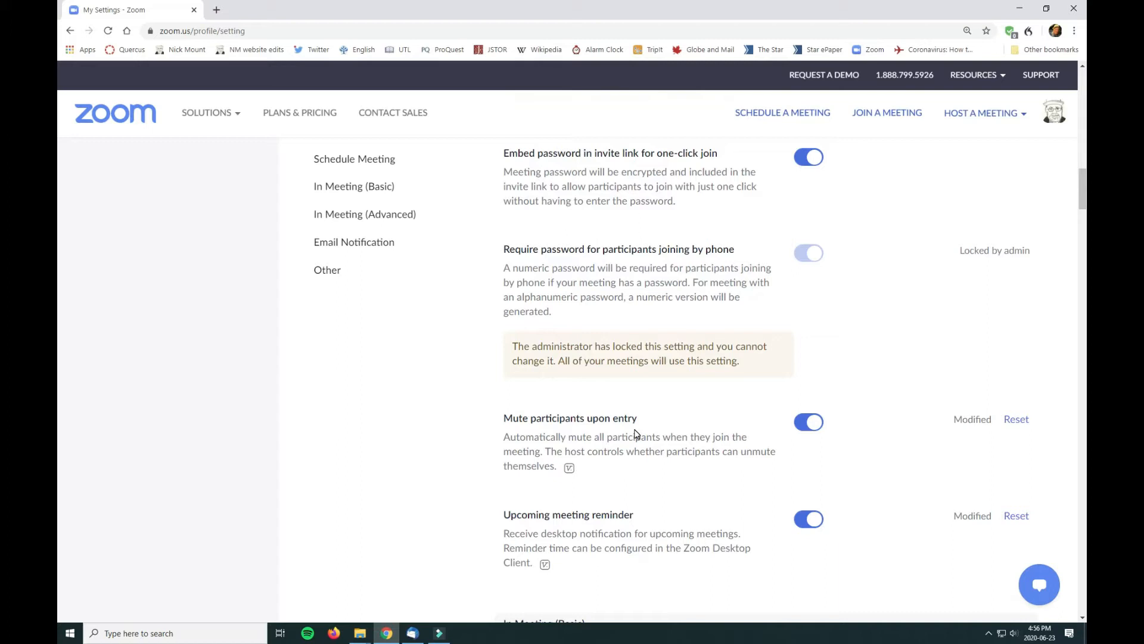
scroll(down, 3)
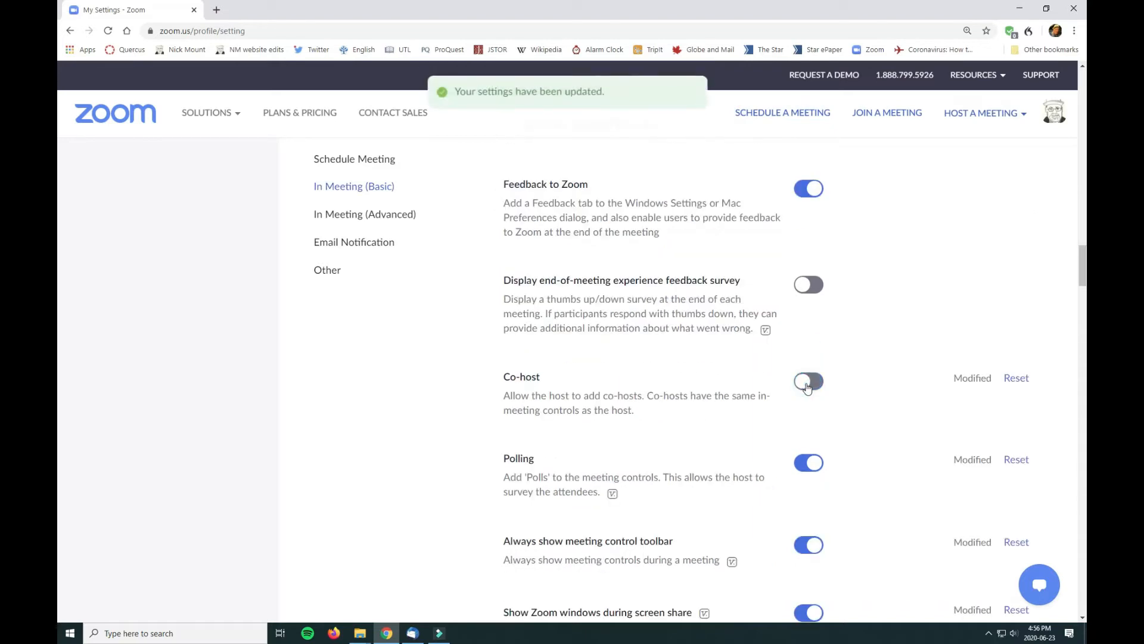
click(808, 380)
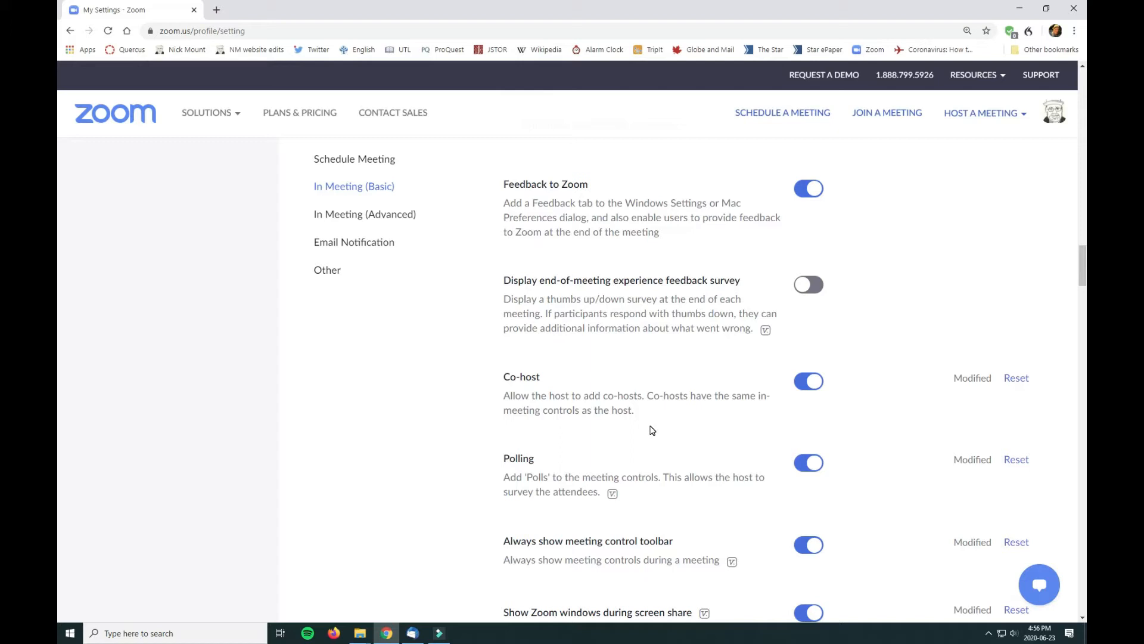
mouse_move(677, 429)
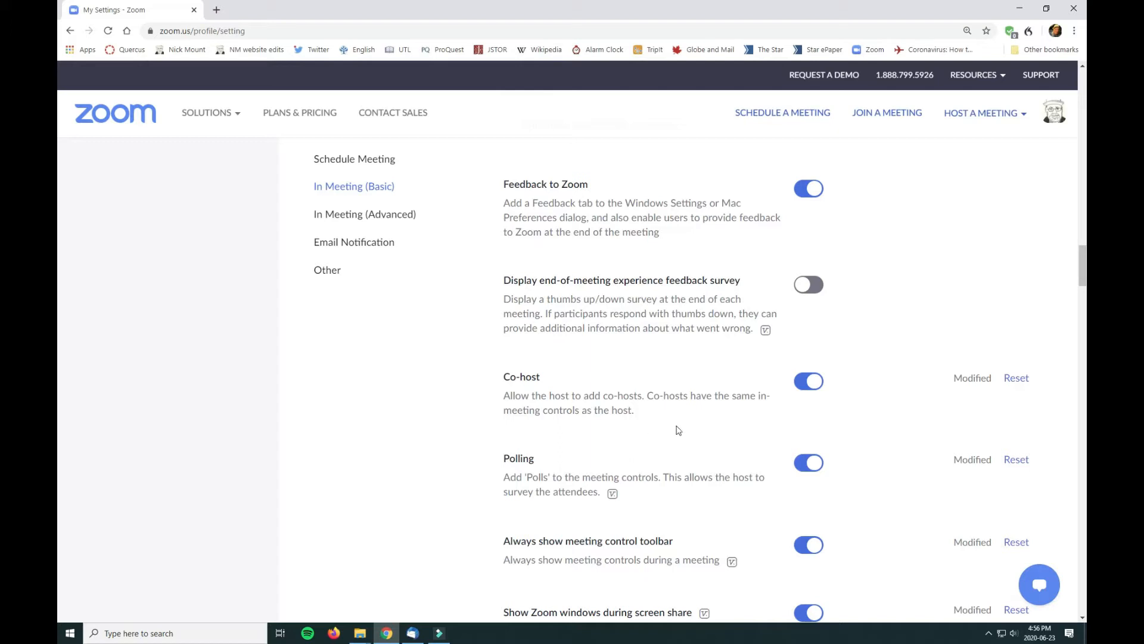
Toggle Polling and 'Always show meeting control toolbar' off and back on.
click(808, 462)
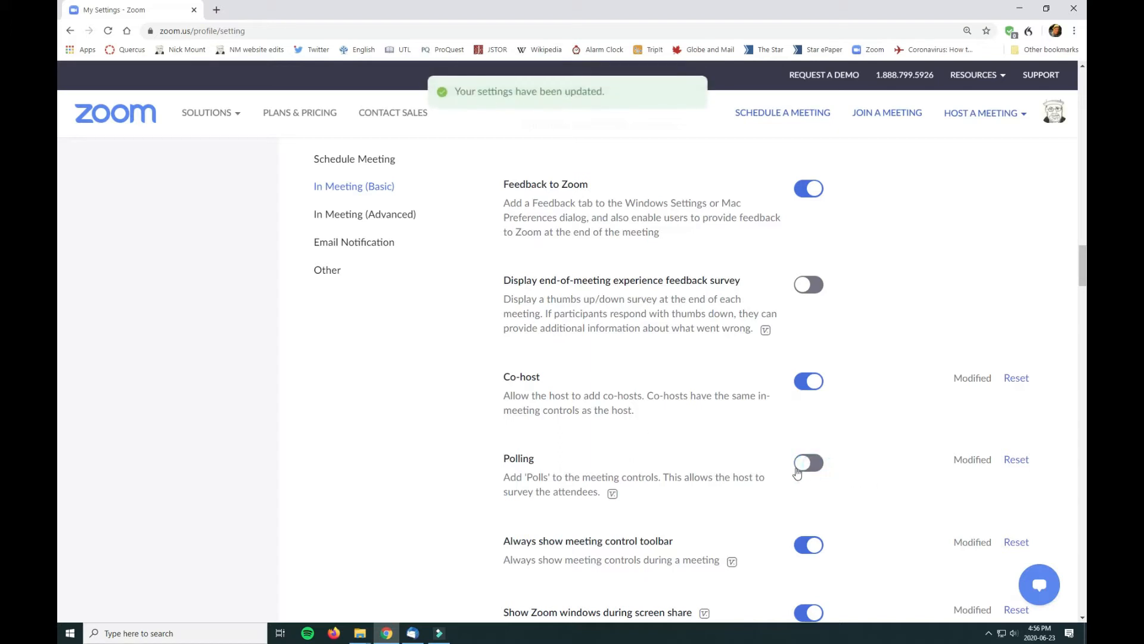
click(809, 462)
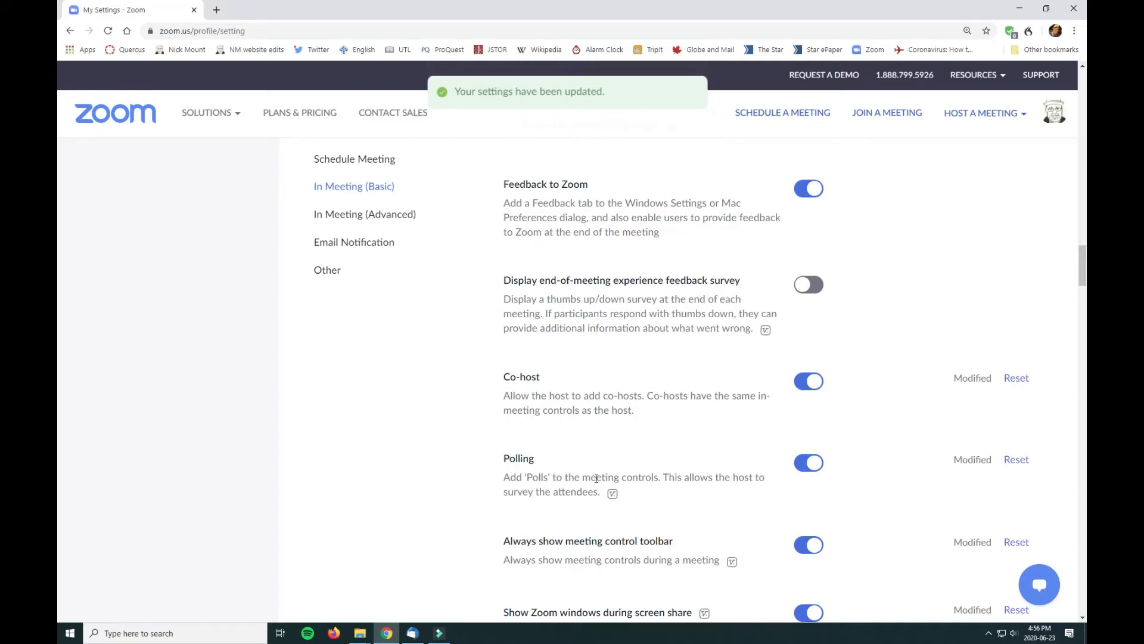
scroll(down, 3)
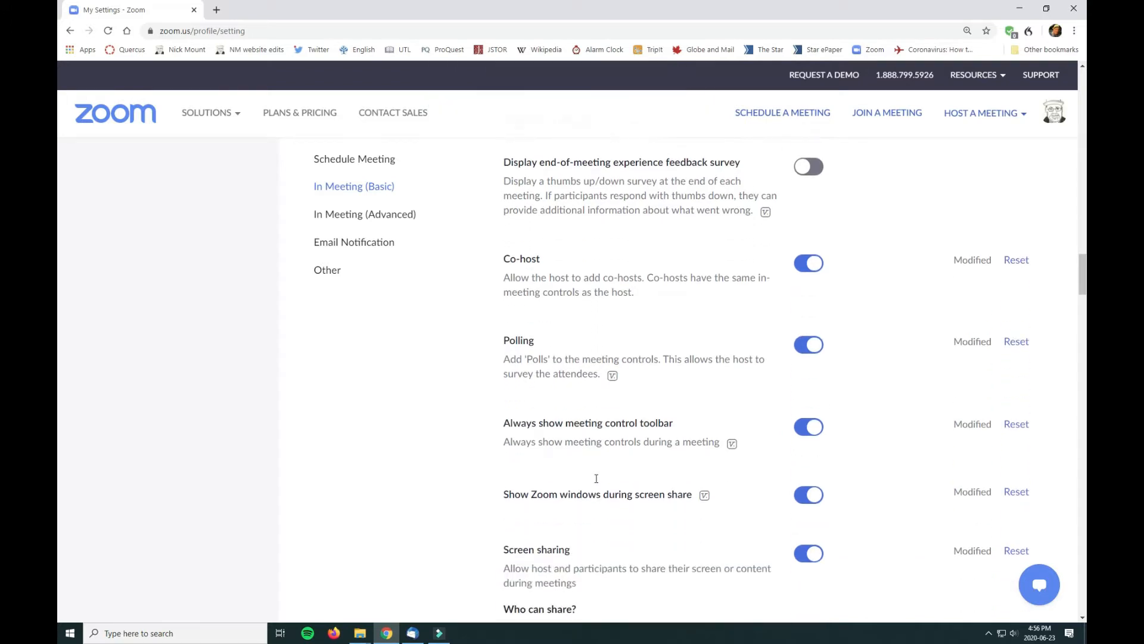
click(808, 427)
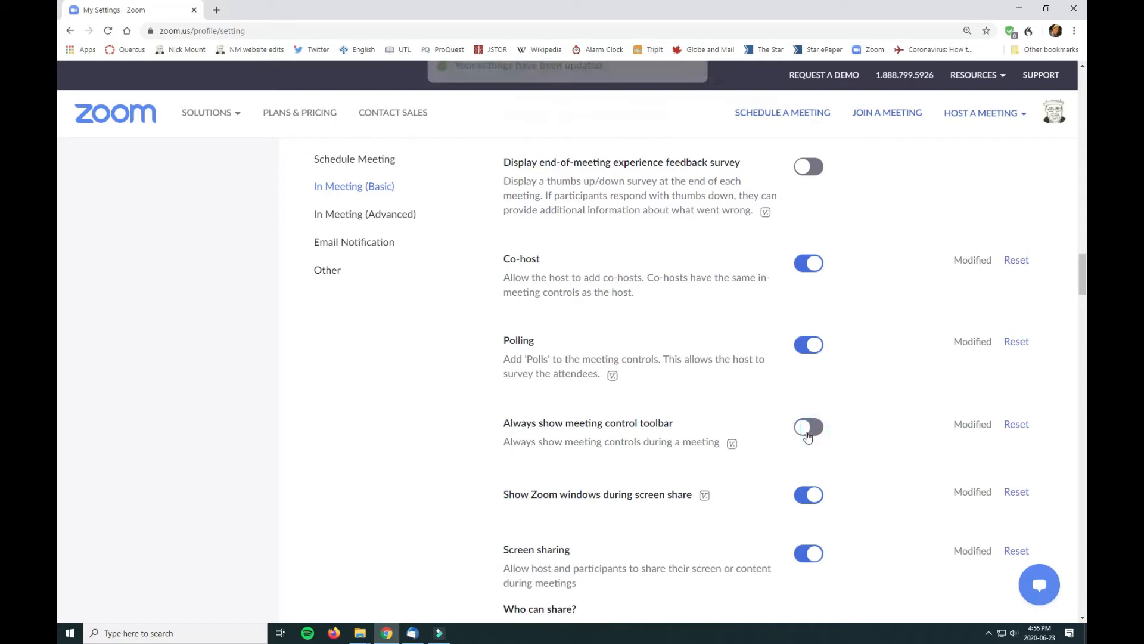
click(808, 427)
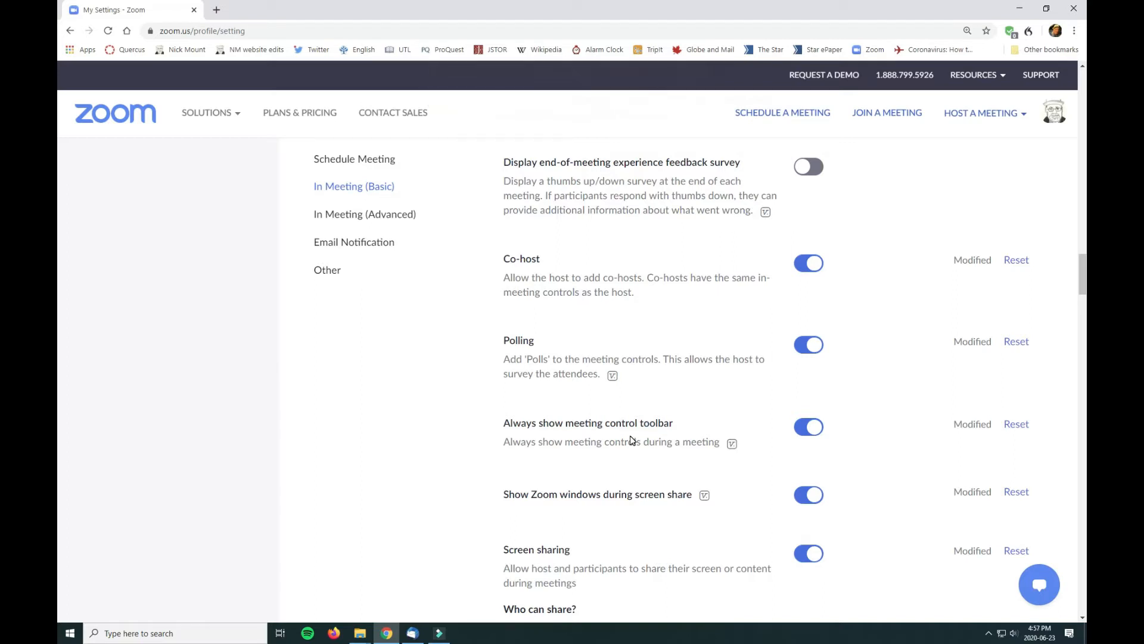
mouse_move(632, 435)
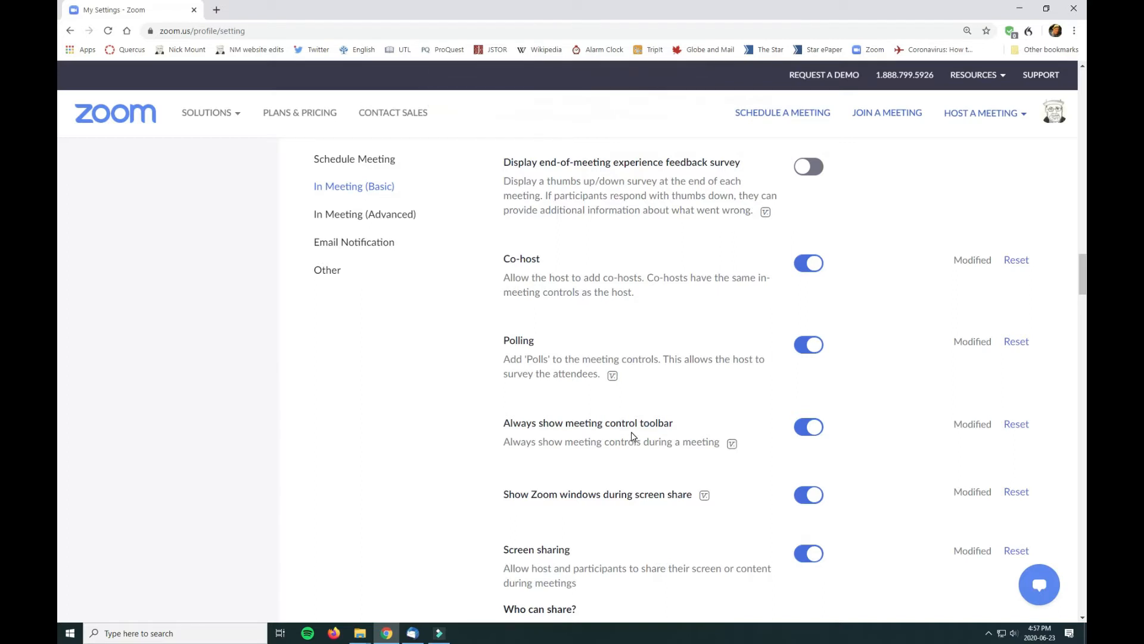
Confirm Breakout room is on under In Meeting (Advanced) and switch off Waiting room.
scroll(down, 3)
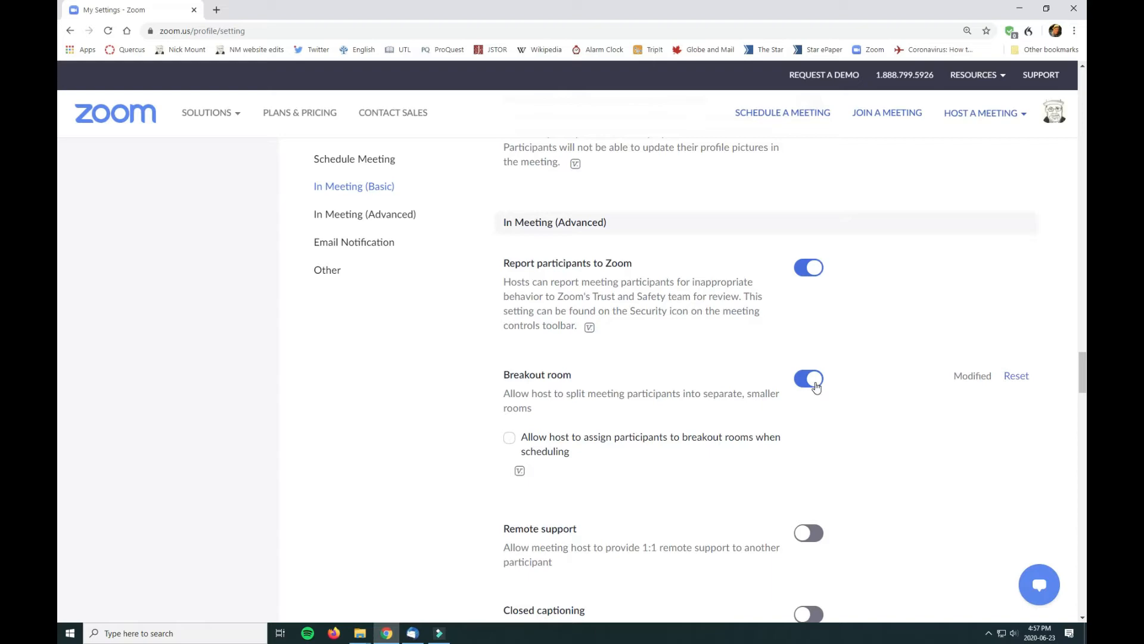
scroll(down, 3)
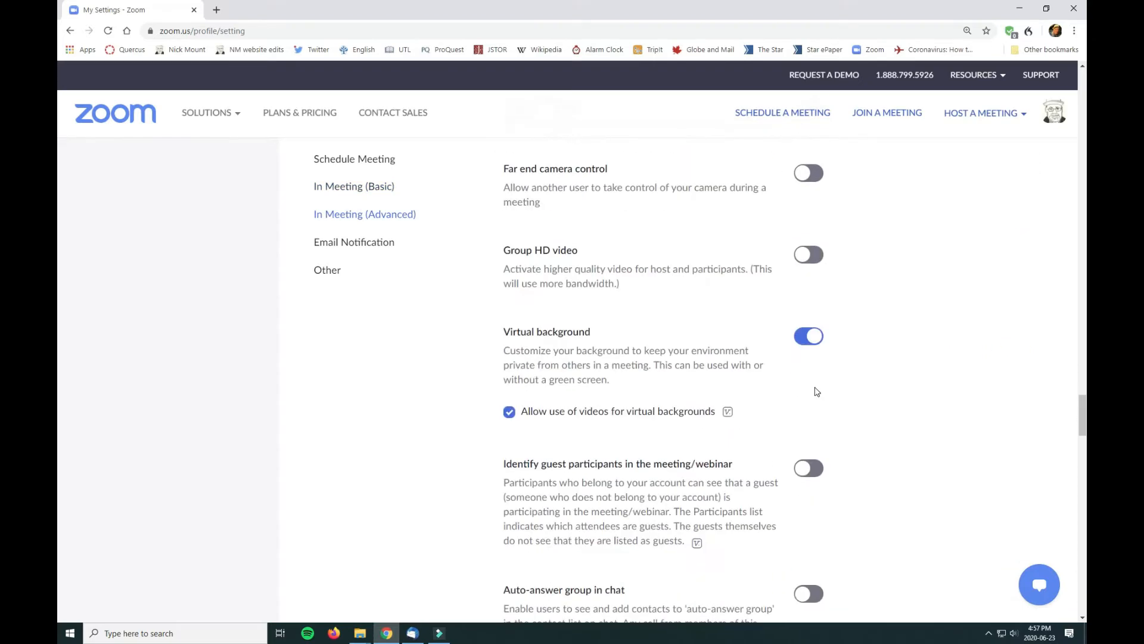
scroll(down, 3)
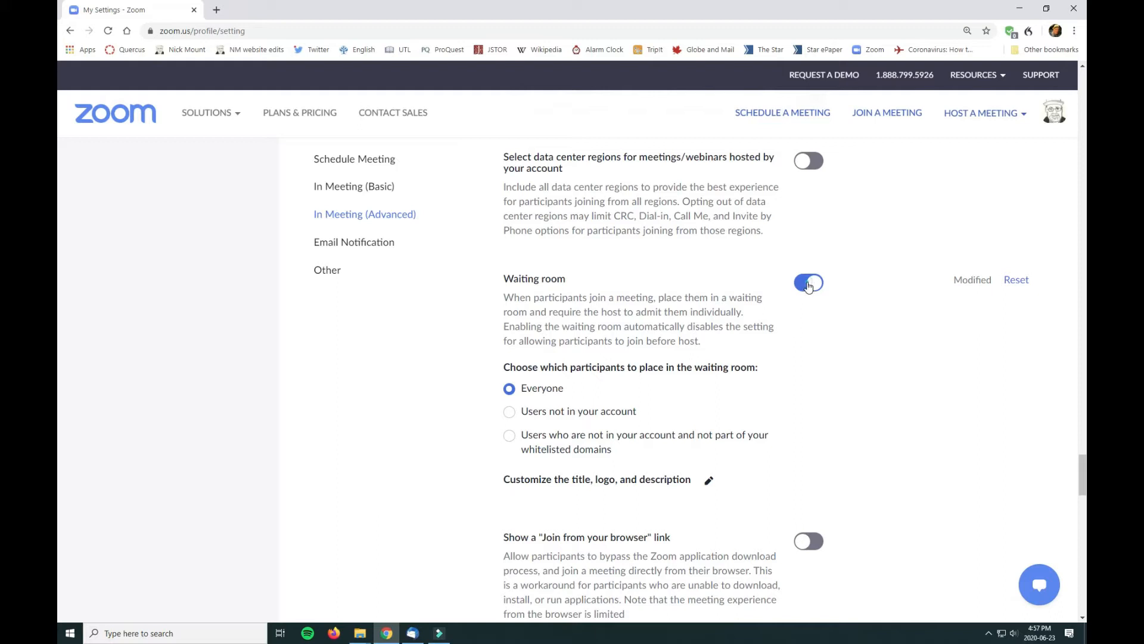
click(808, 283)
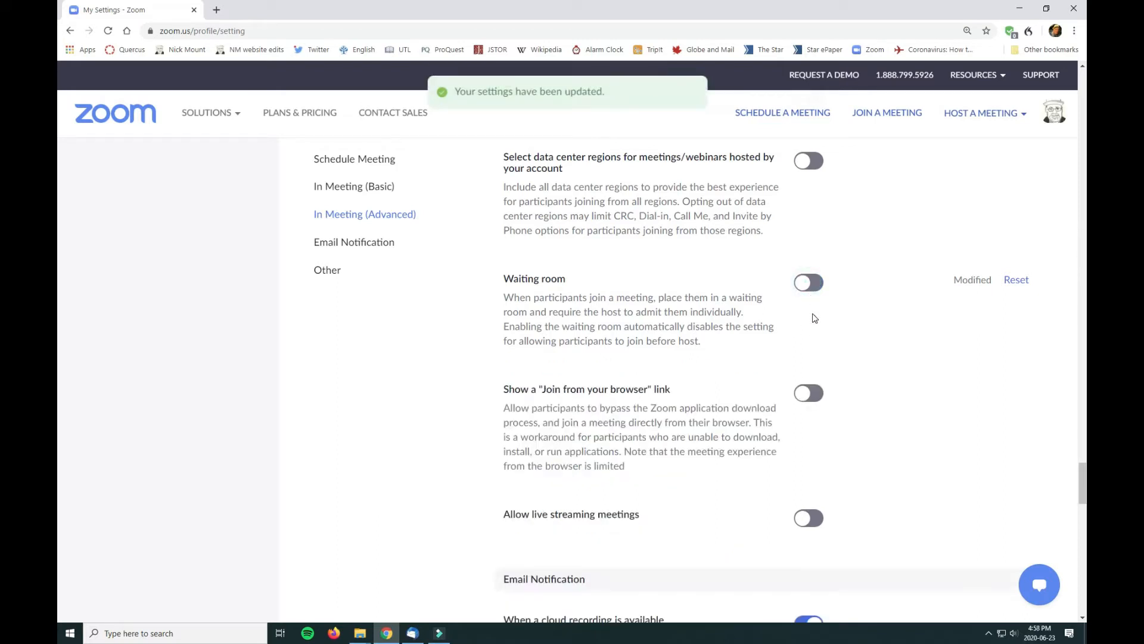
mouse_move(792, 403)
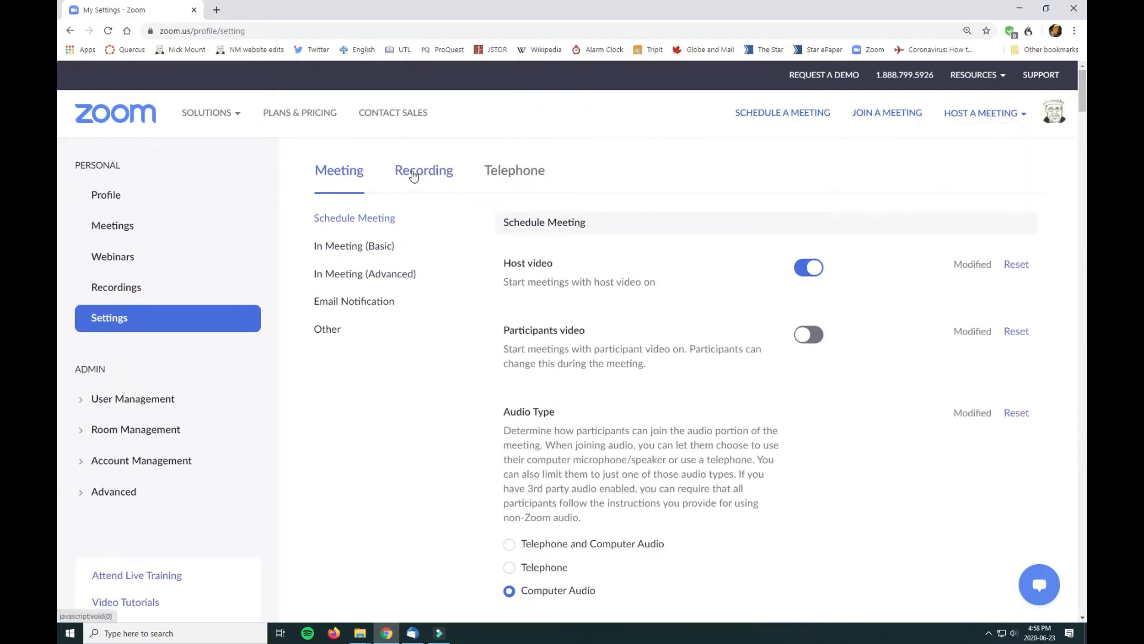
Review the local and cloud recording options on the Recording settings tab.
click(423, 170)
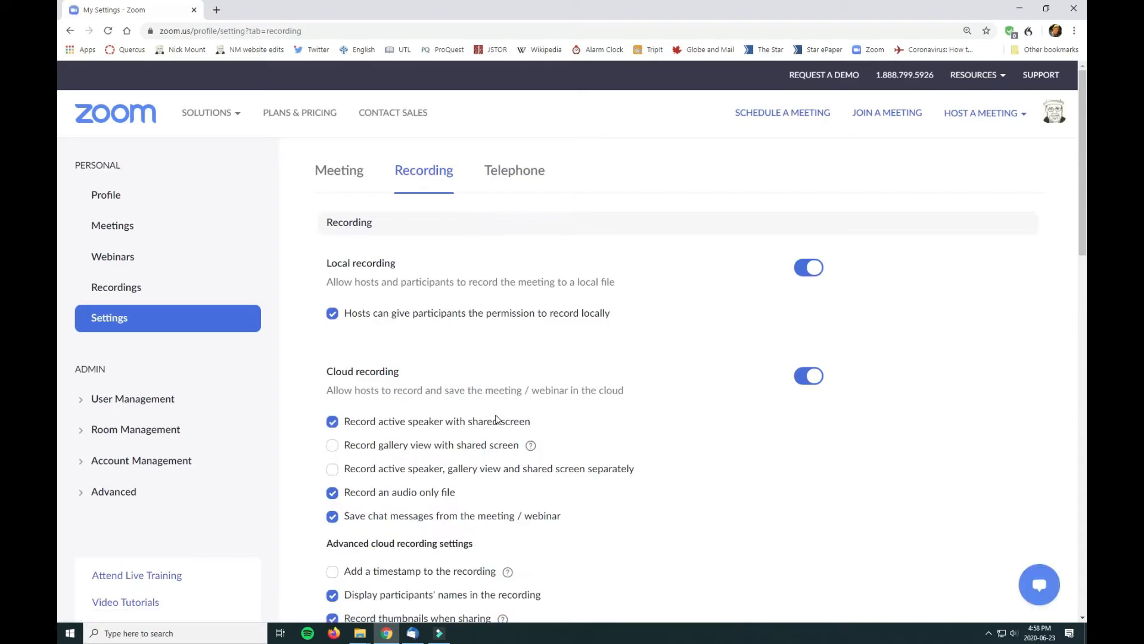
mouse_move(460, 415)
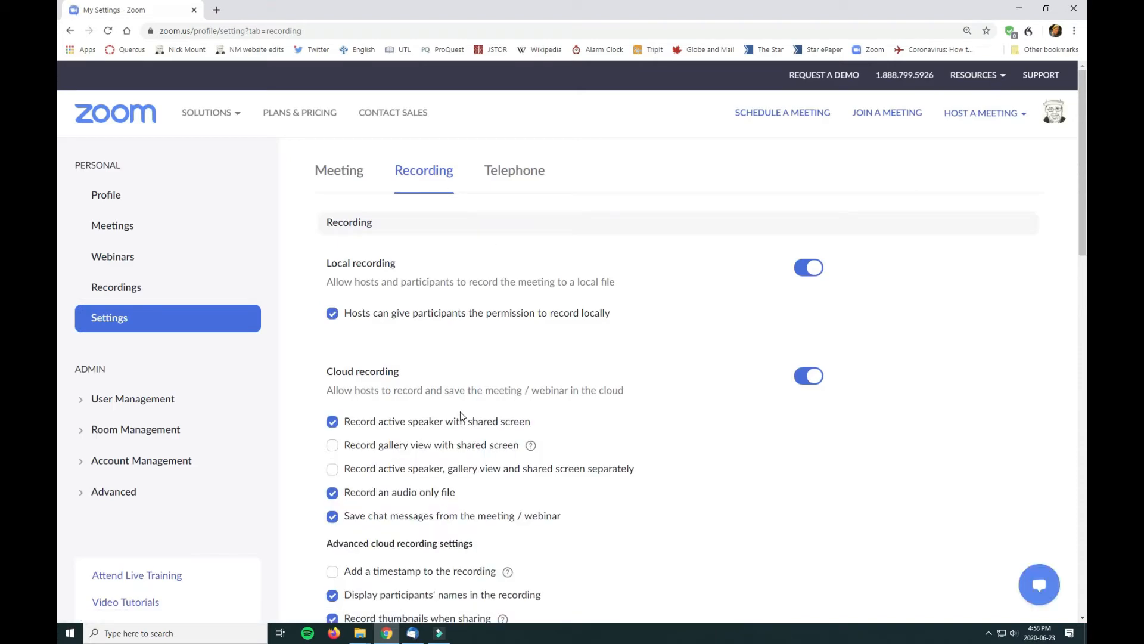
scroll(down, 3)
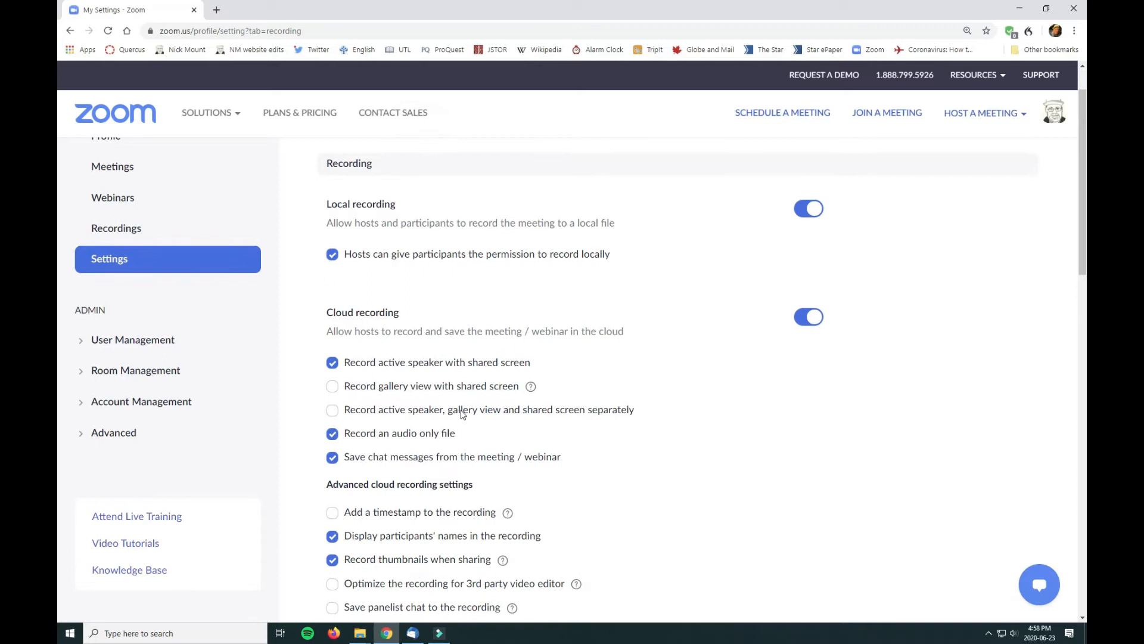
scroll(down, 3)
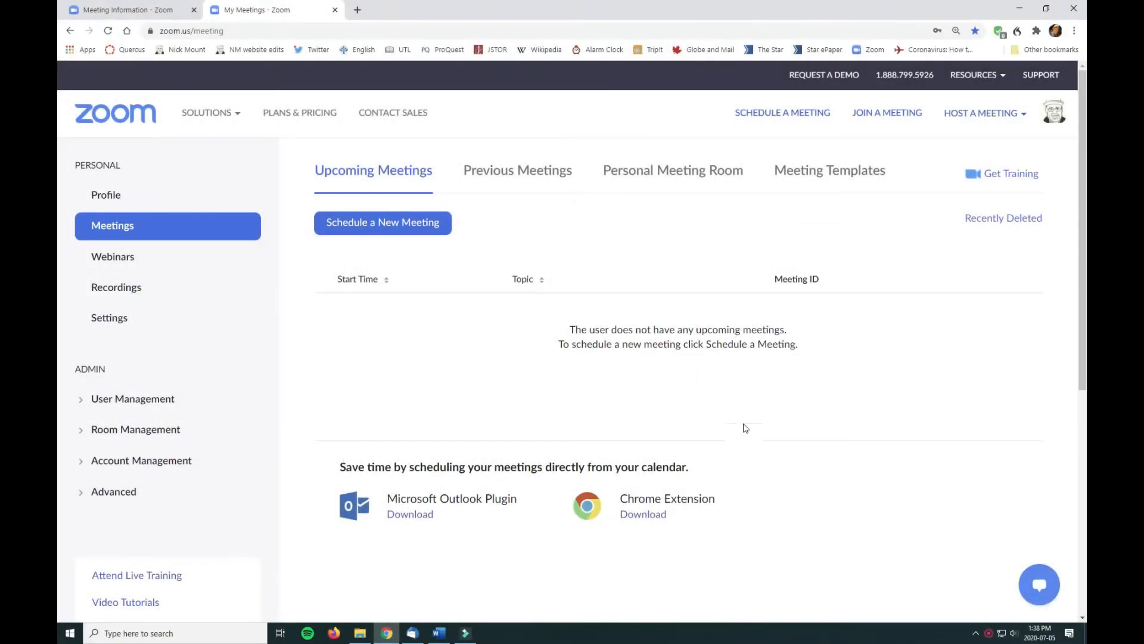
mouse_move(405, 227)
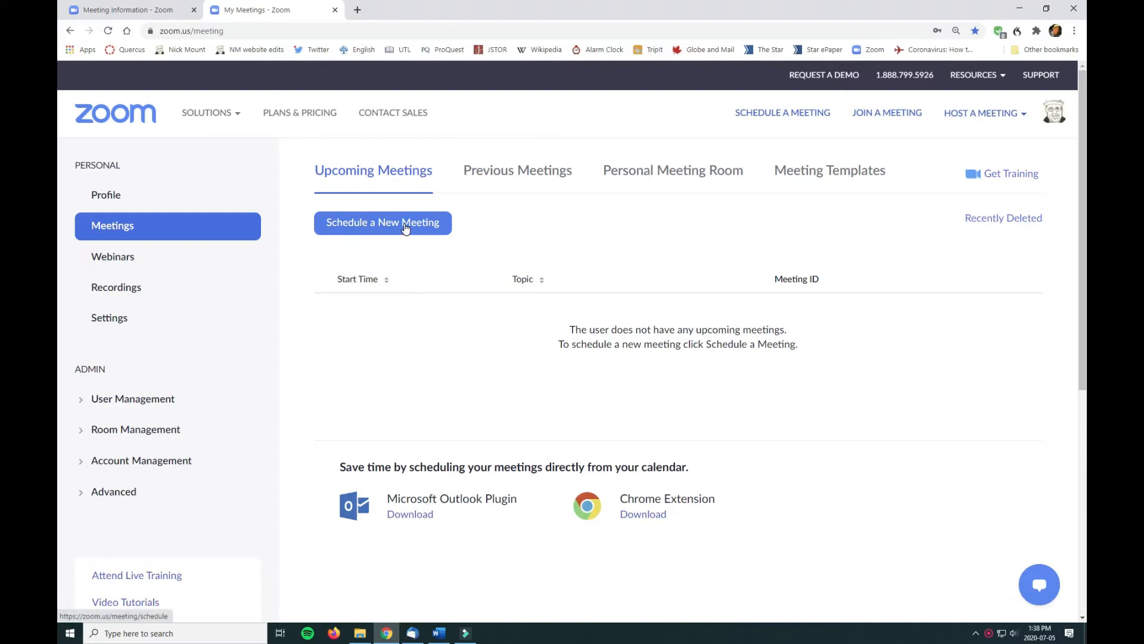
Start a new meeting titled 'Awesome Books' dated September 1, 2020.
click(383, 222)
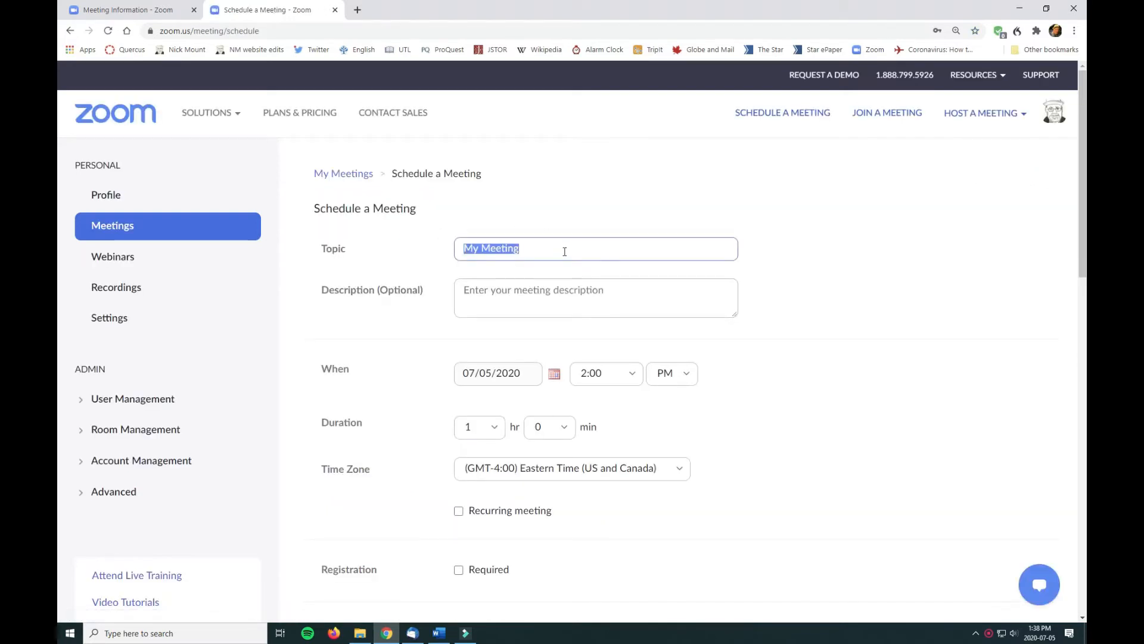
text(Awe)
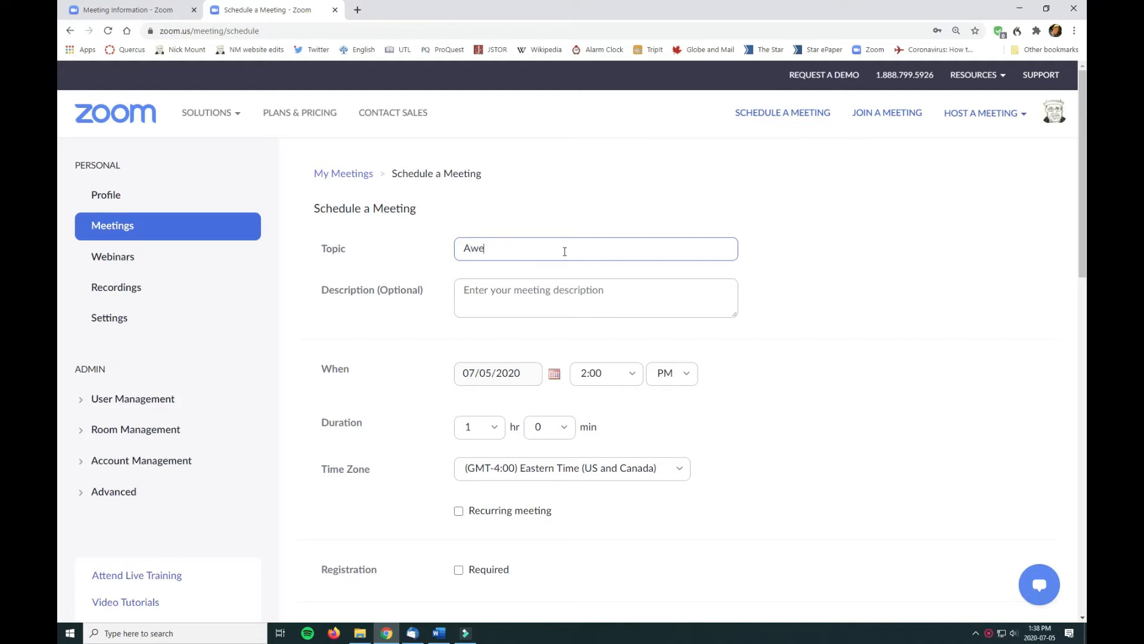
text(some)
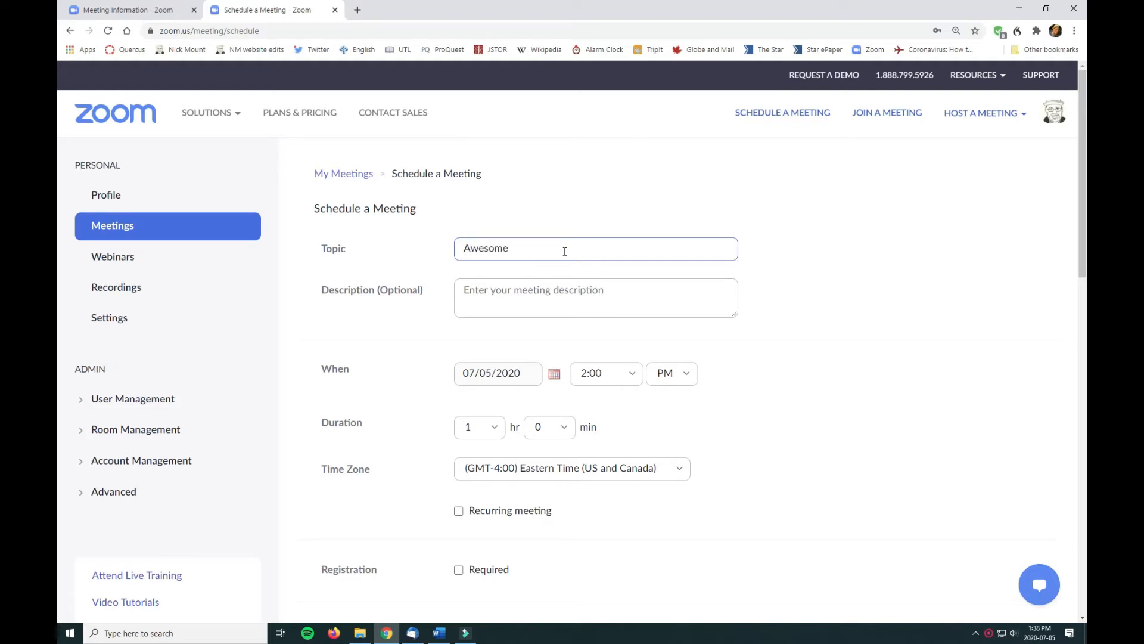
text(Books)
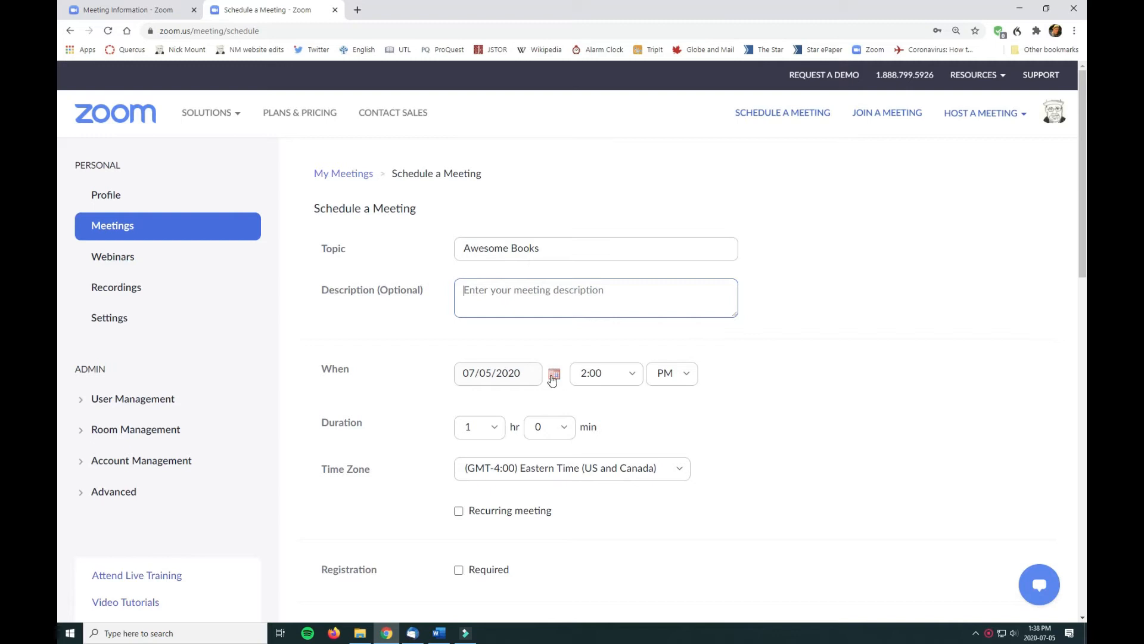
click(553, 373)
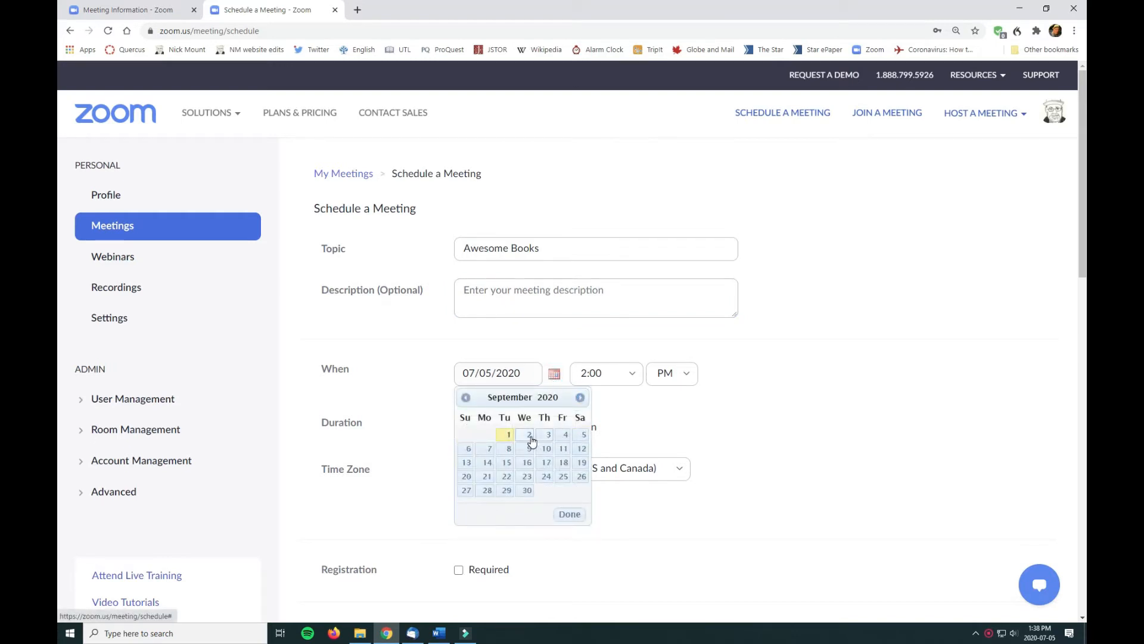
click(506, 434)
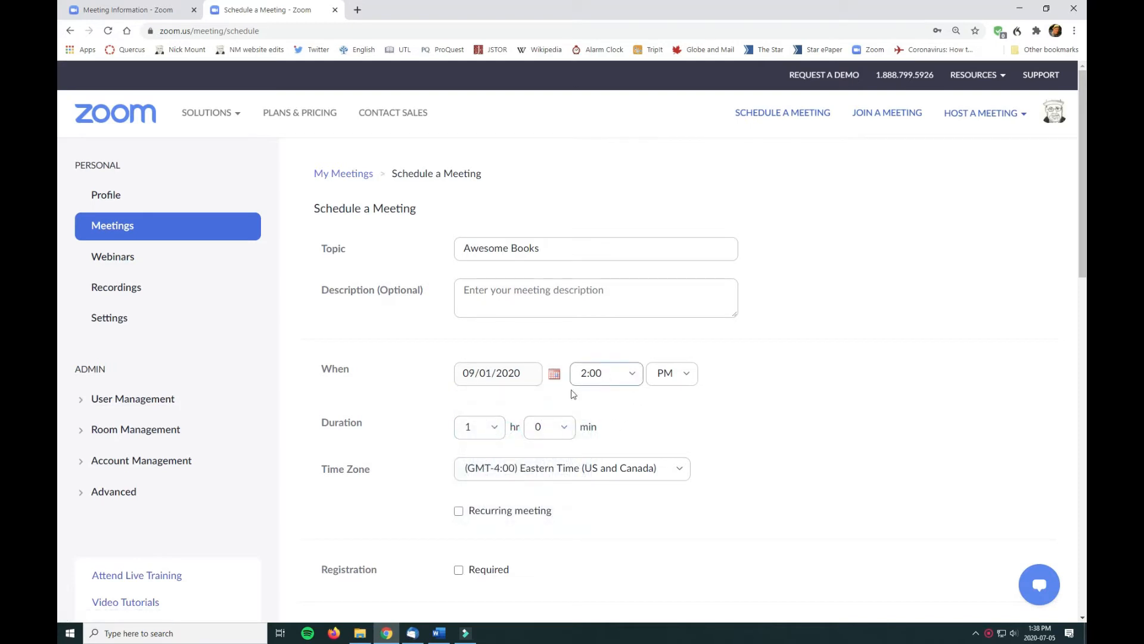
Make it 2 hours, recurring weekly on Tuesdays and Thursdays until Oct 13.
click(477, 426)
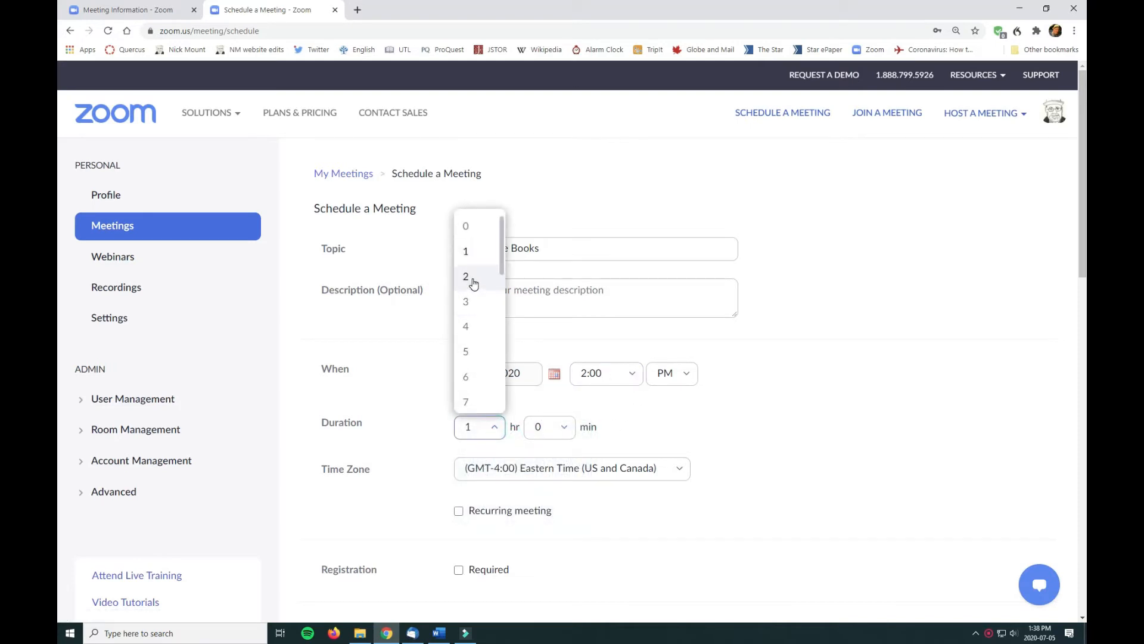
click(466, 276)
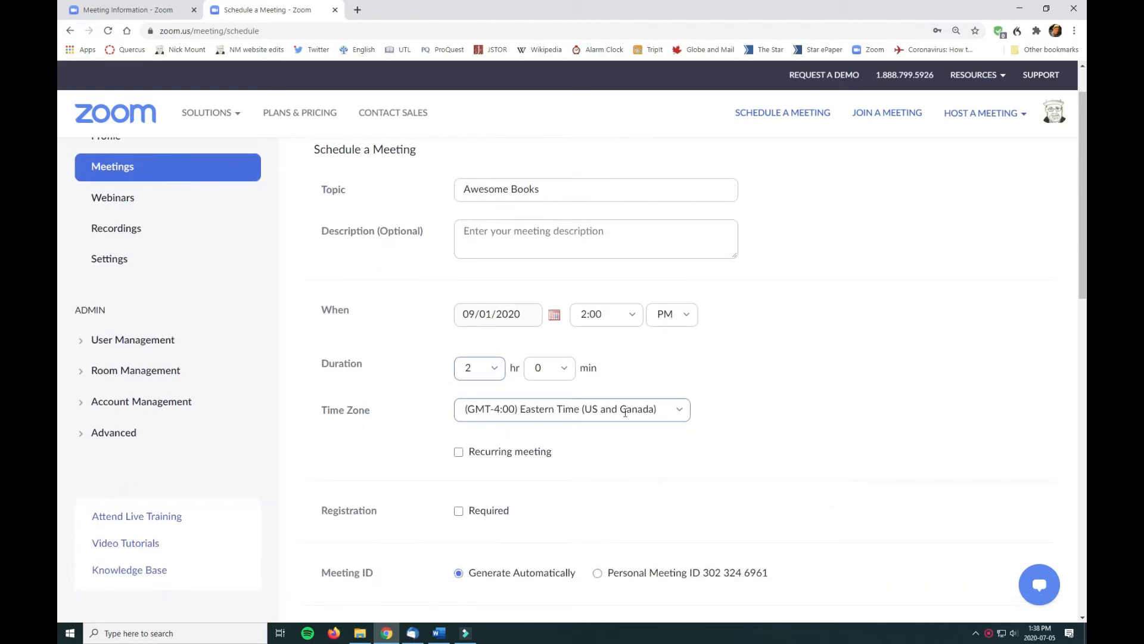
click(459, 451)
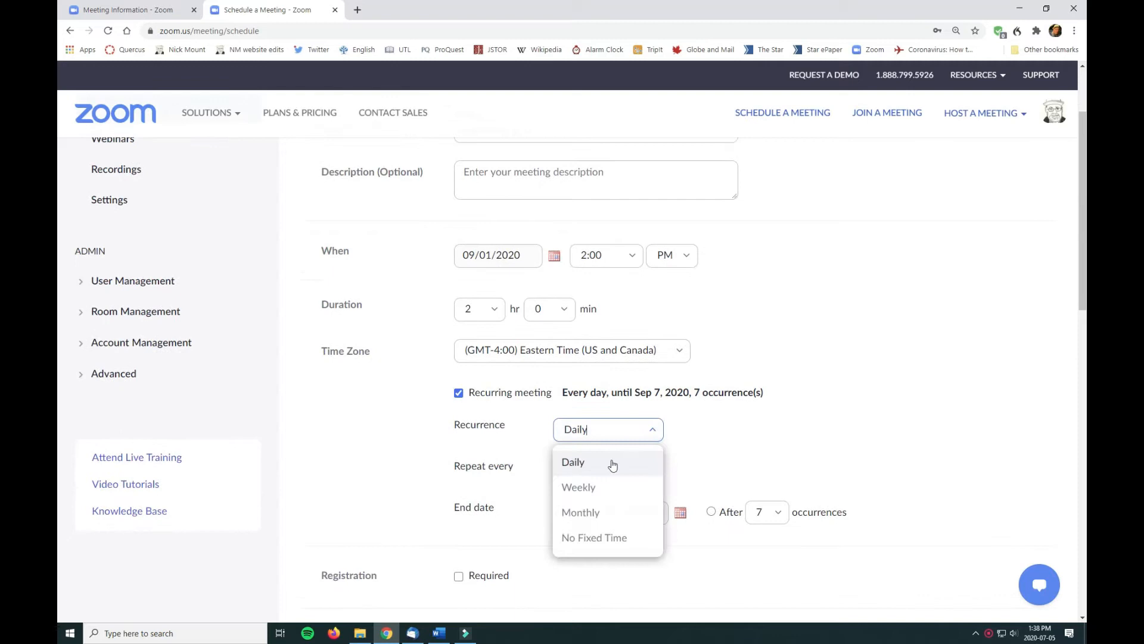
click(578, 487)
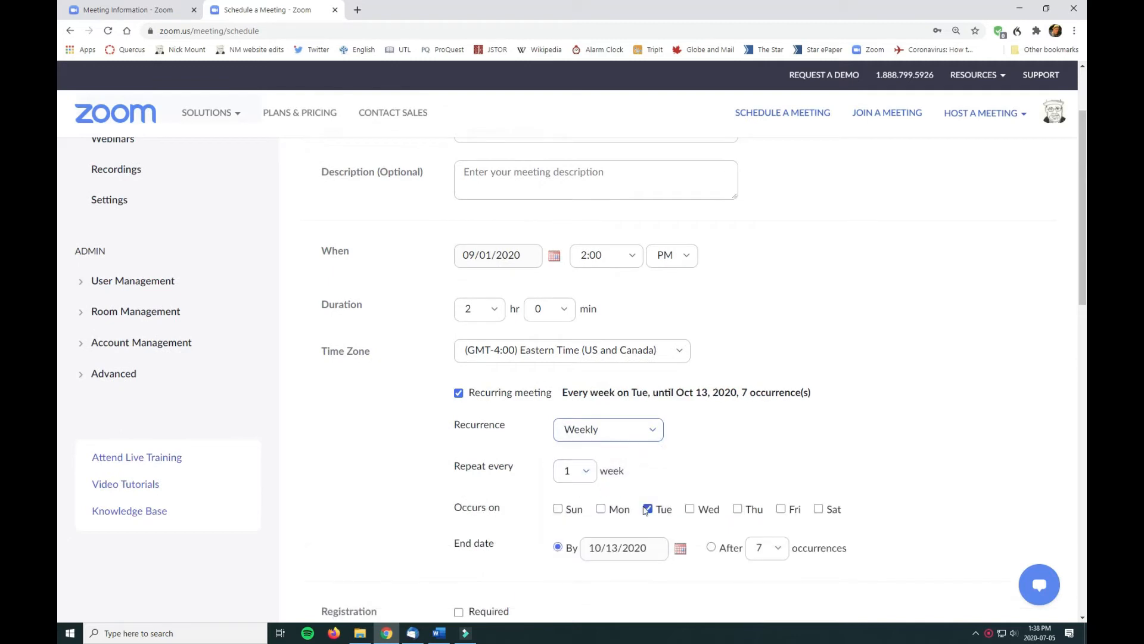
click(737, 509)
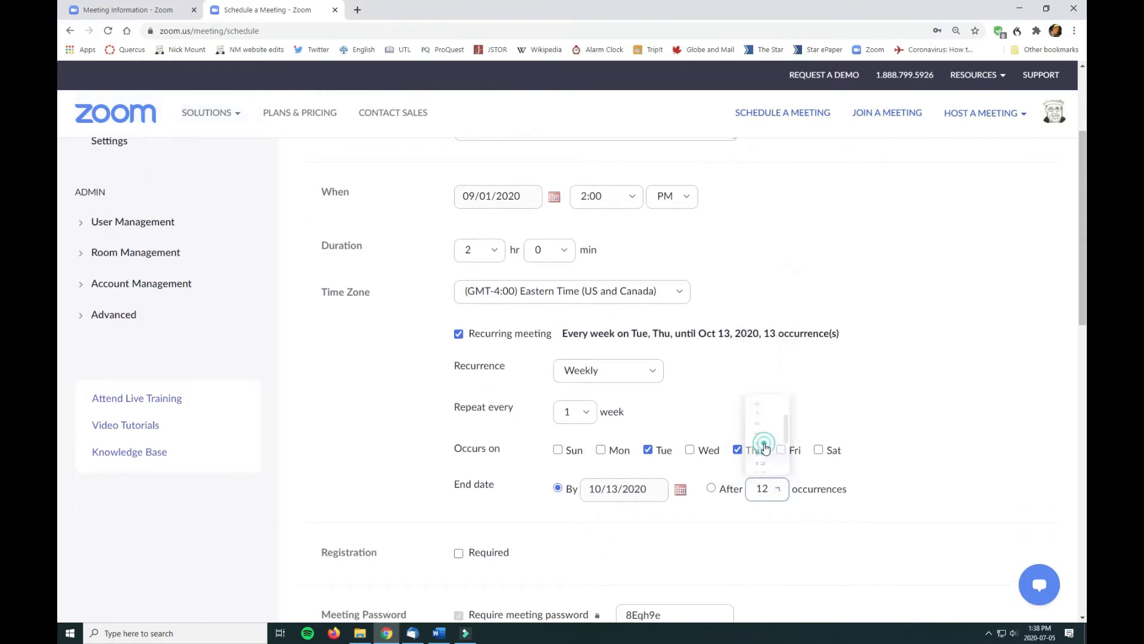
scroll(down, 3)
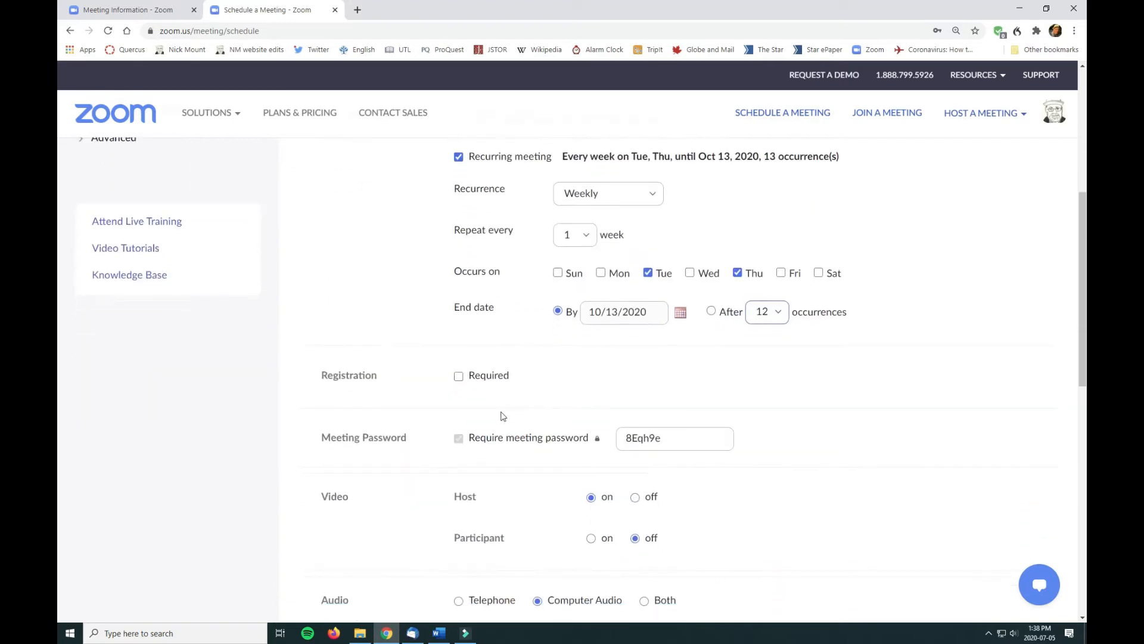
mouse_move(477, 387)
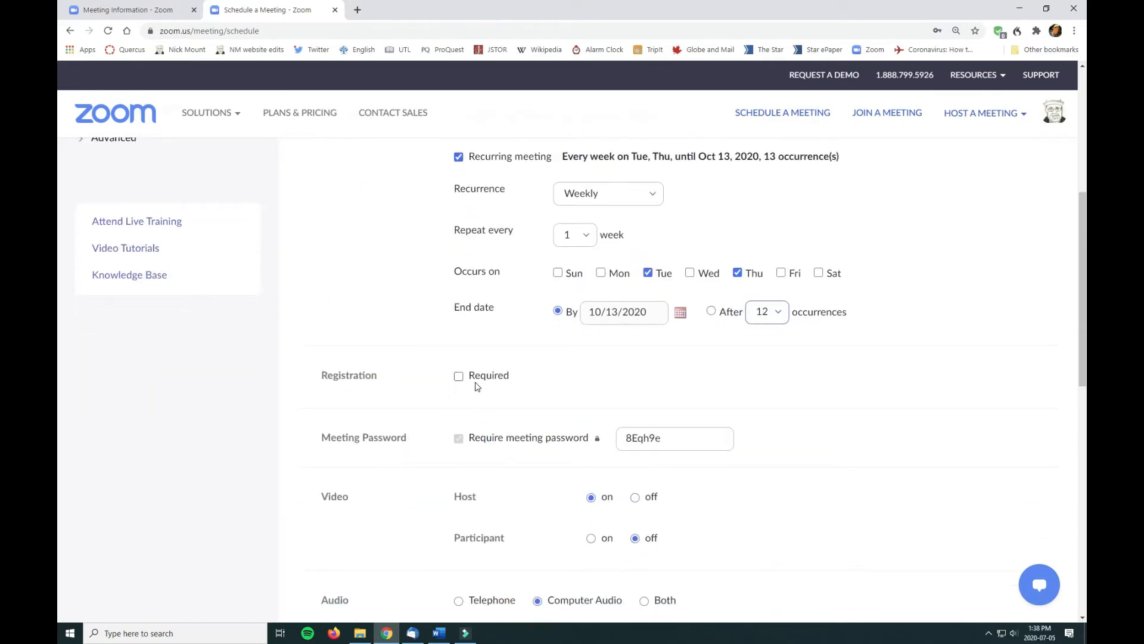
Set host video on and participant video off for Awesome Books.
click(458, 375)
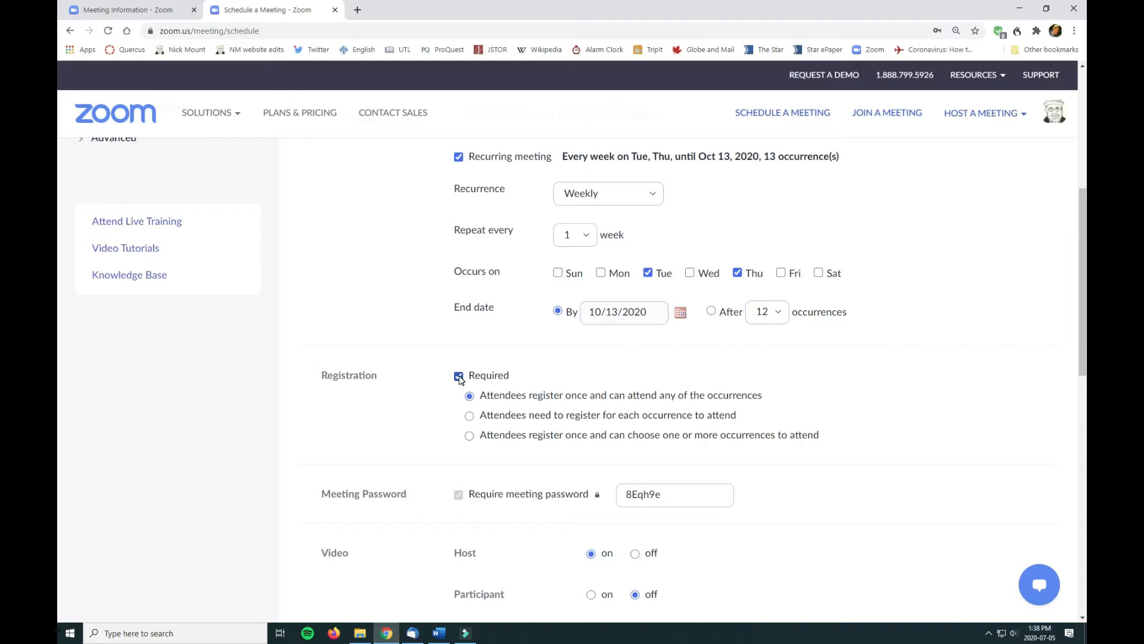
click(459, 375)
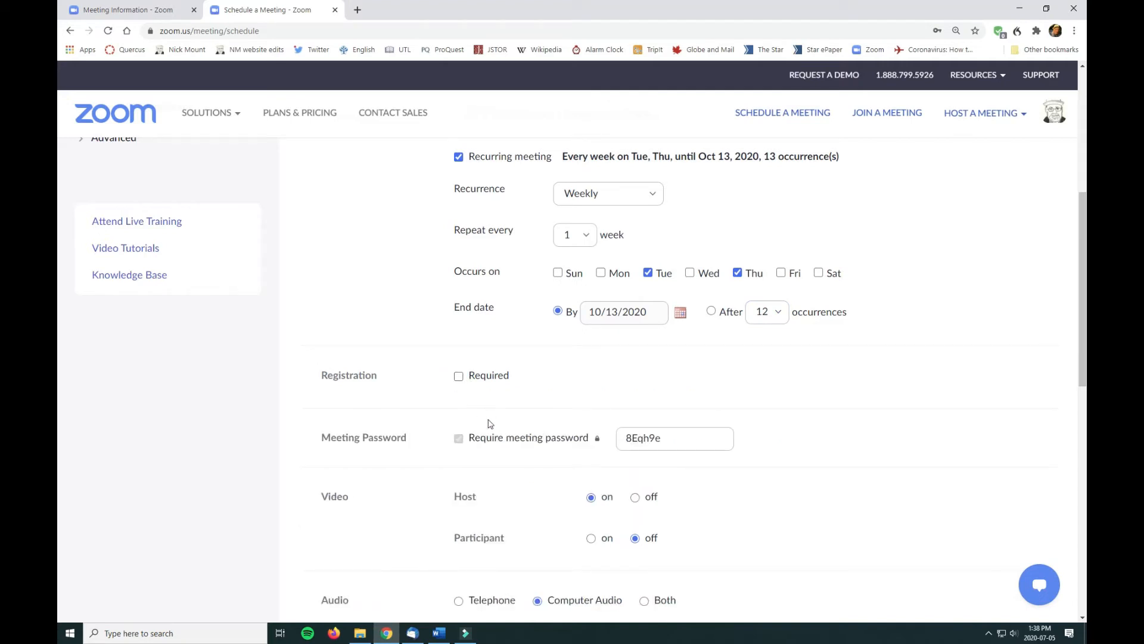
scroll(down, 3)
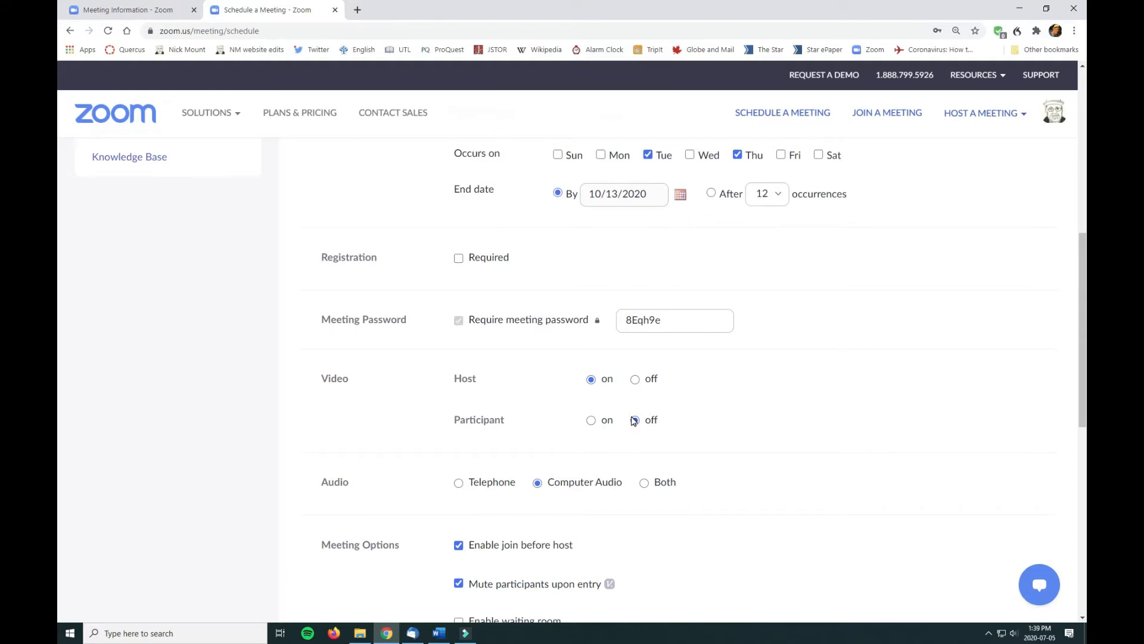
click(634, 420)
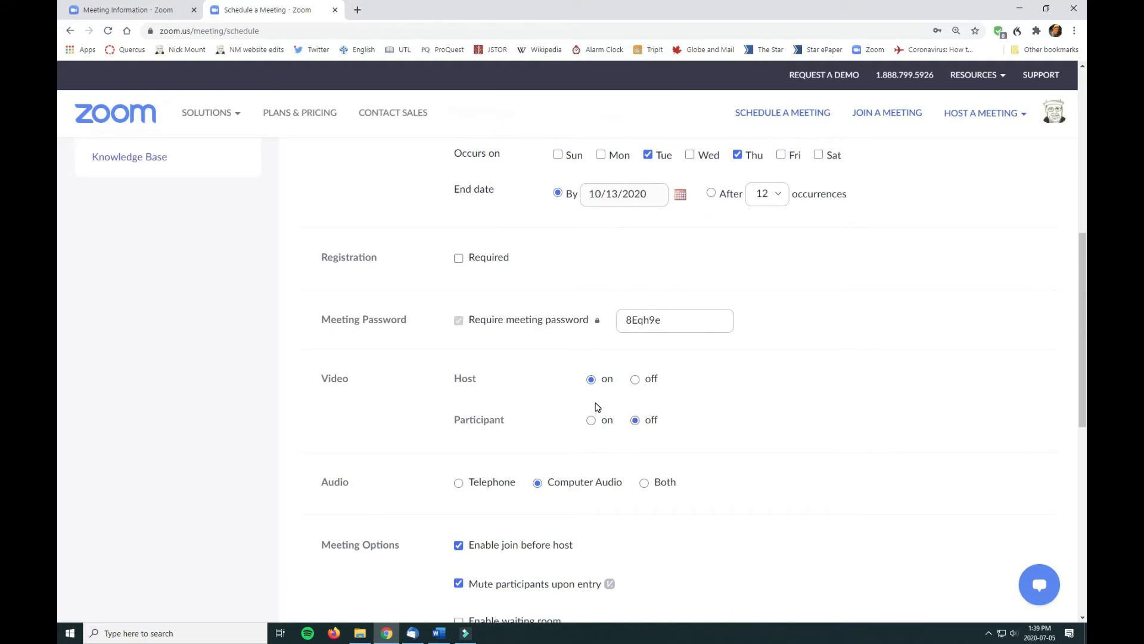
Review the audio and meeting options, then save the recurring meeting.
scroll(down, 3)
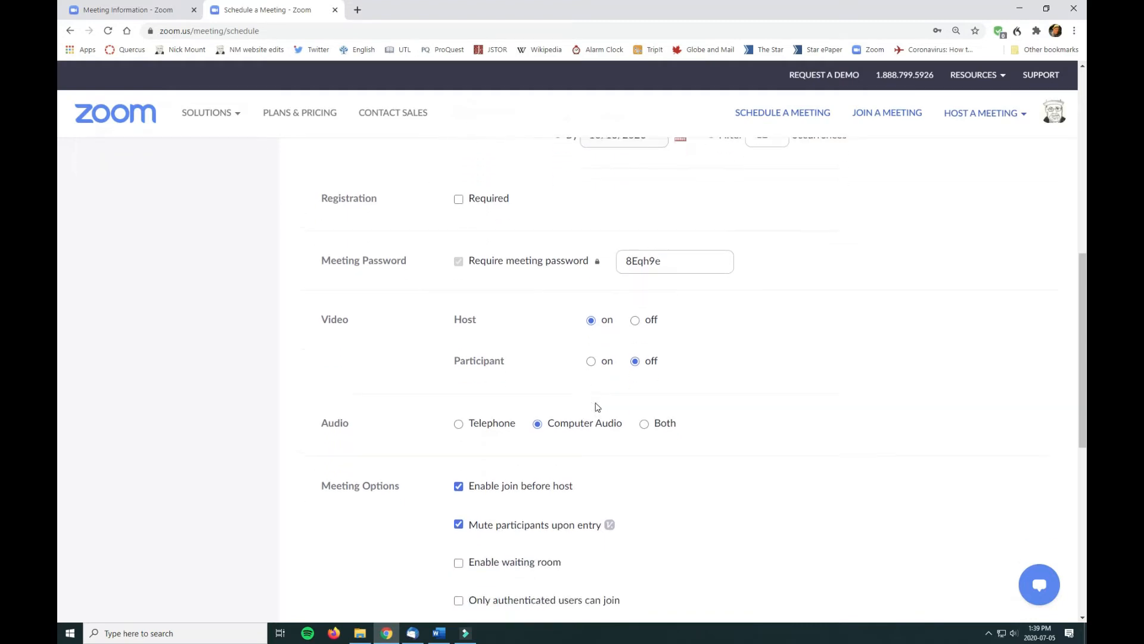
mouse_move(634, 360)
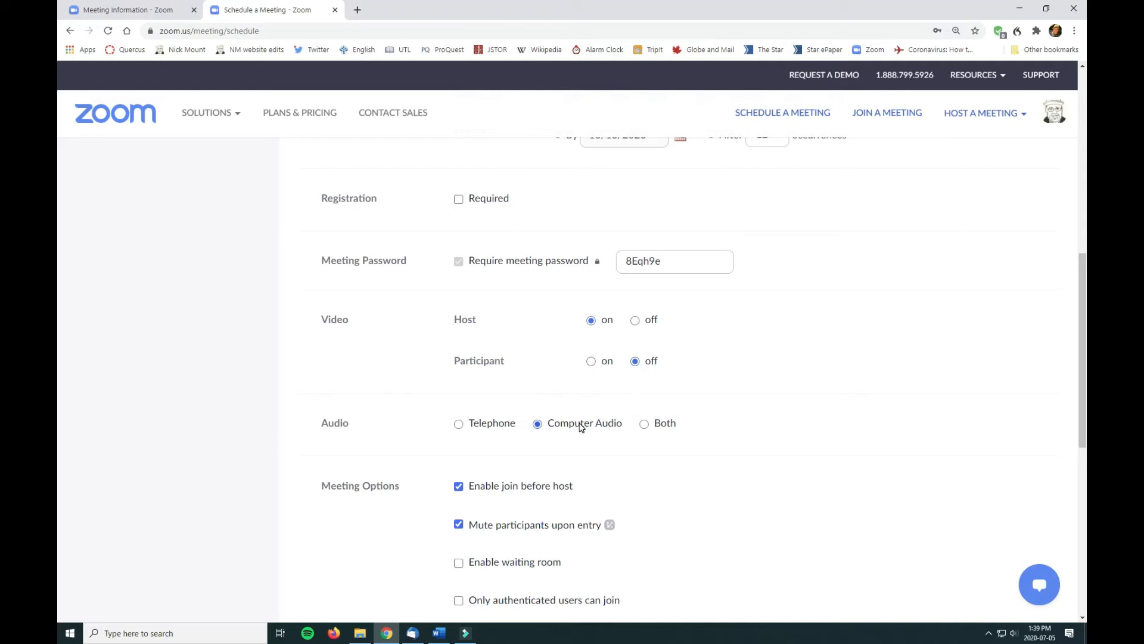
scroll(down, 3)
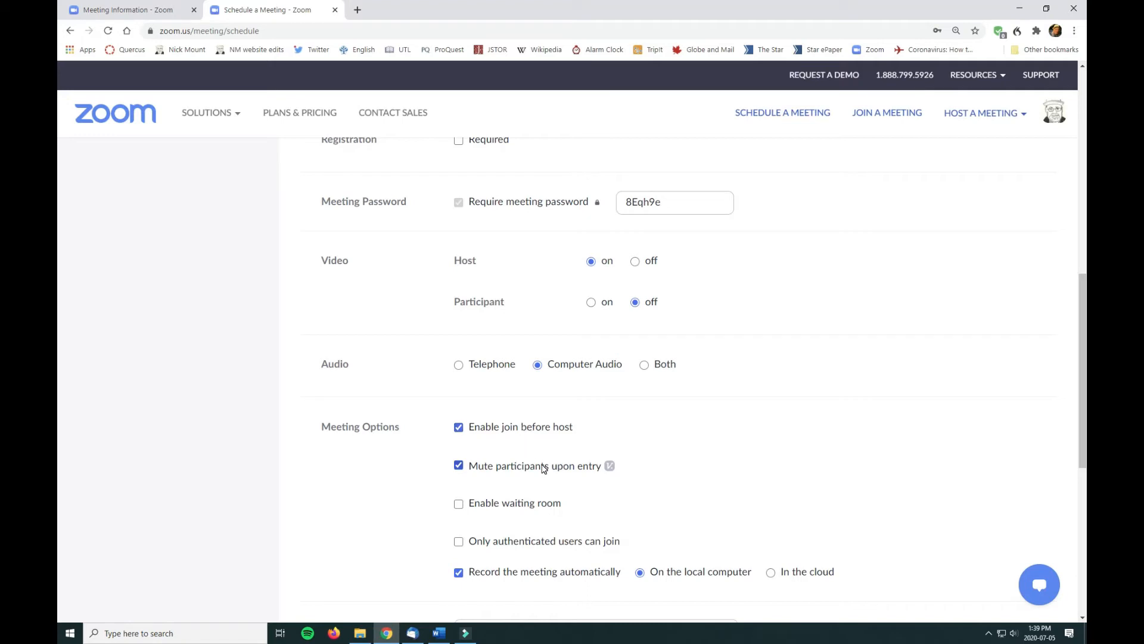
scroll(down, 3)
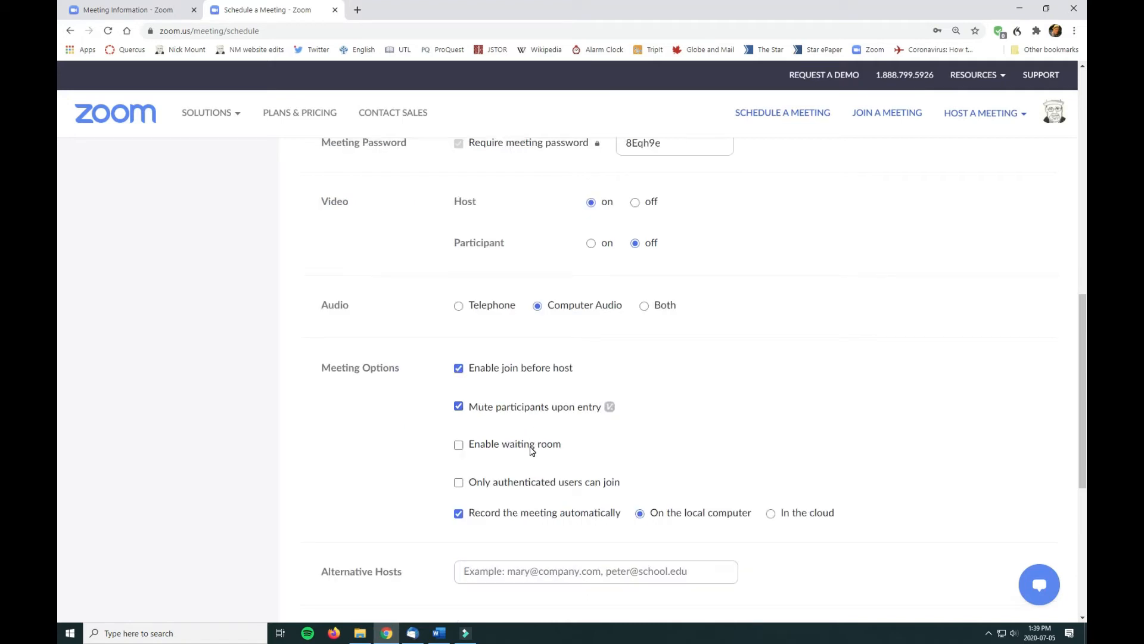
scroll(down, 3)
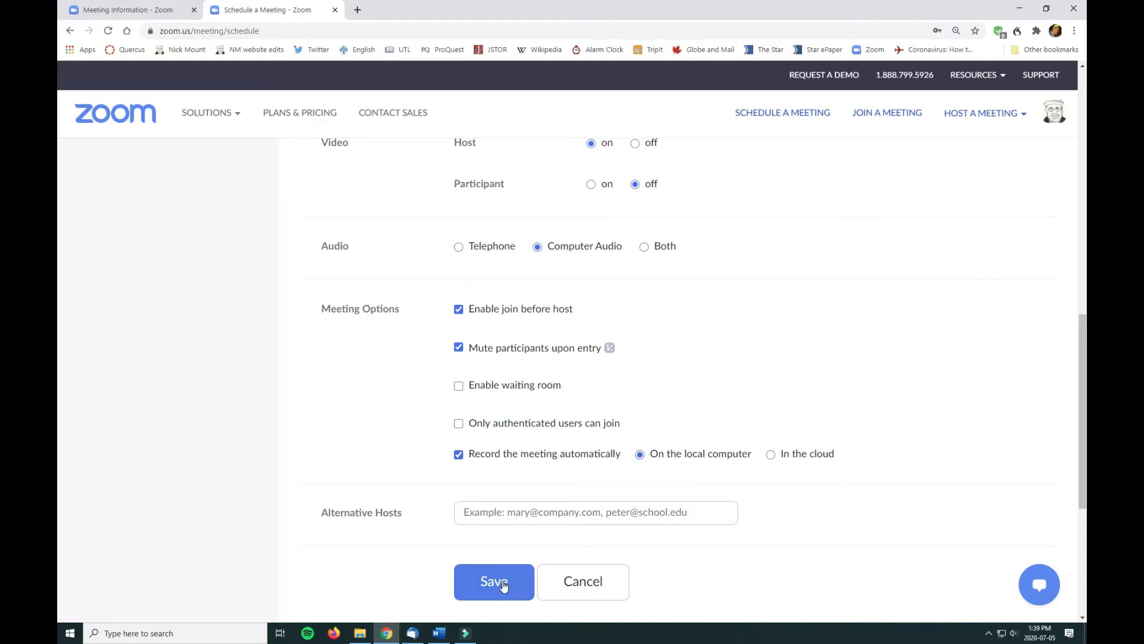
click(493, 581)
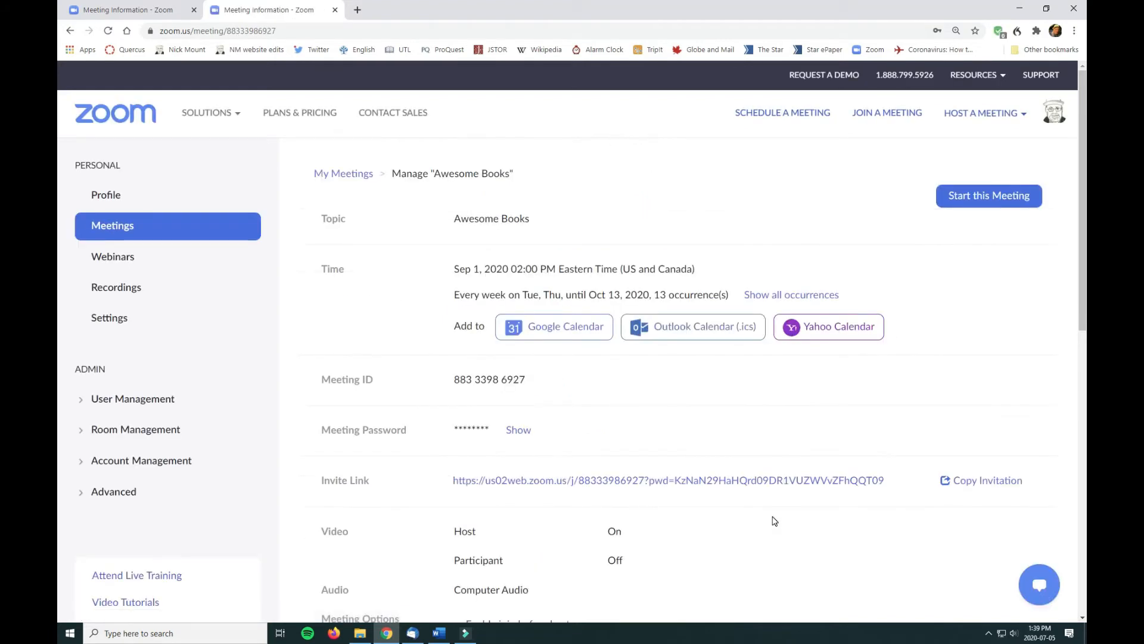
mouse_move(801, 490)
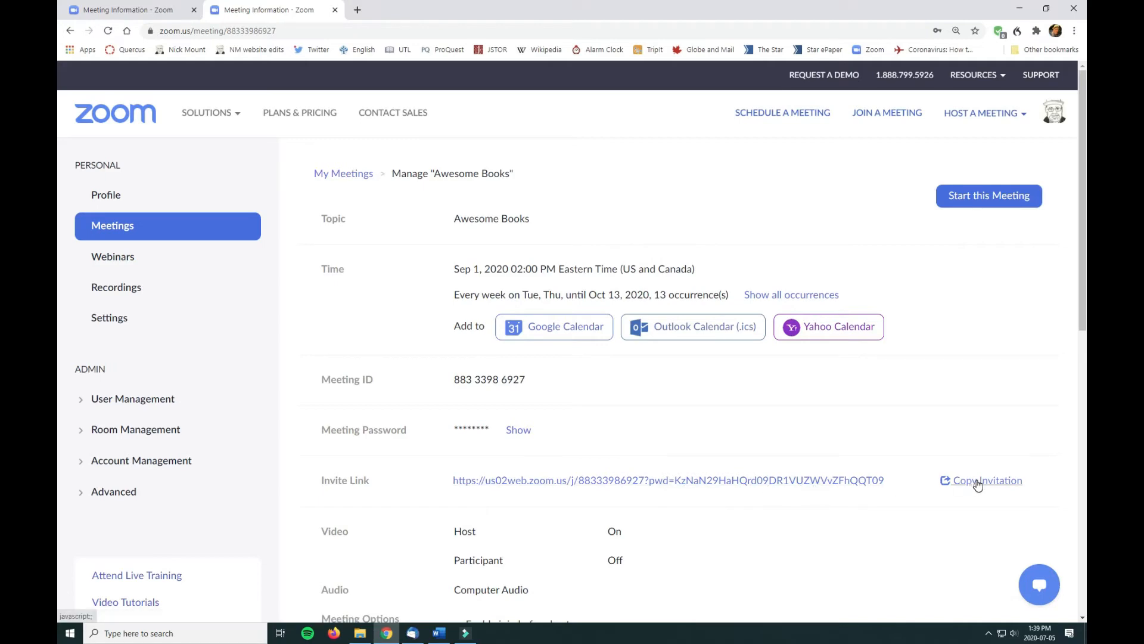
Copy the full Awesome Books meeting invitation and close the invitation dialog.
click(986, 480)
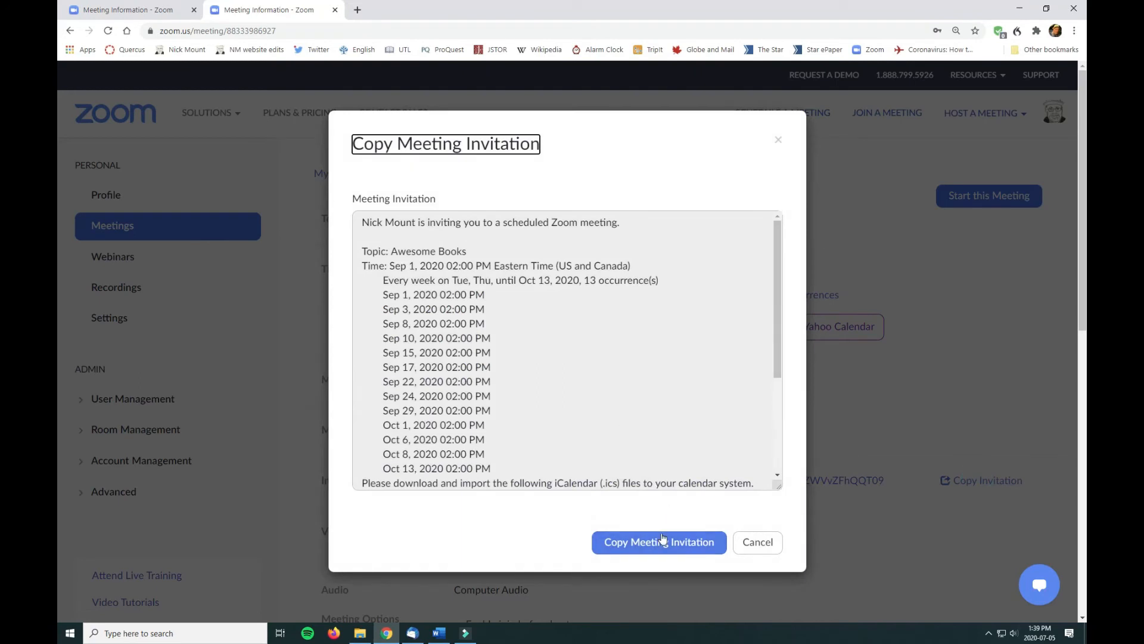
click(657, 542)
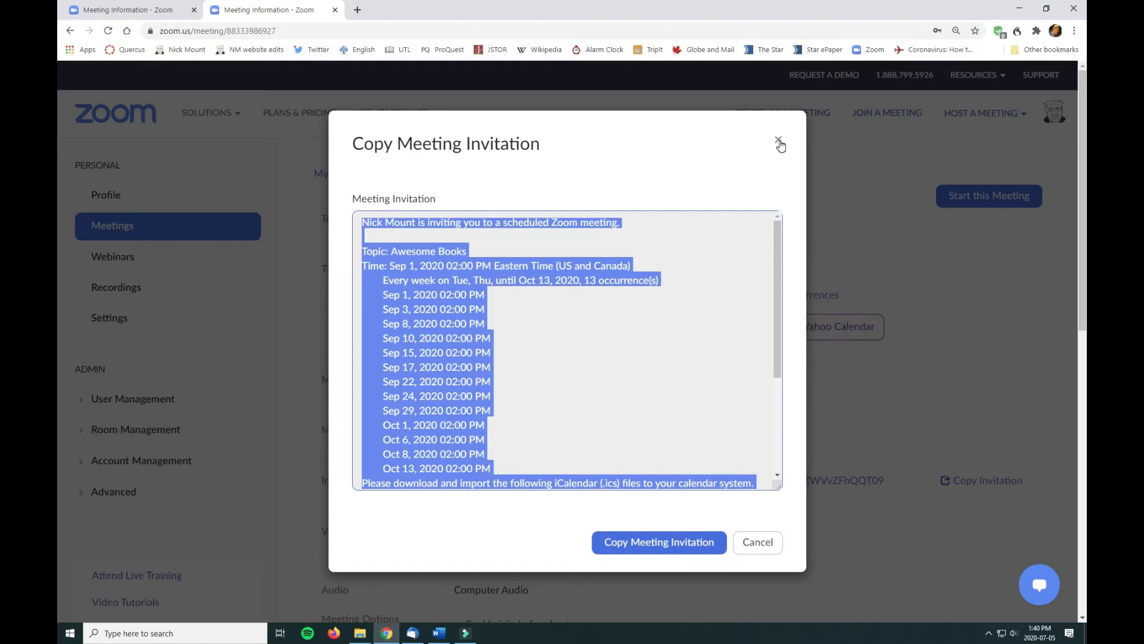
click(779, 140)
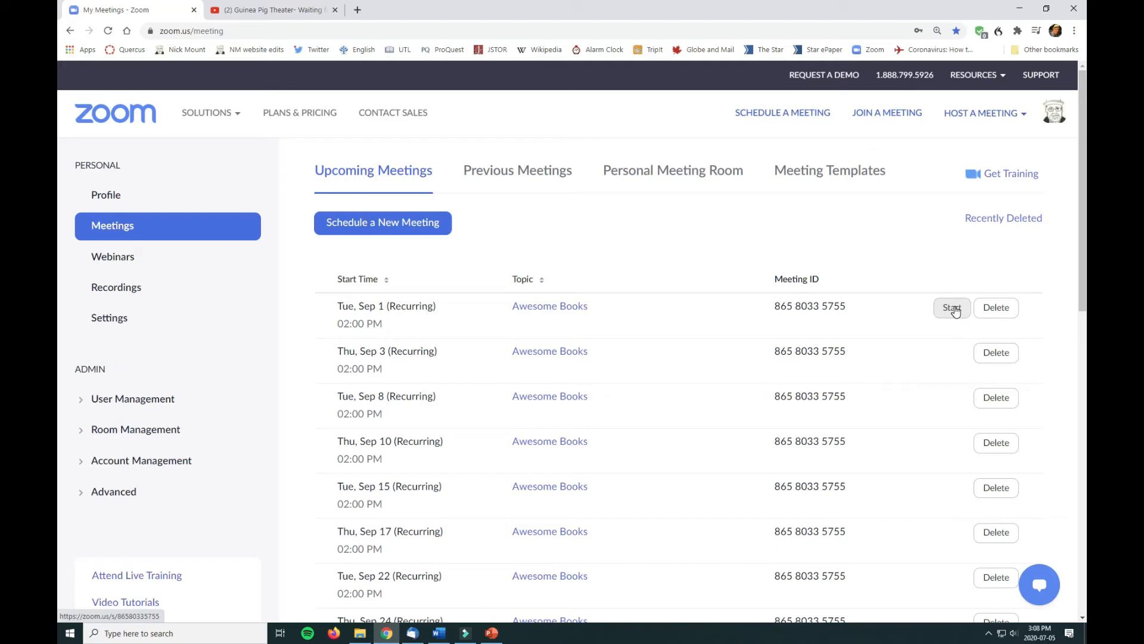
Start the Sep 1 Awesome Books meeting in the Zoom app using computer audio.
click(950, 308)
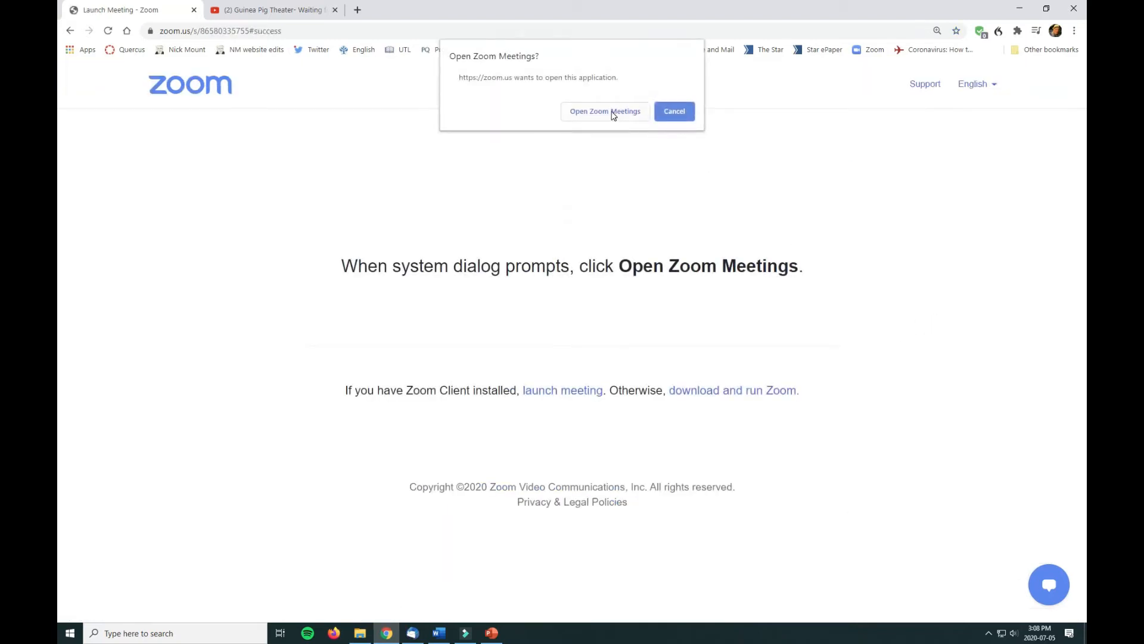
click(605, 111)
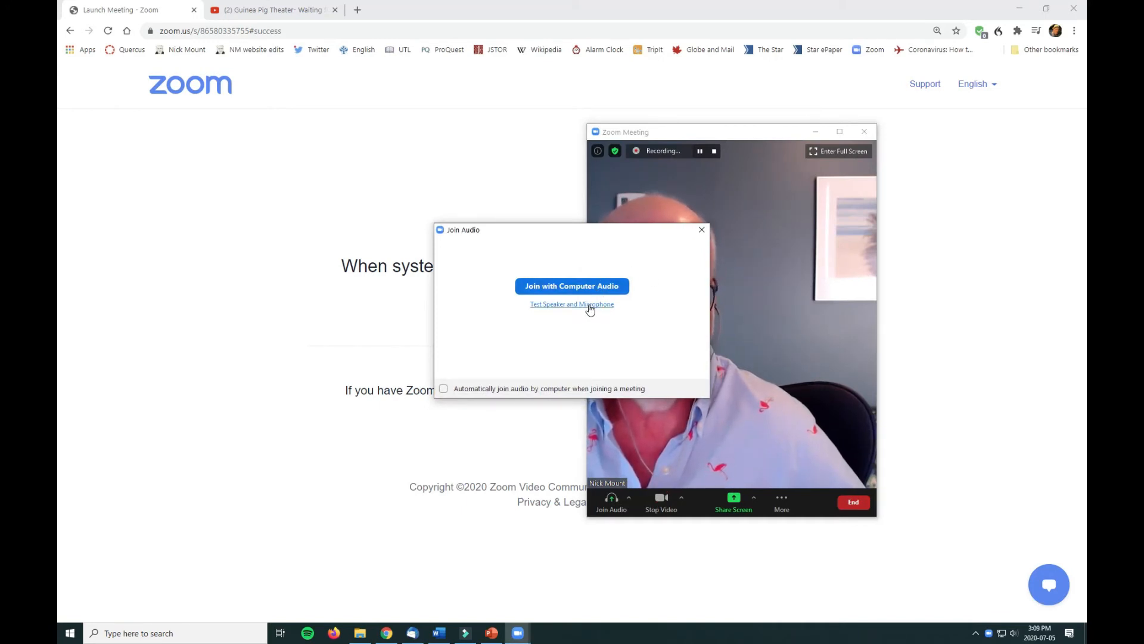
click(572, 285)
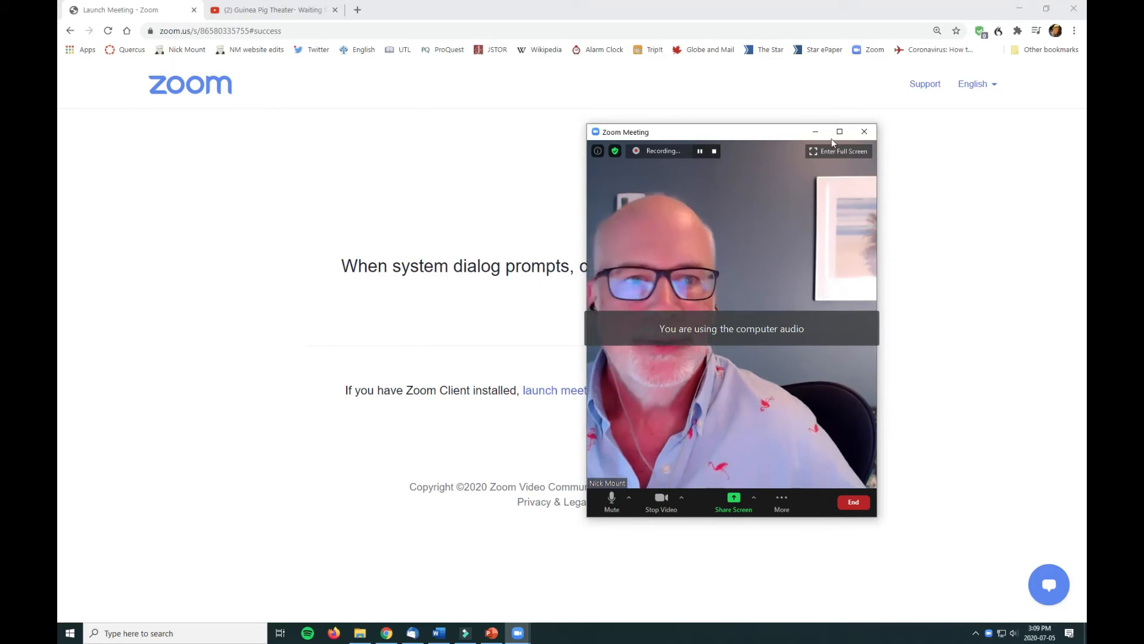
Maximize the meeting window and view the microphone and speaker options beside Mute.
click(838, 132)
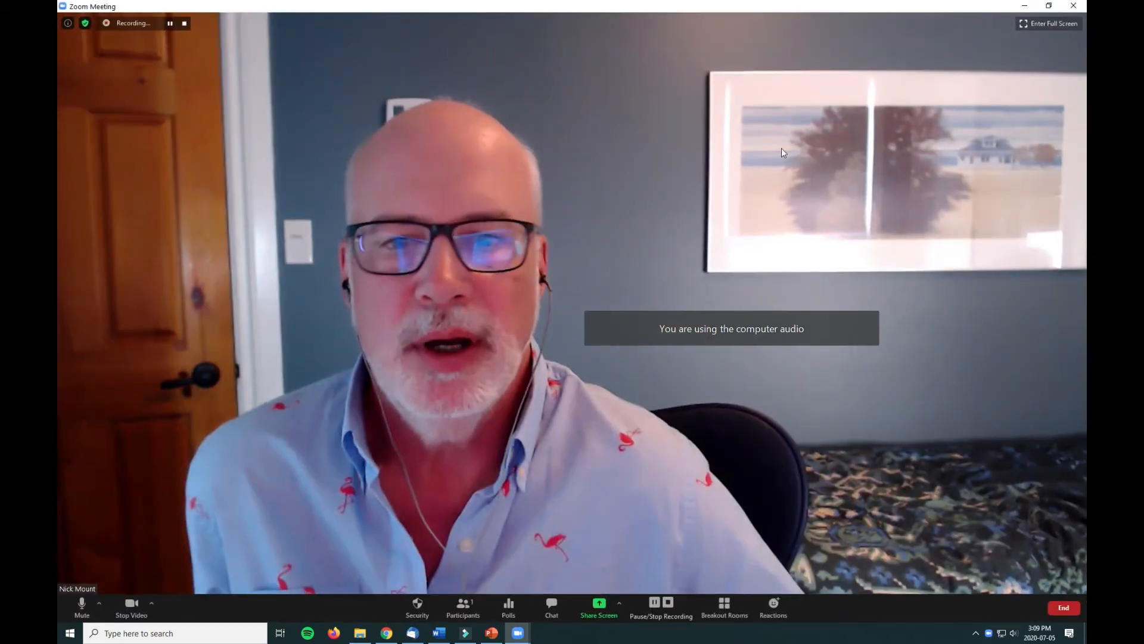
mouse_move(636, 298)
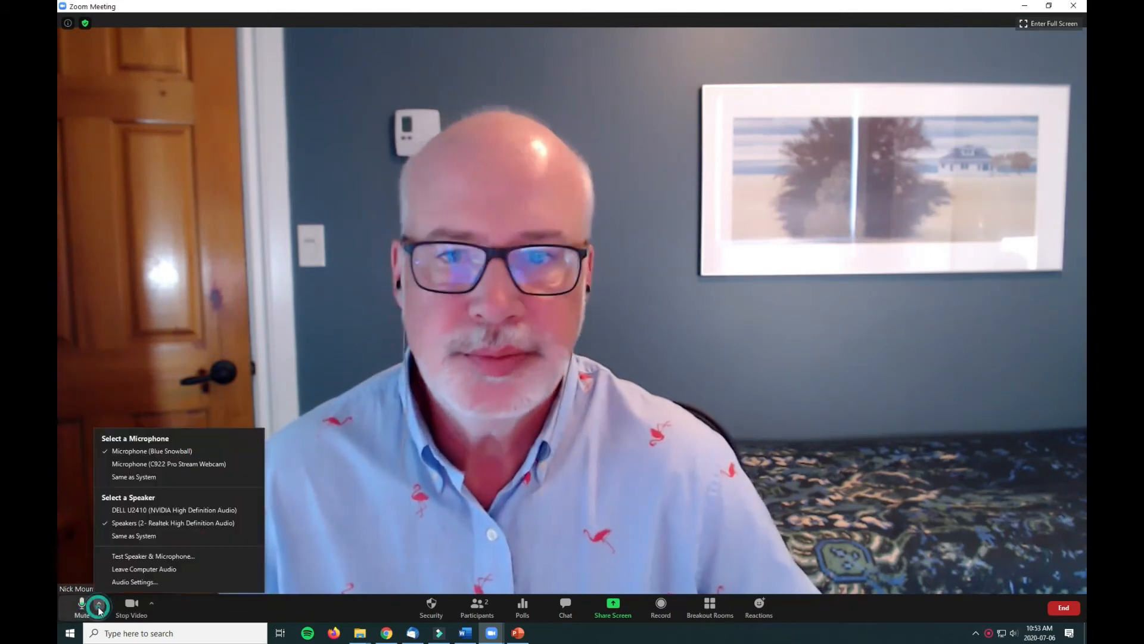
click(131, 602)
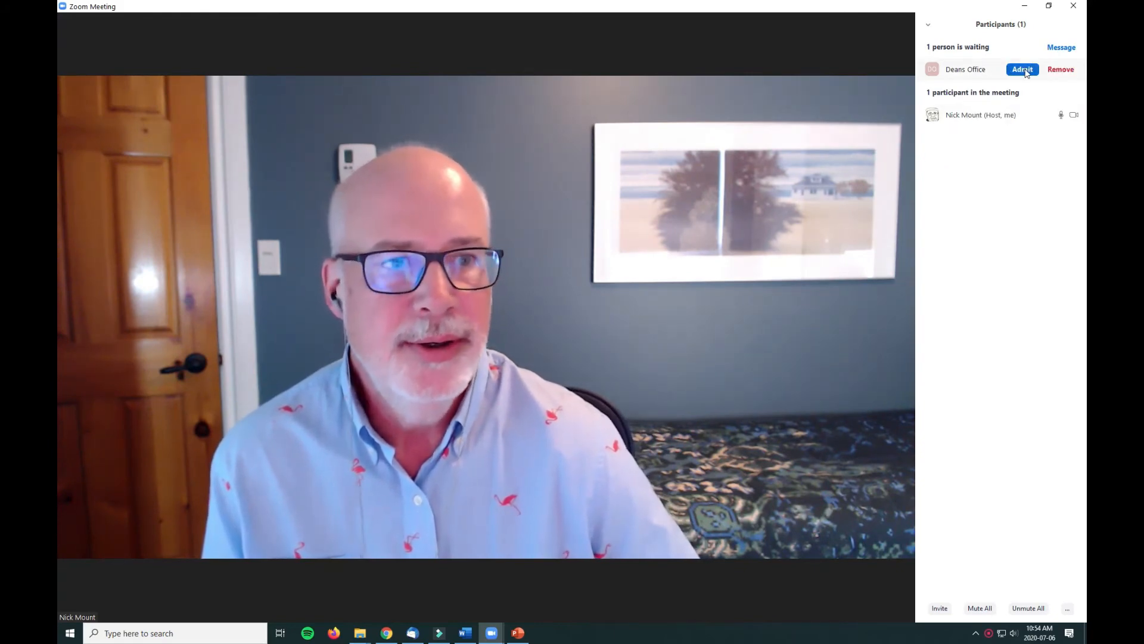
Admit Deans Office from the waiting room and open its More actions menu.
click(1022, 68)
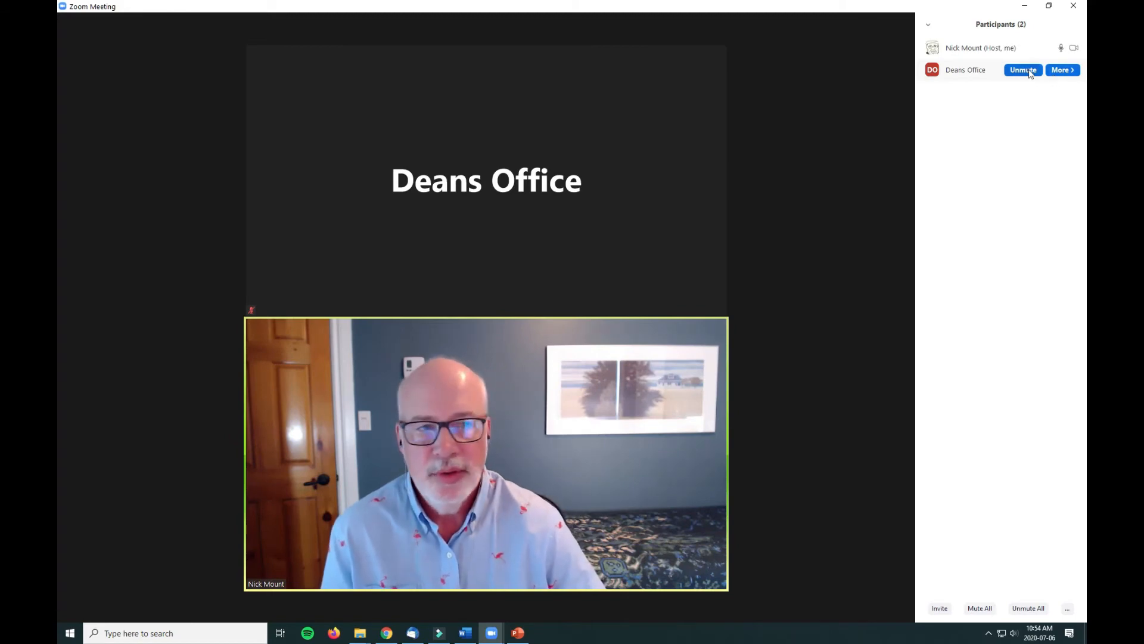
click(1061, 69)
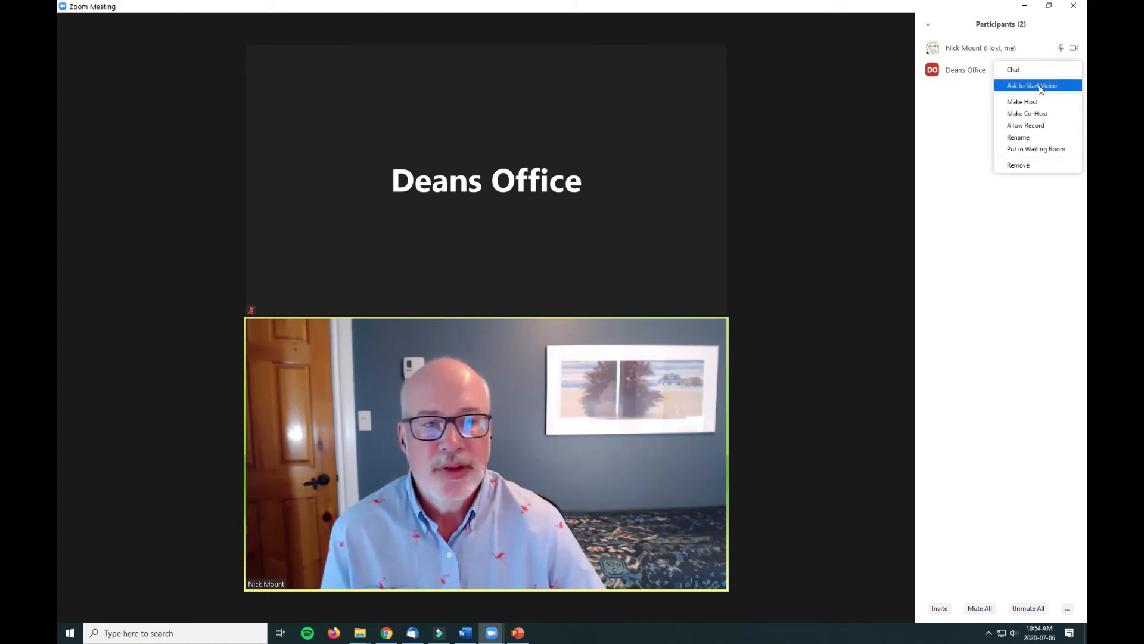
mouse_move(1025, 125)
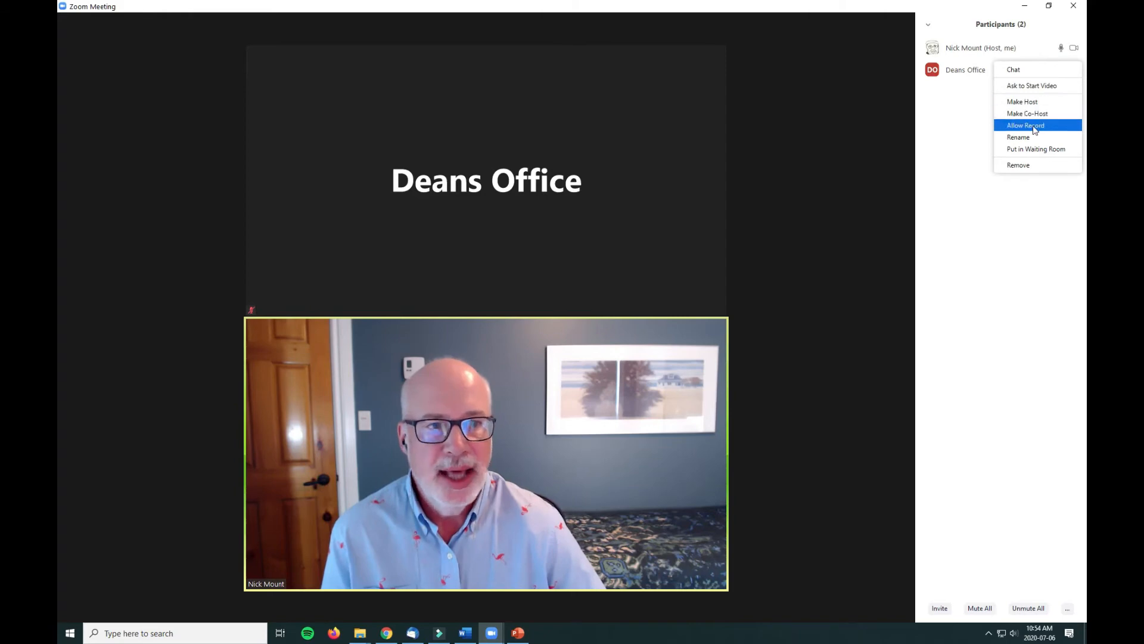
mouse_move(1035, 149)
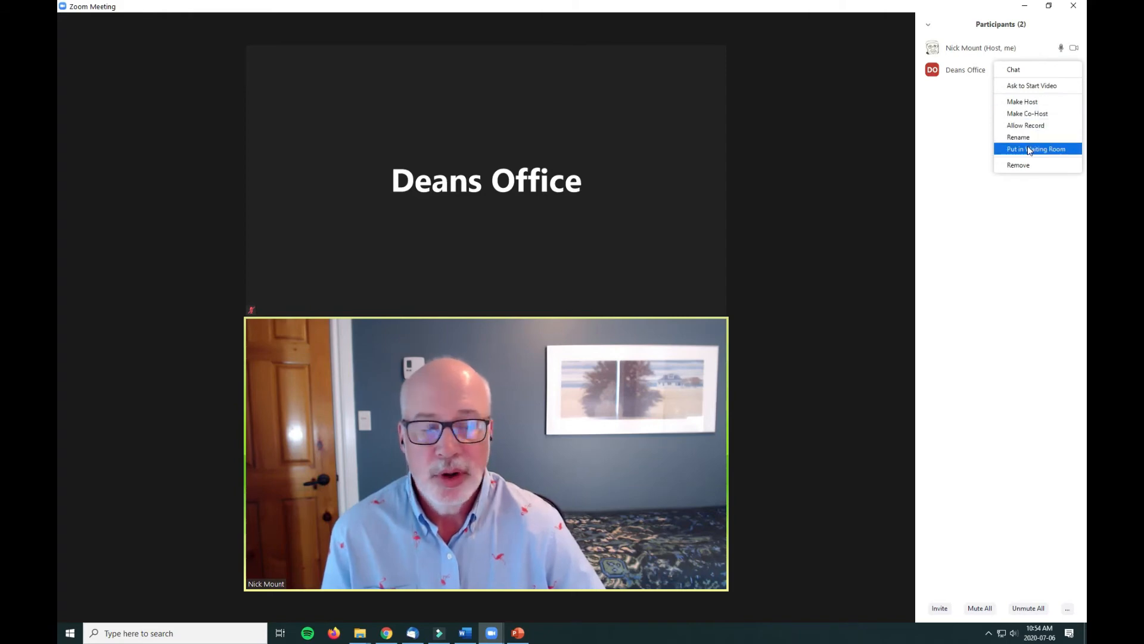
mouse_move(1018, 164)
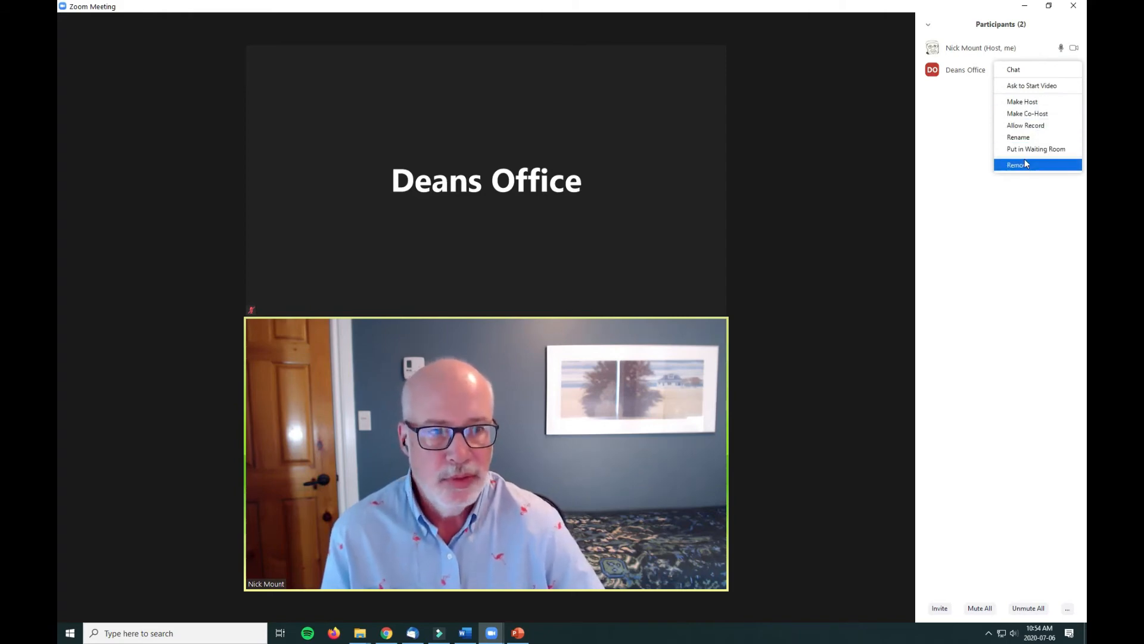
mouse_move(963, 165)
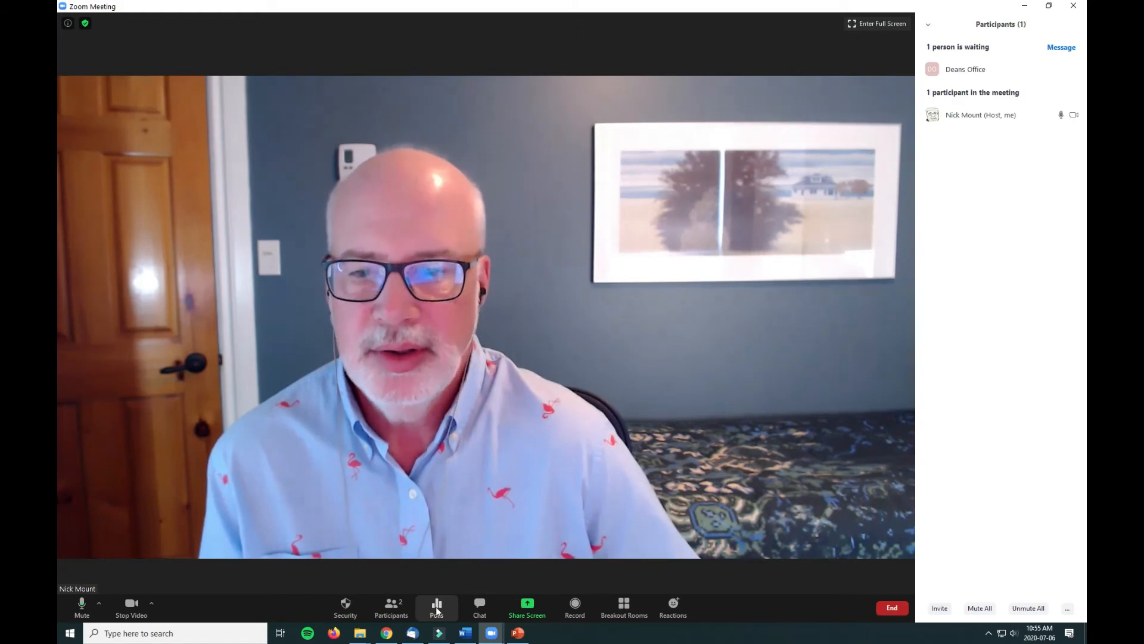
click(436, 605)
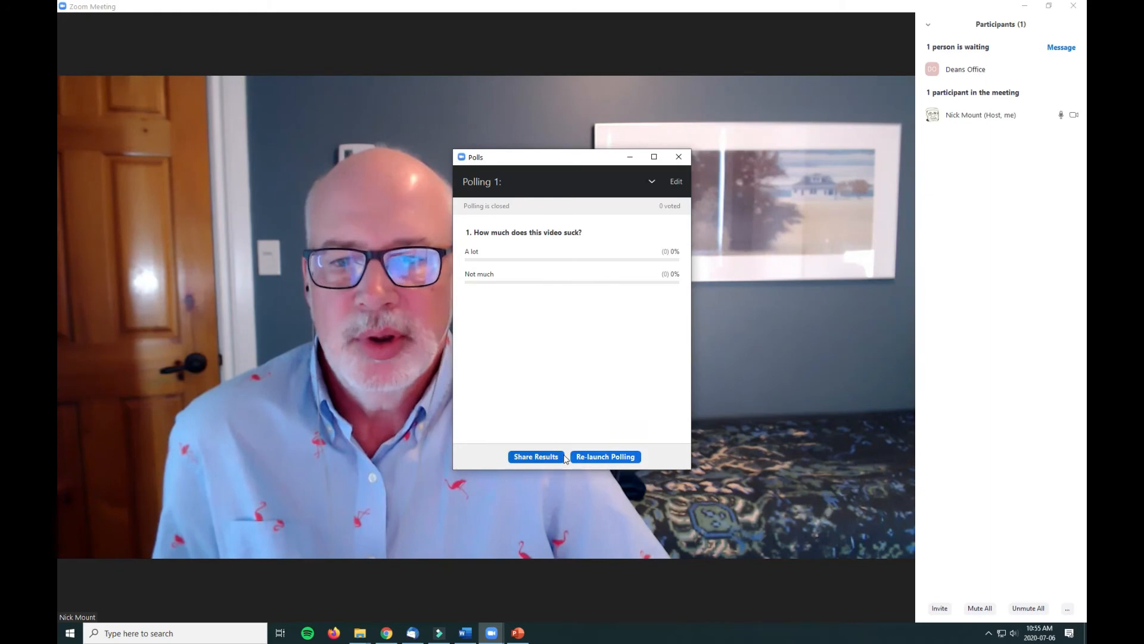
click(678, 156)
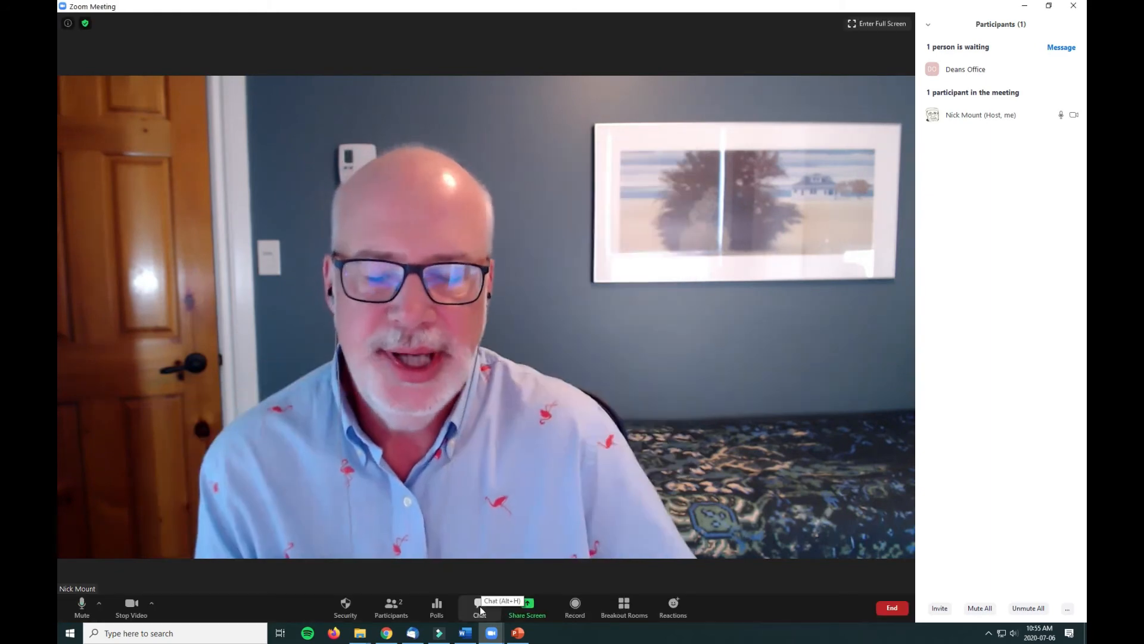
Open the meeting's group chat panel.
click(479, 605)
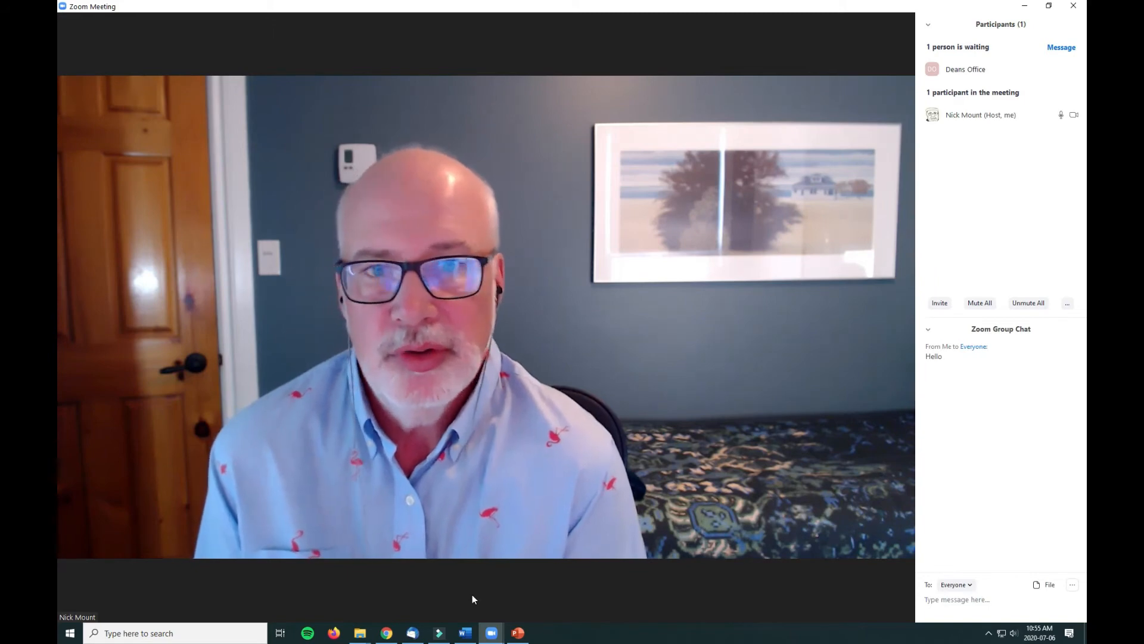
mouse_move(448, 532)
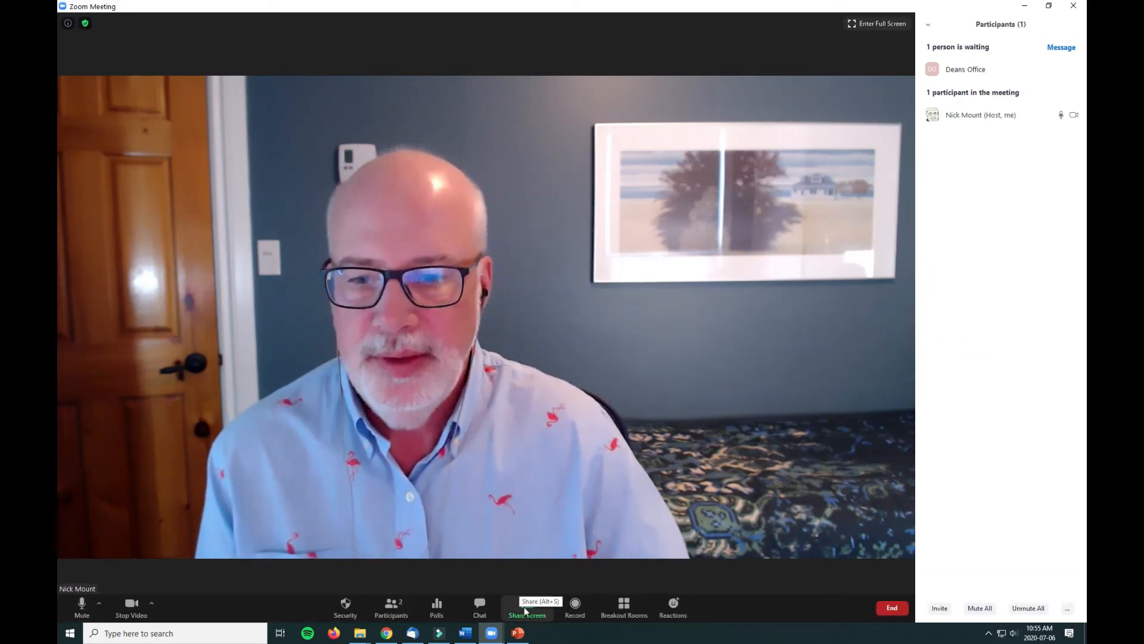
Share a whiteboard and draw the outline of a smiley face.
click(527, 608)
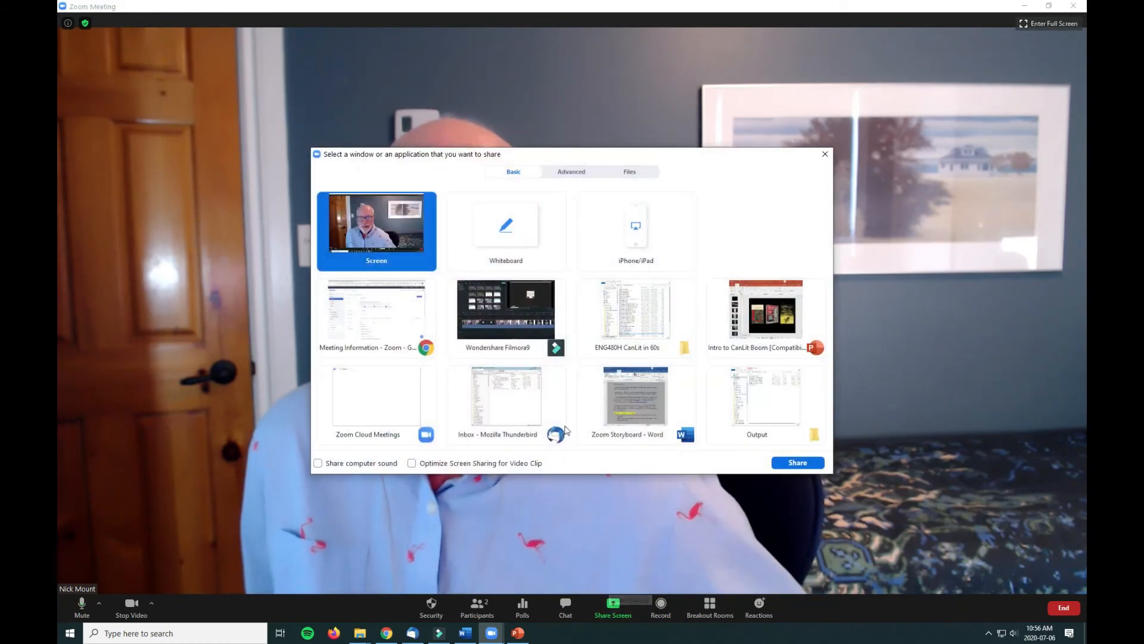
click(506, 230)
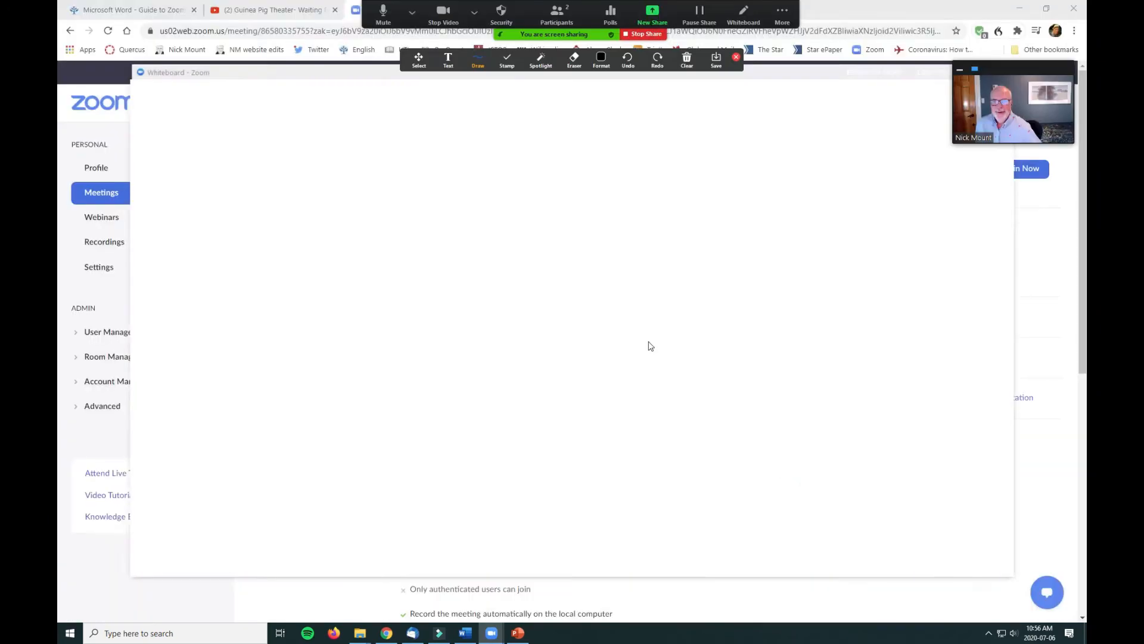
drag(488, 168, 569, 404)
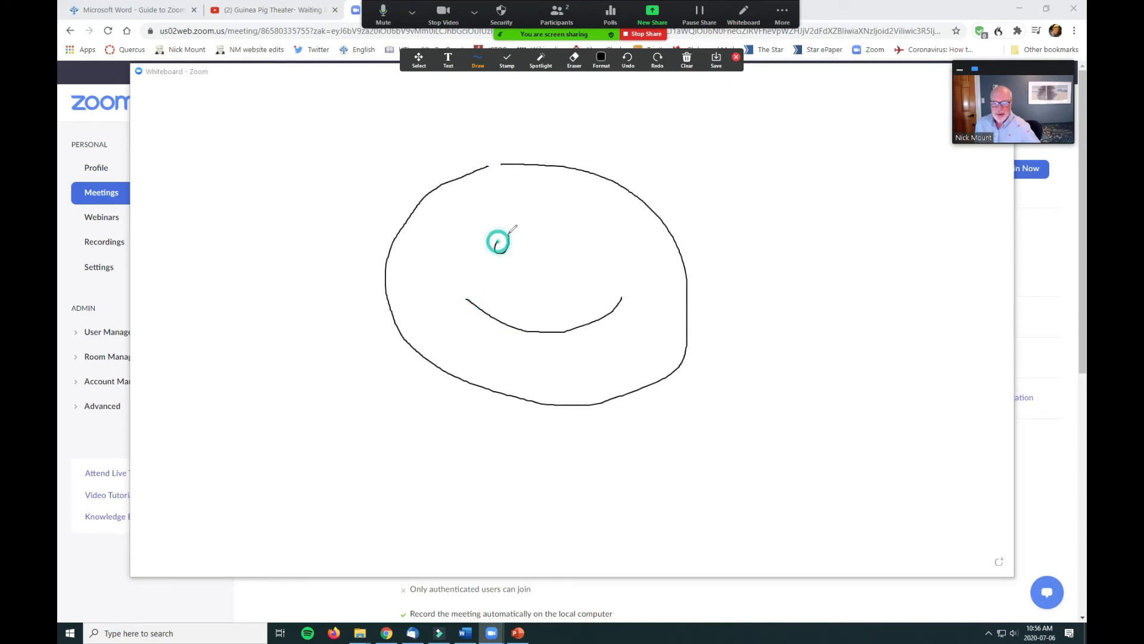
Browse the whiteboard's Draw and Stamp annotation menus.
click(478, 60)
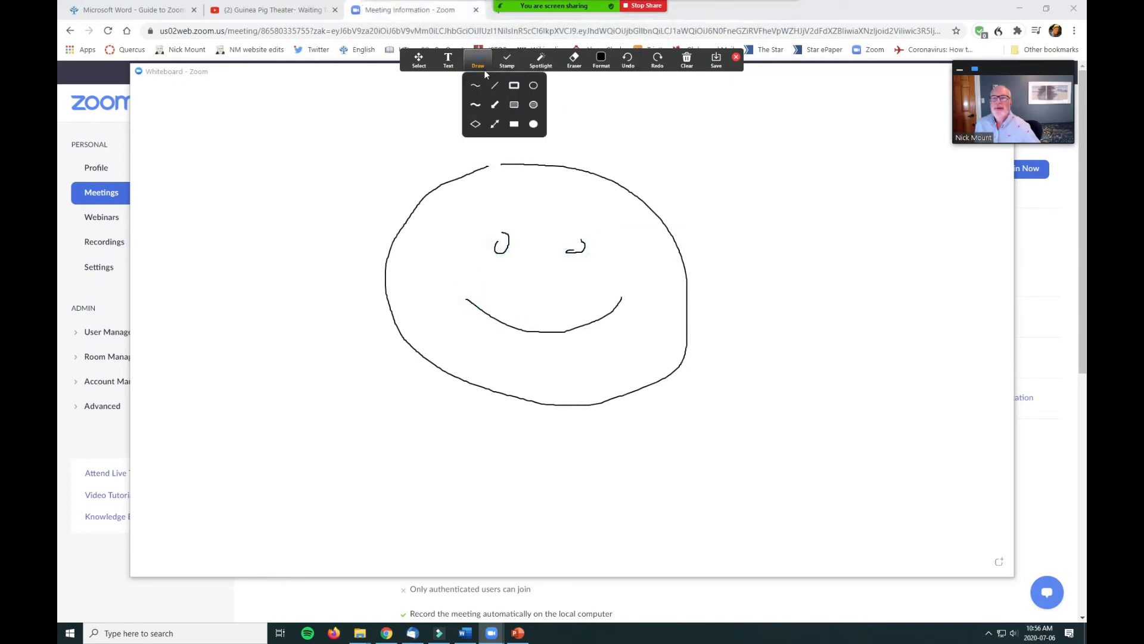
click(506, 59)
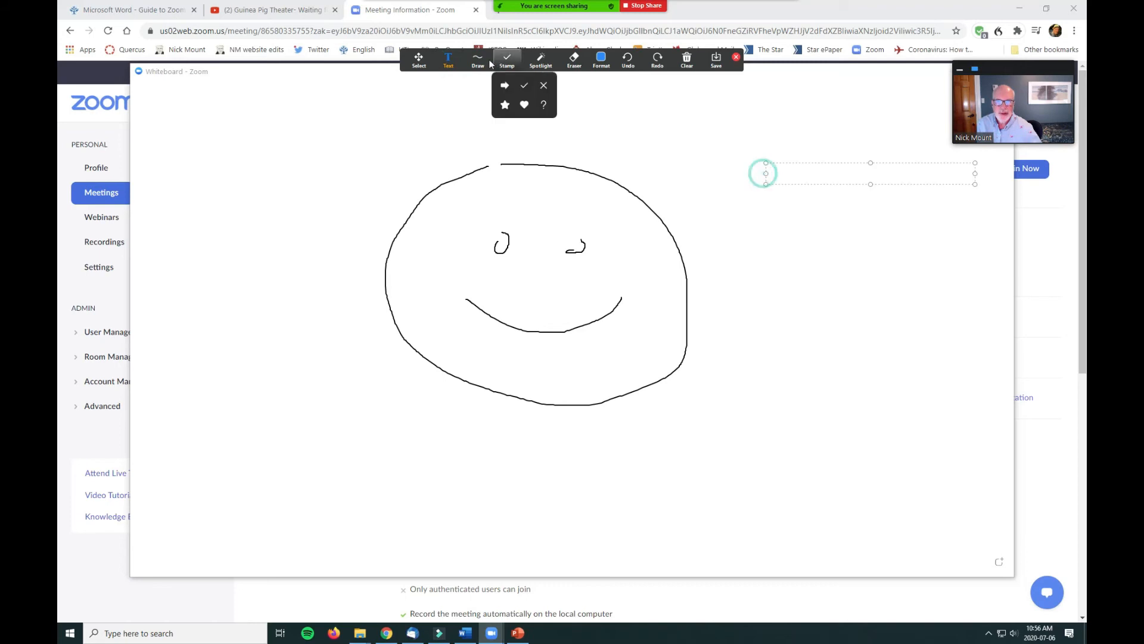
text(tex)
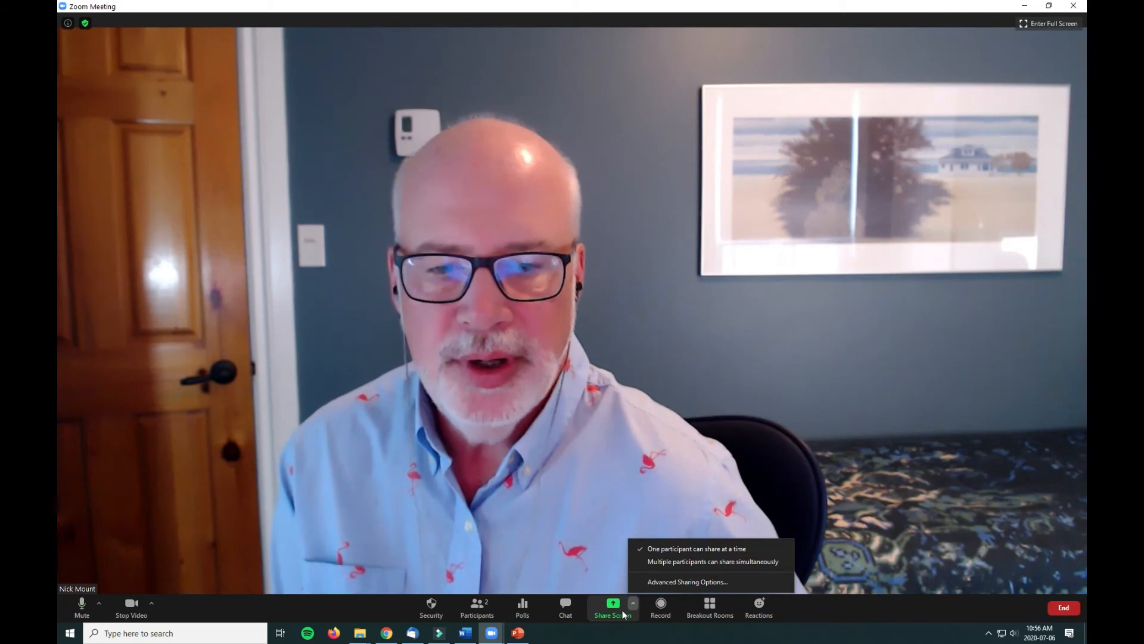
Share the Intro to CanLit Boom PowerPoint window from the Share Screen chooser.
click(612, 606)
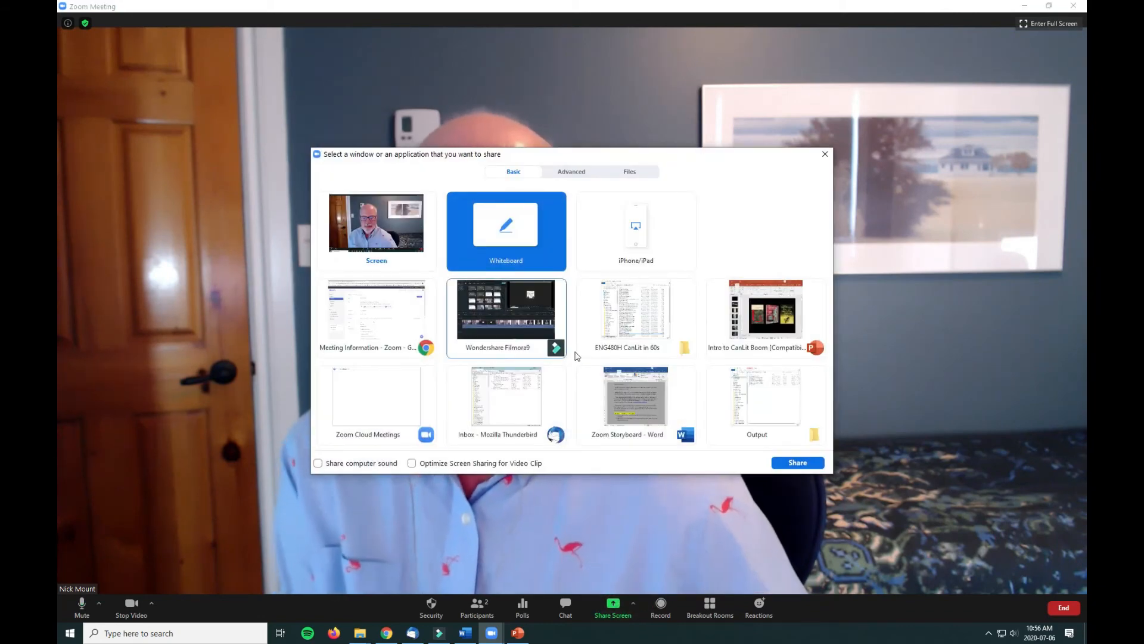
mouse_move(636, 310)
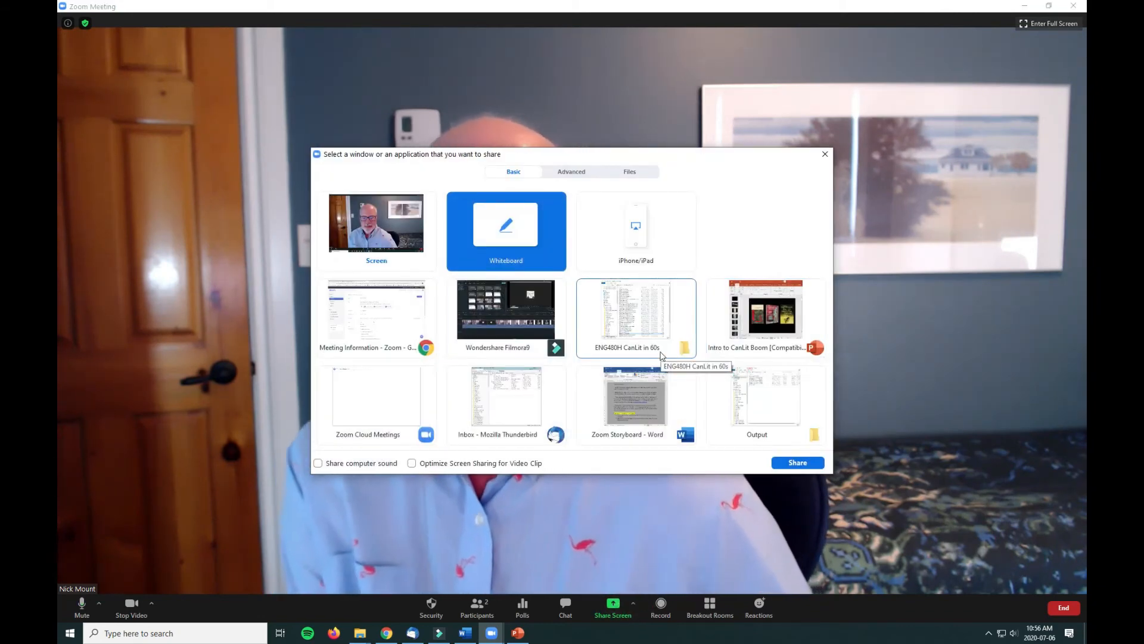
mouse_move(764, 317)
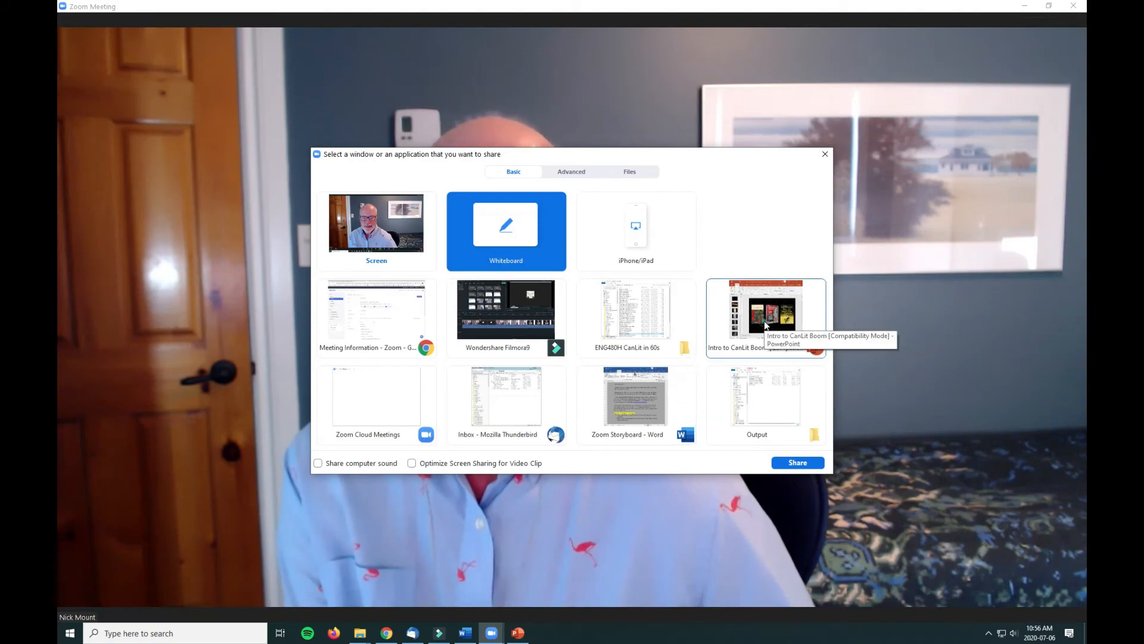
click(765, 309)
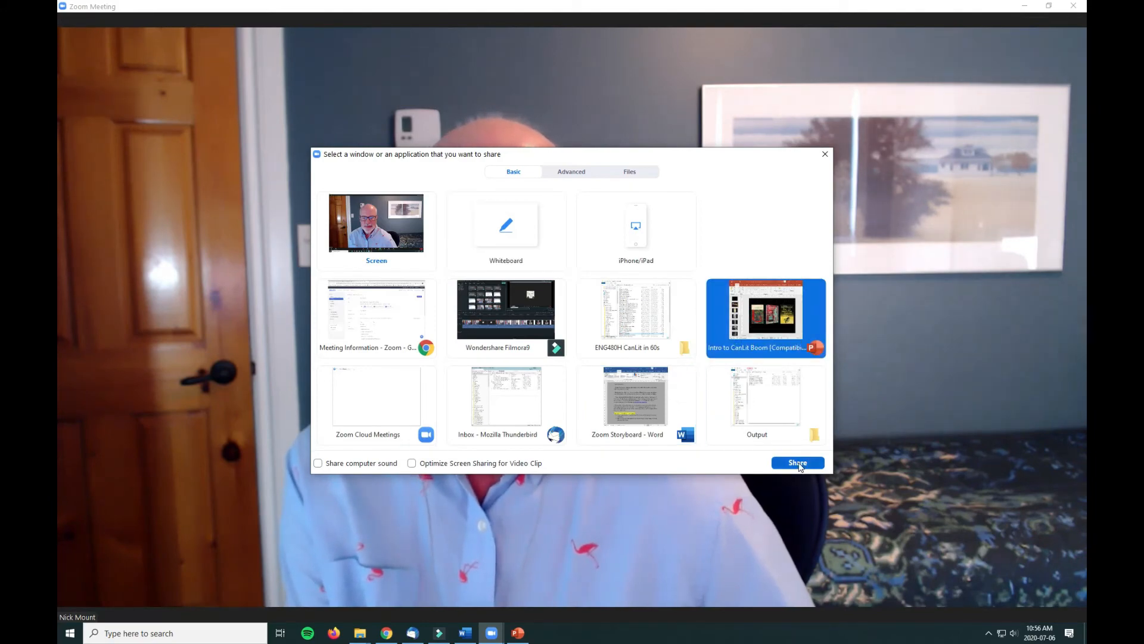
click(797, 462)
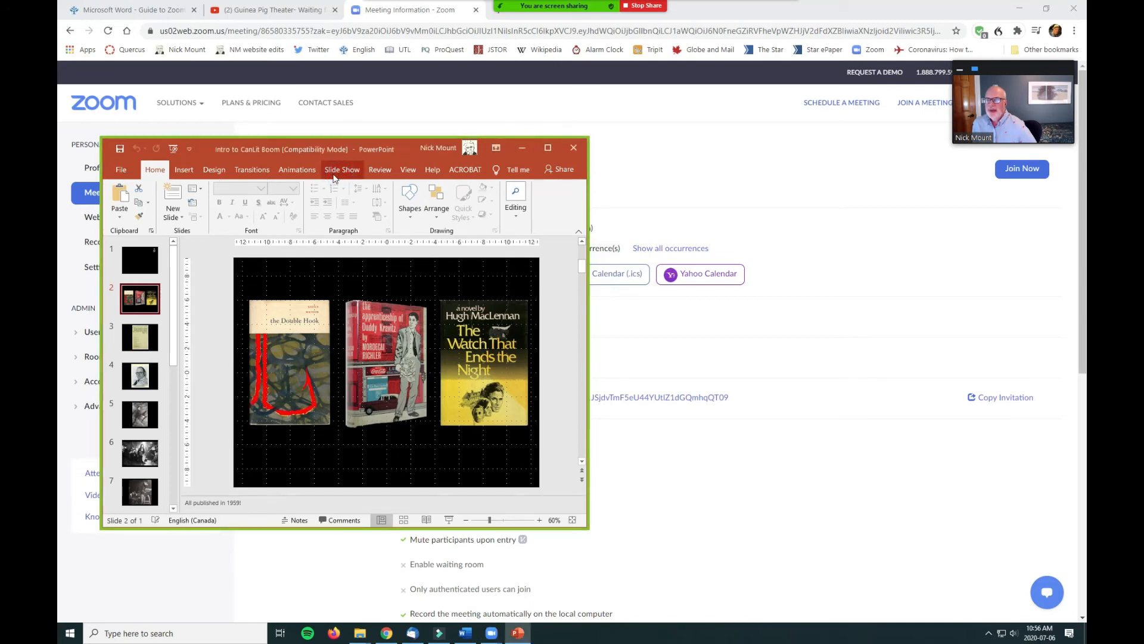
Set the slide show to Browsed by an individual (window) and start presenting.
click(546, 147)
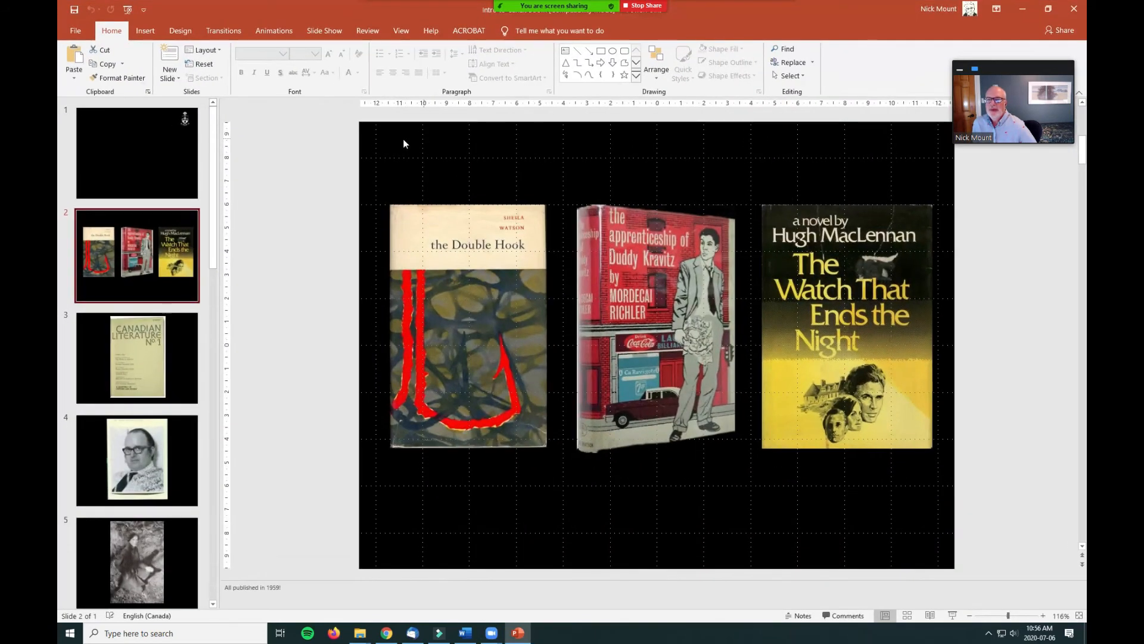
click(323, 31)
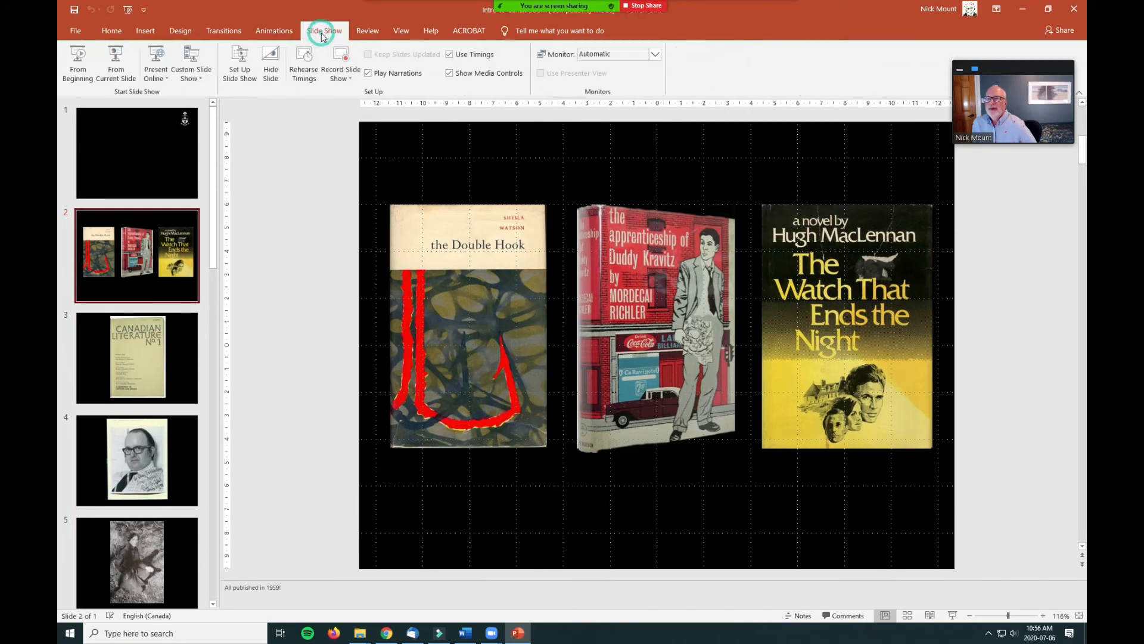
click(239, 61)
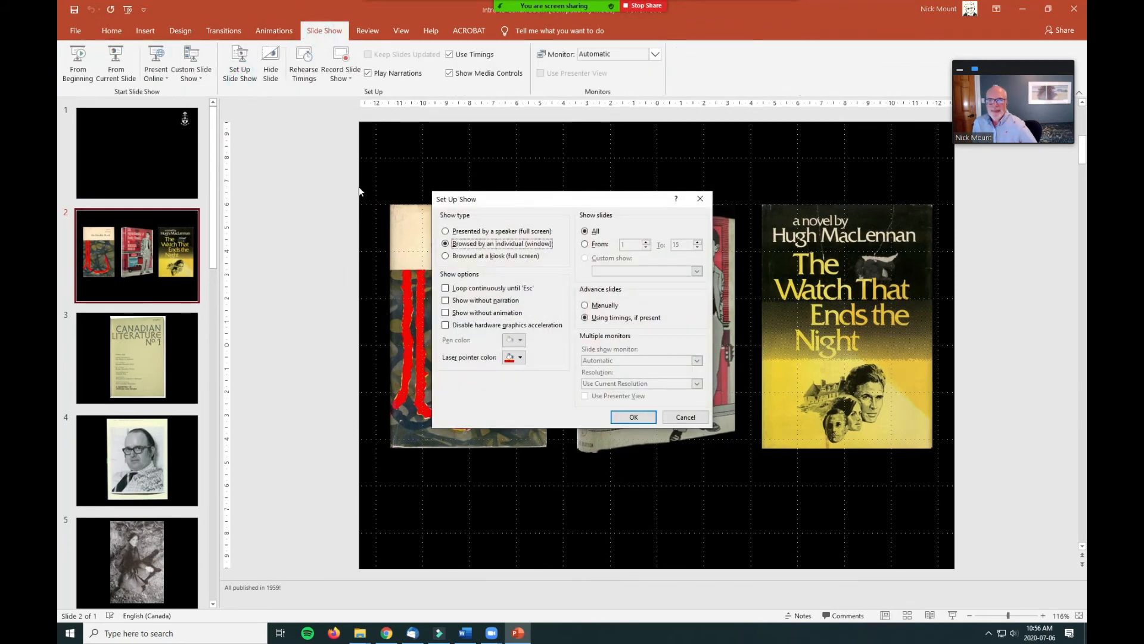
click(446, 231)
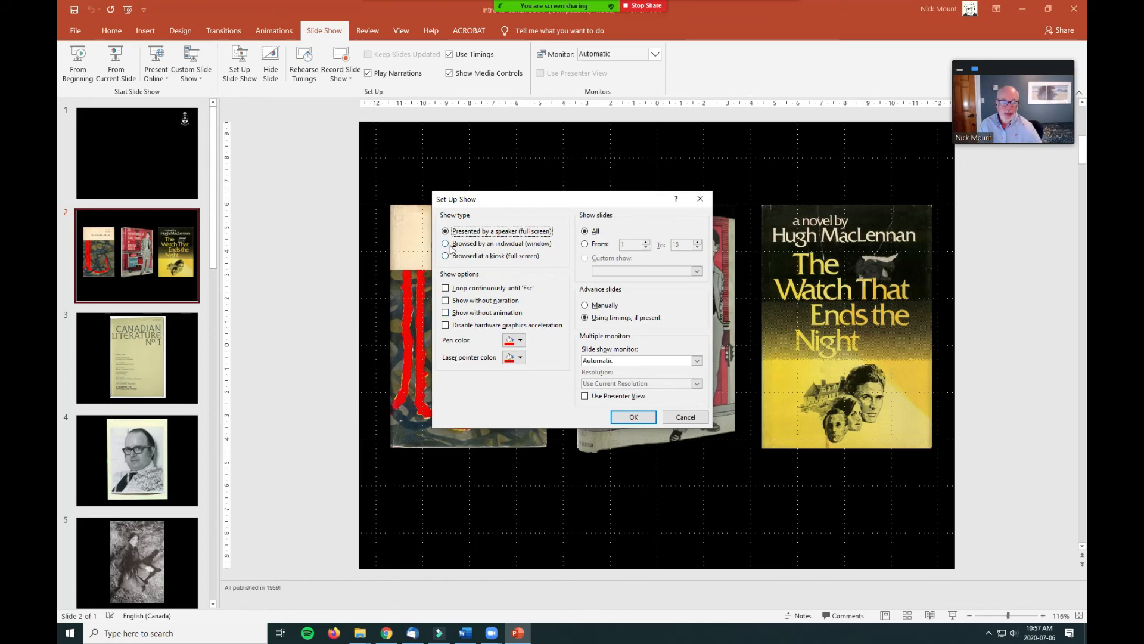
click(445, 243)
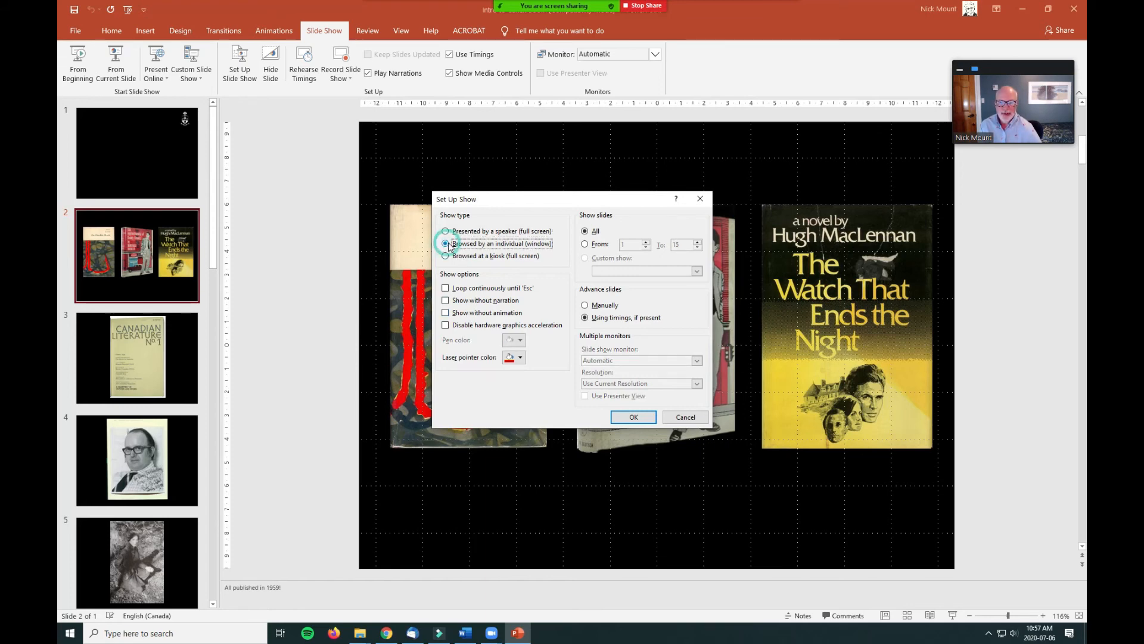
click(683, 417)
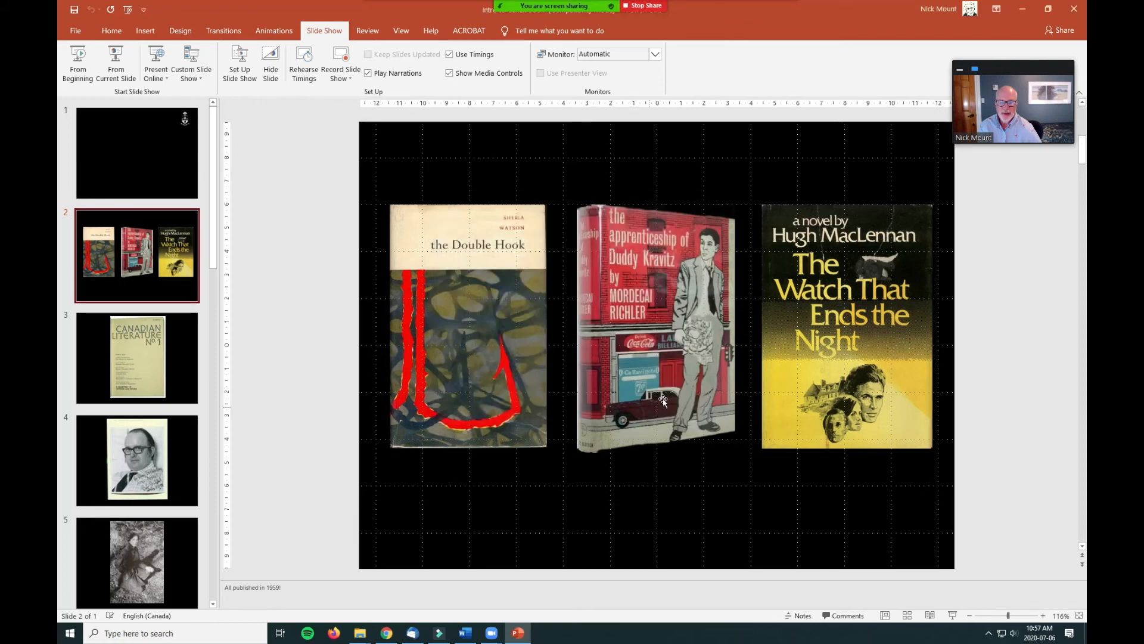
mouse_move(953, 615)
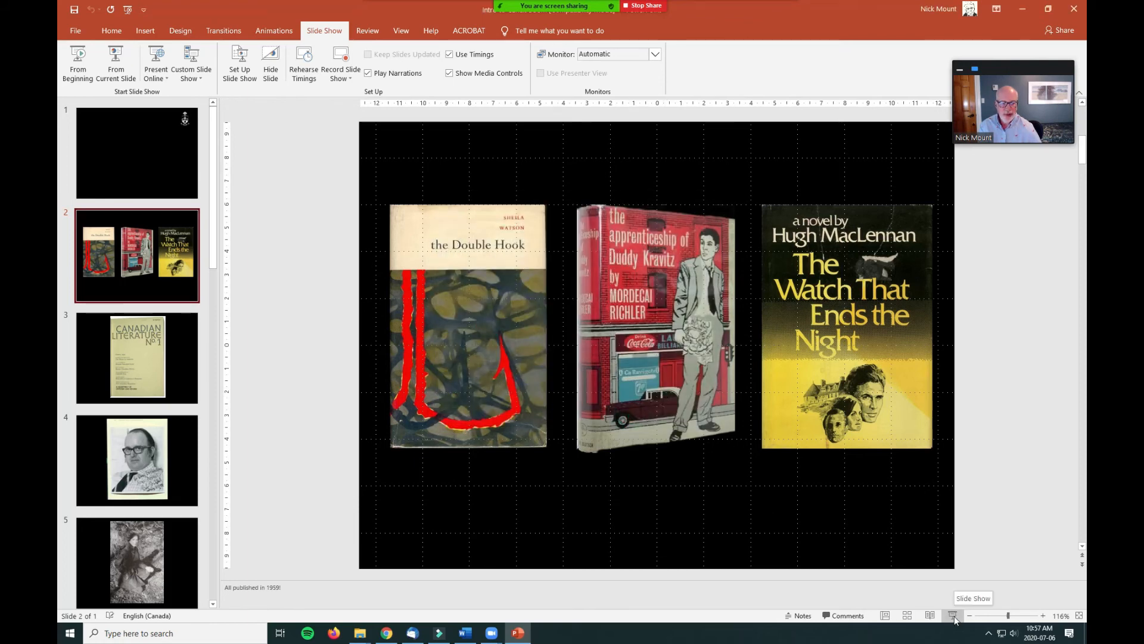
click(952, 615)
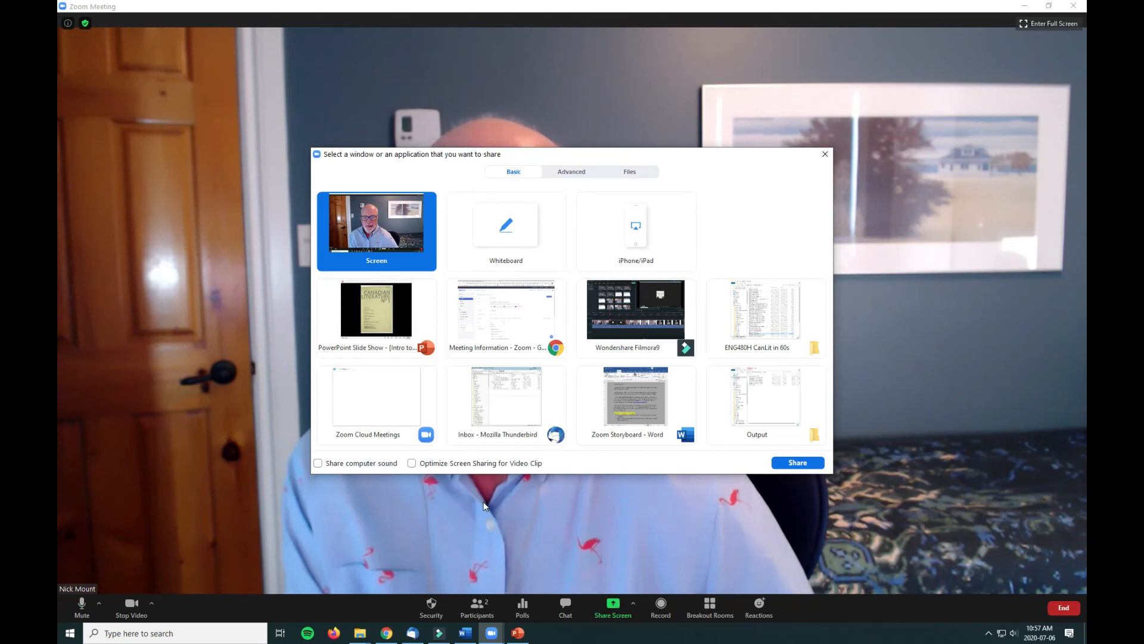
mouse_move(471, 484)
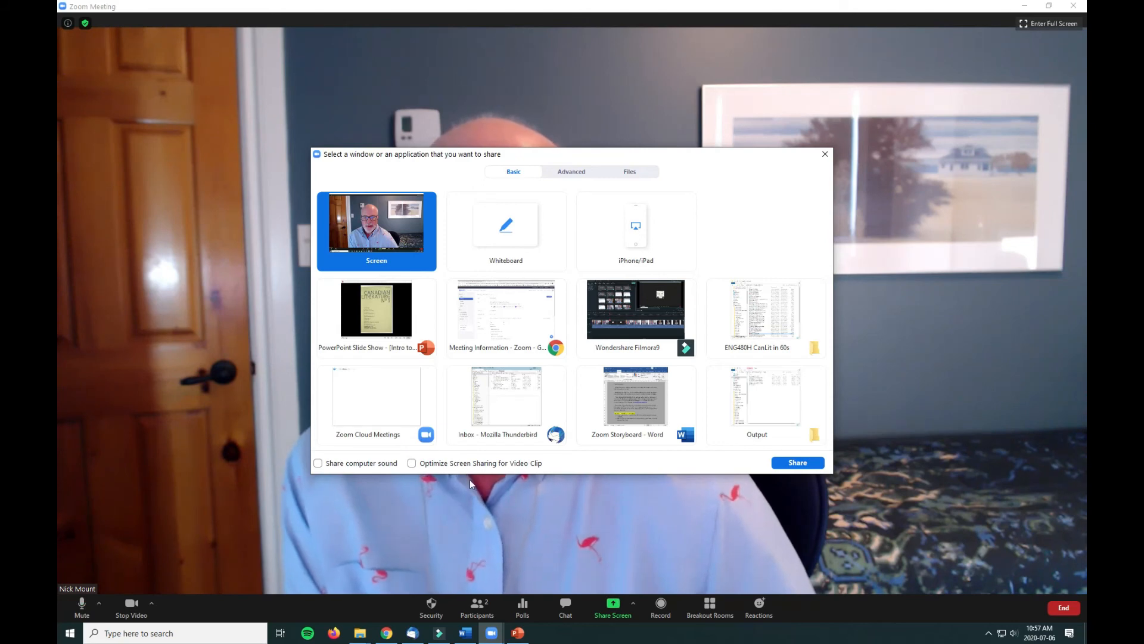
mouse_move(506, 310)
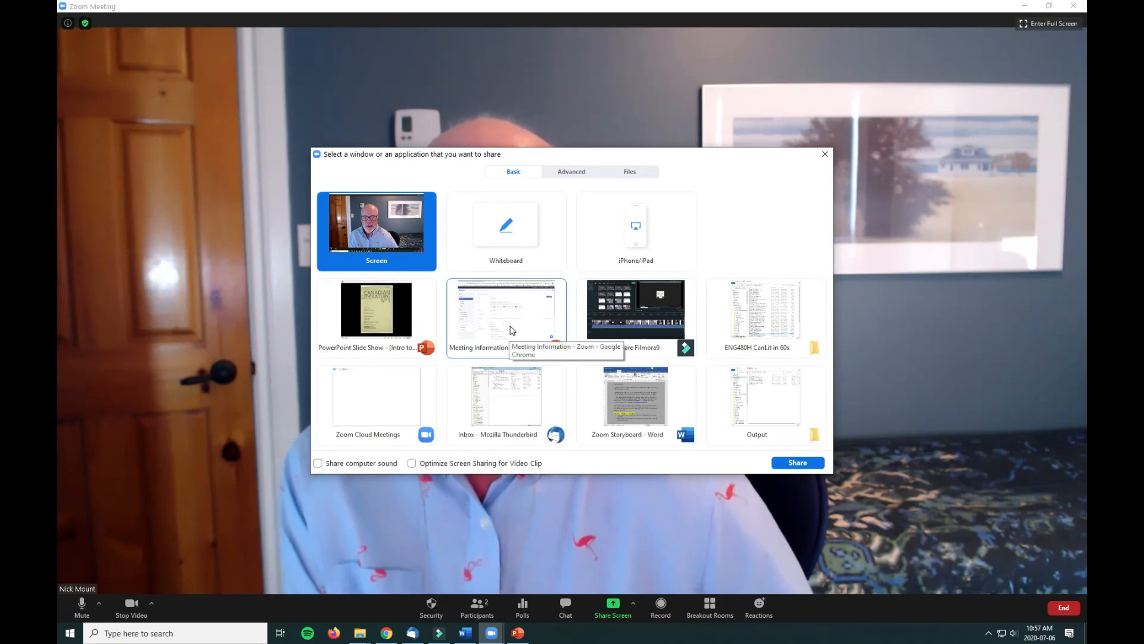
Share the Meeting Information – Zoom Chrome window with computer sound included.
click(506, 314)
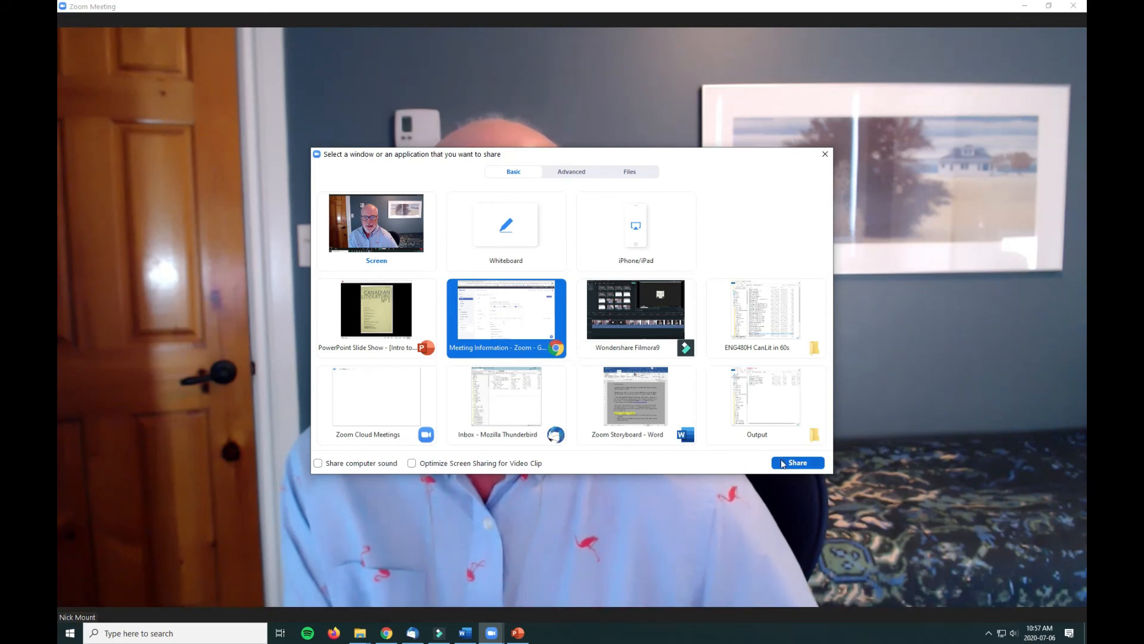
click(318, 463)
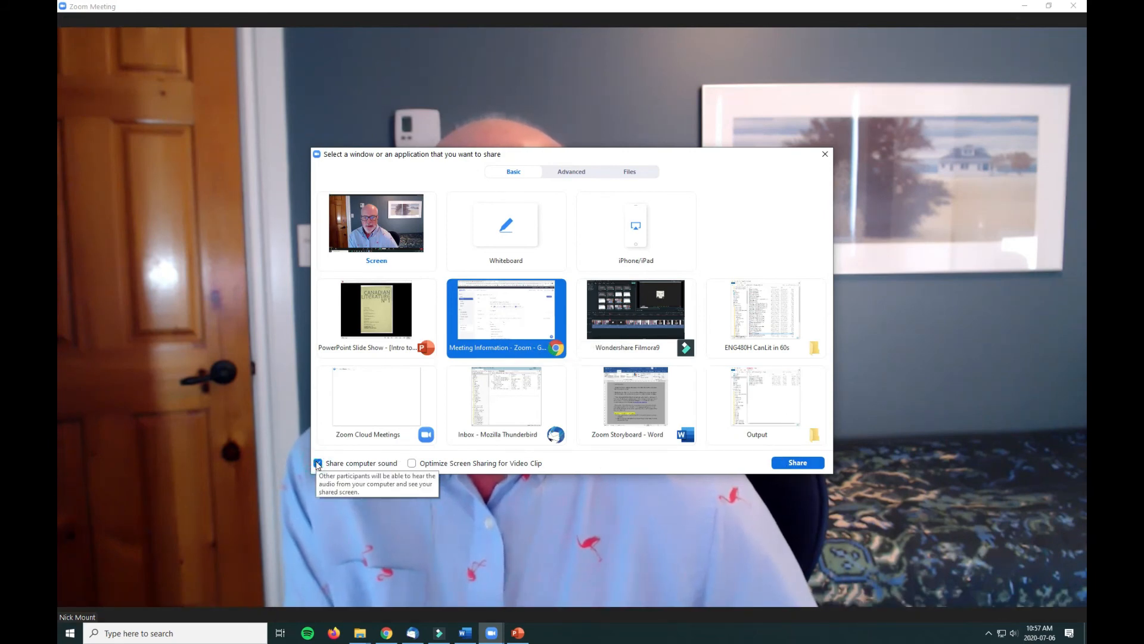
click(797, 462)
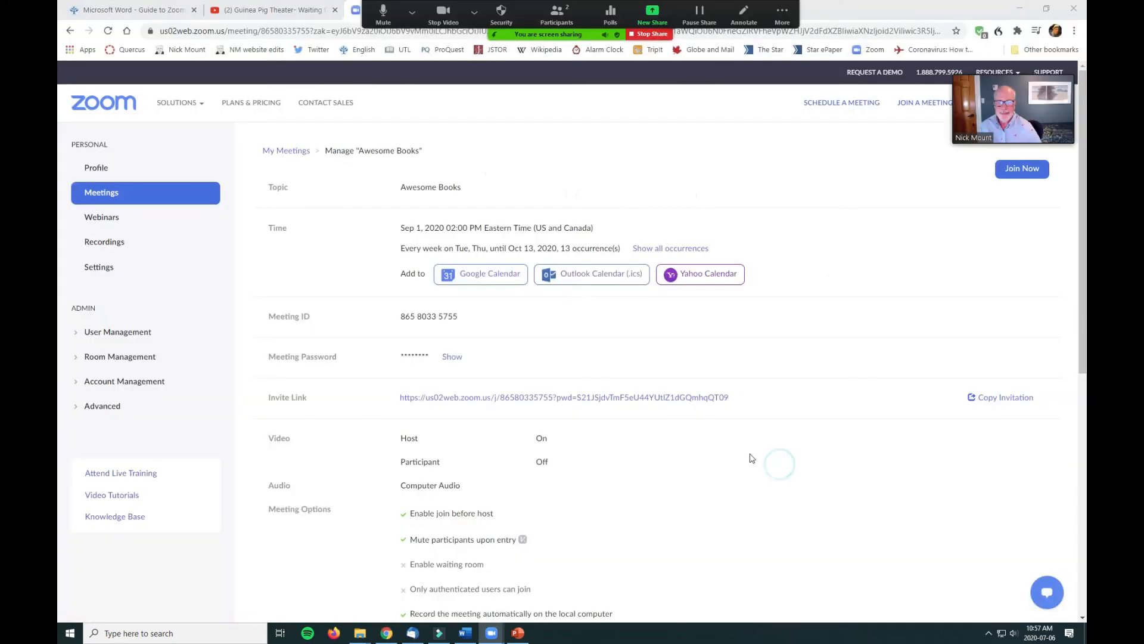
Play the Guinea Pig Theater video full screen, then pause it at 0:30.
click(270, 10)
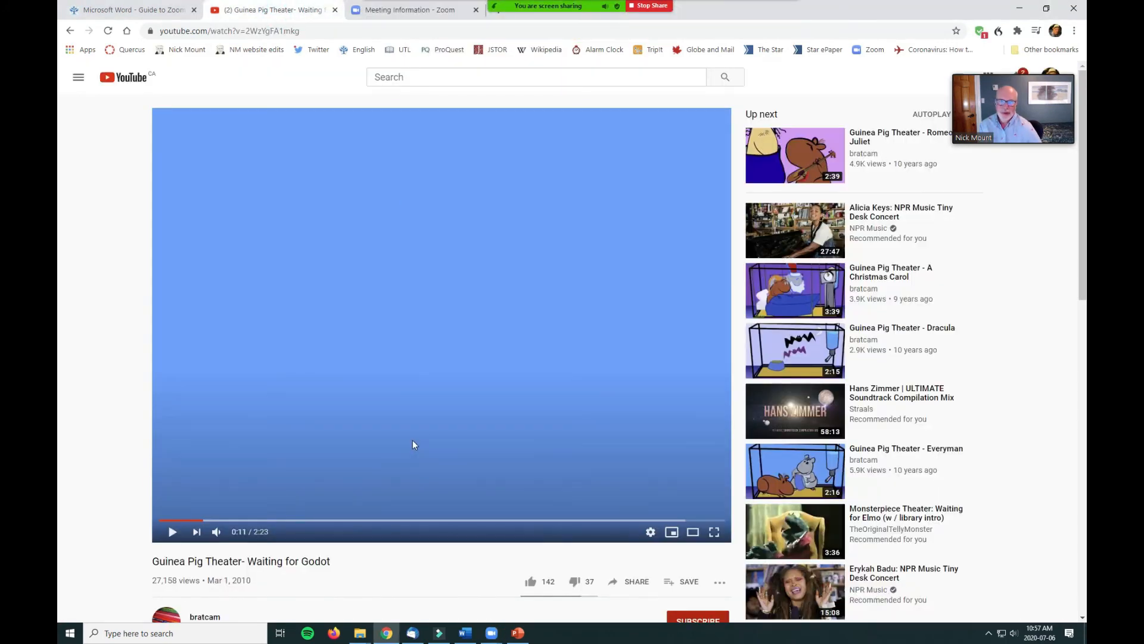
click(173, 530)
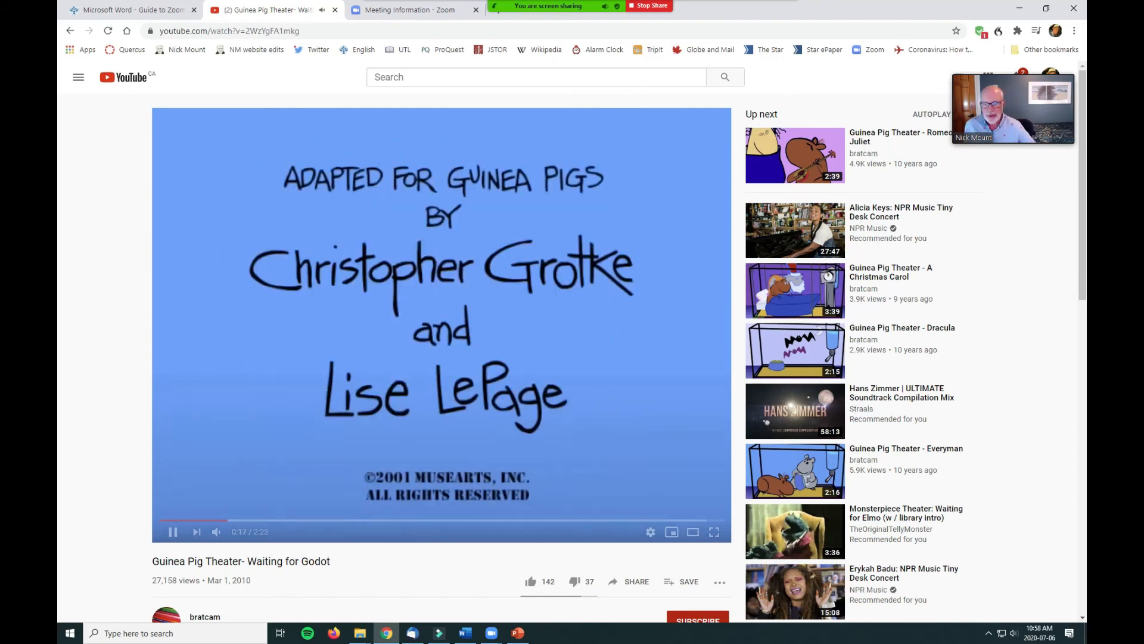
mouse_move(713, 531)
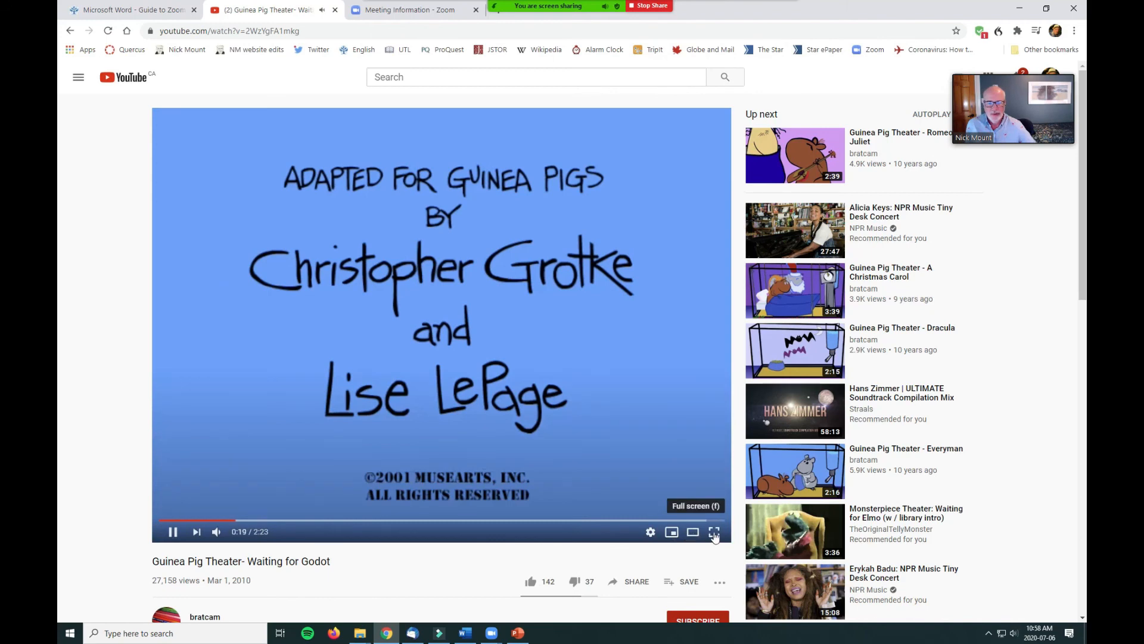
click(713, 531)
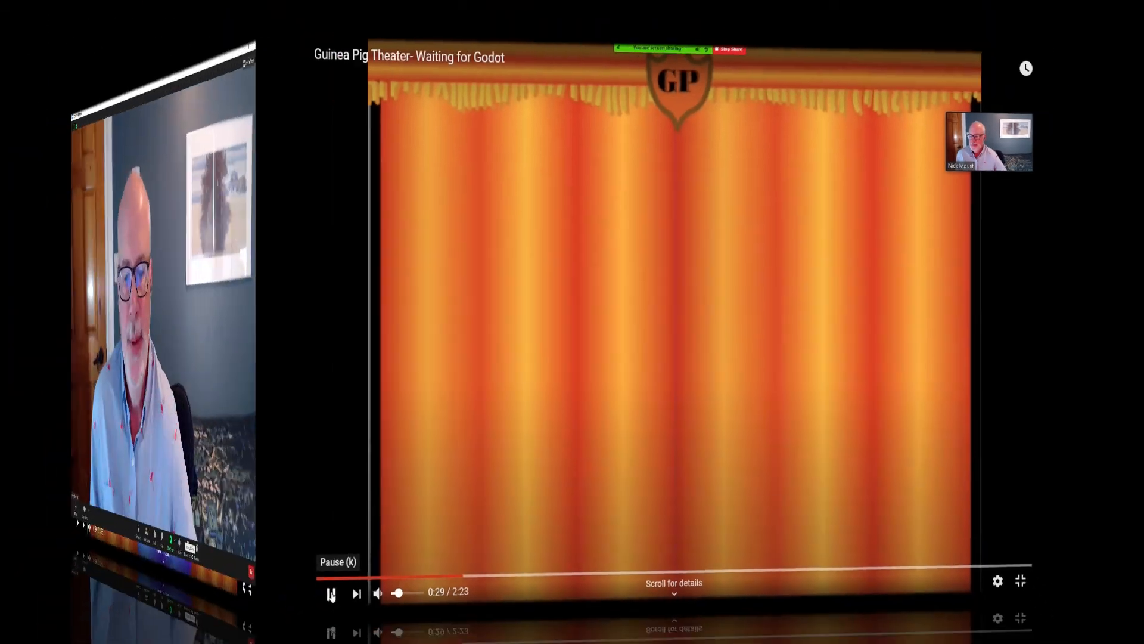
click(710, 608)
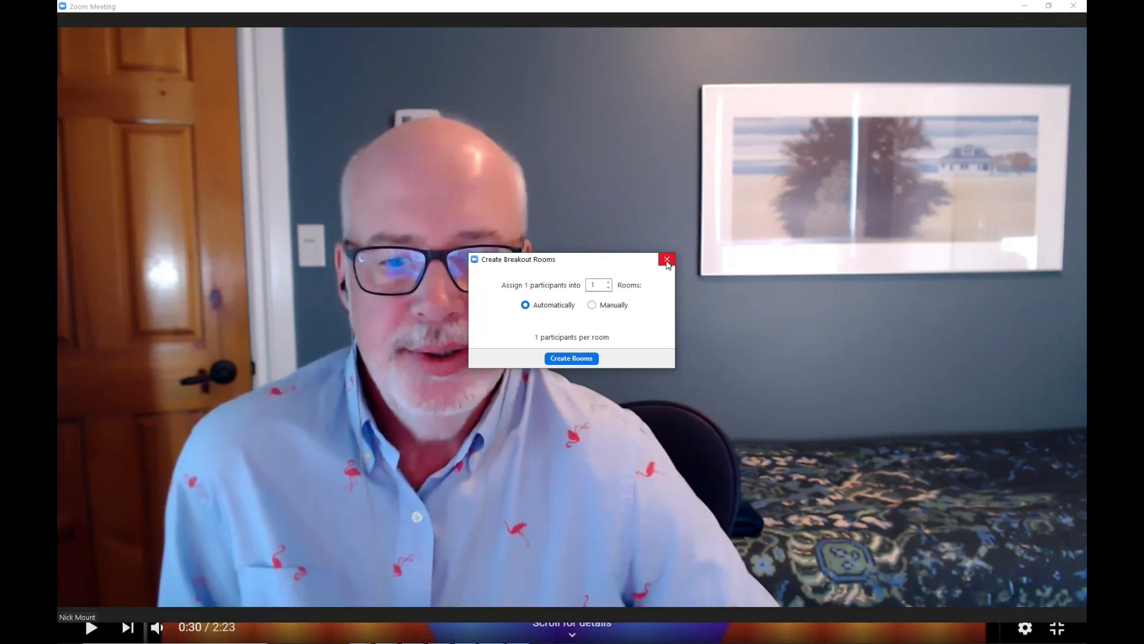
mouse_move(665, 260)
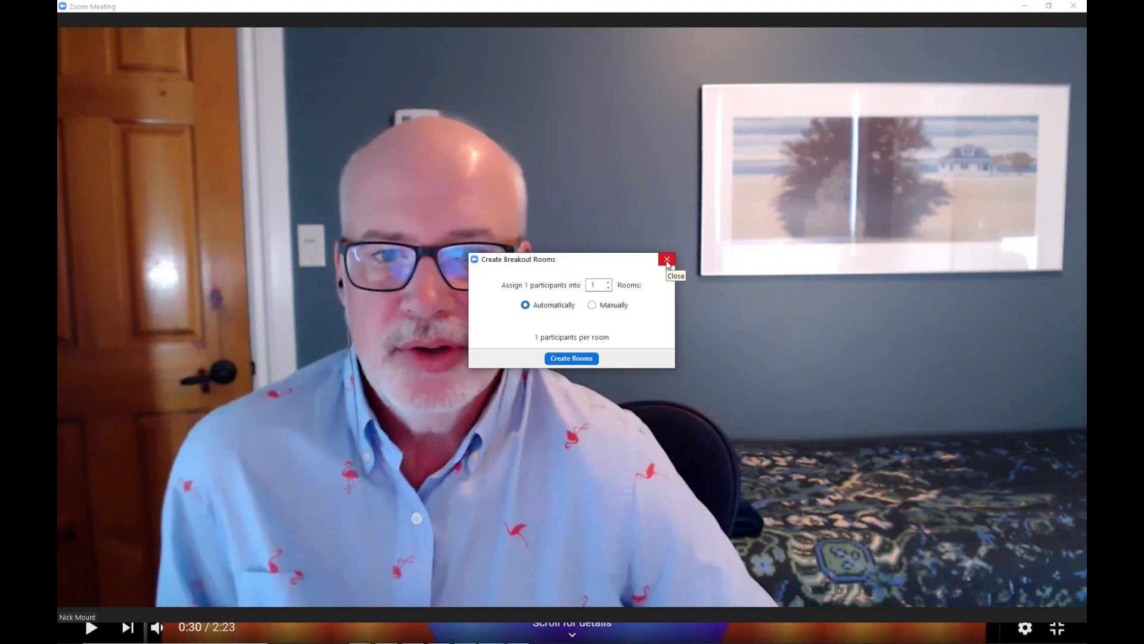
click(665, 260)
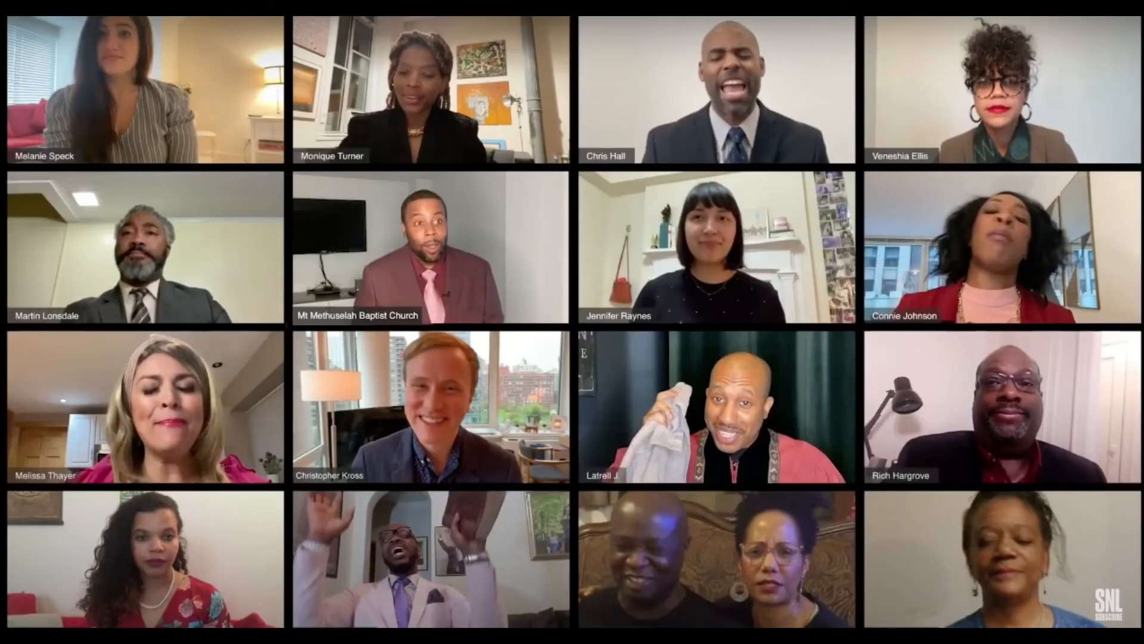